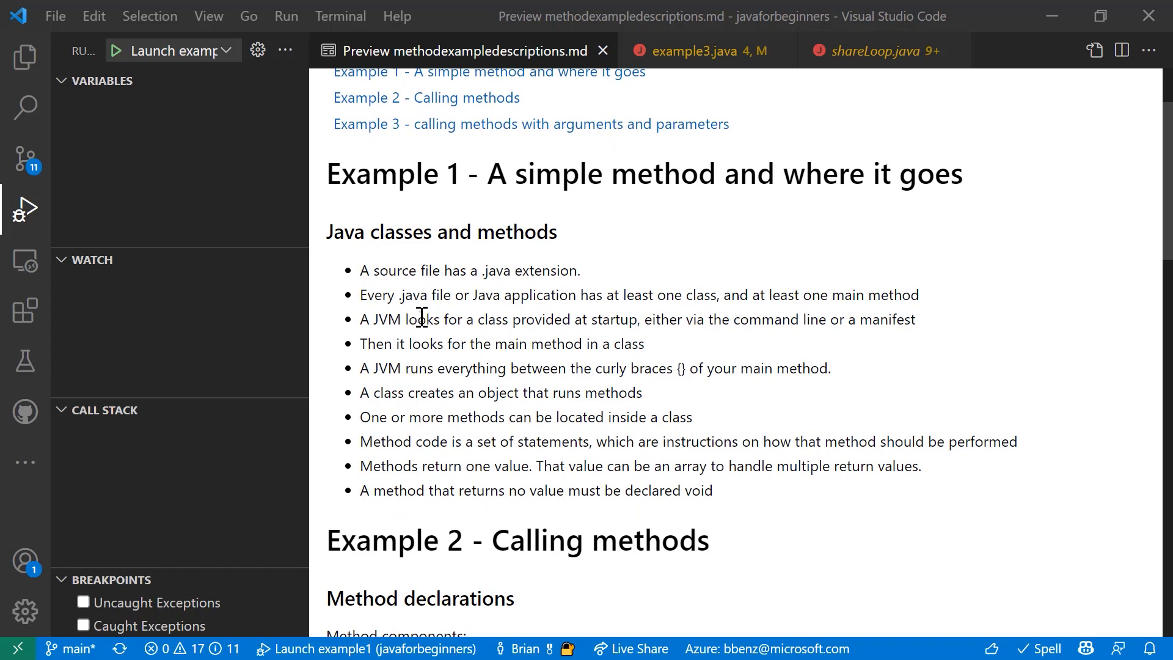
{"action": "mouse_move", "coordinate": [522, 358]}
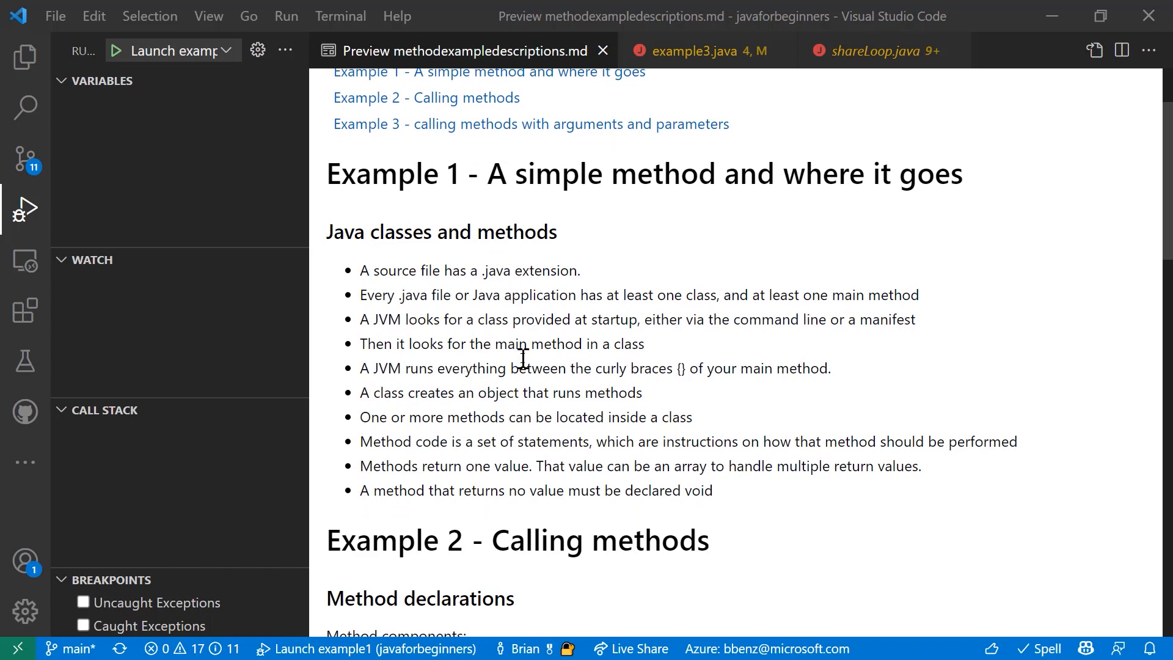
Scroll the methods notes preview from Example 1 down to the Example 3 section
{"action": "scroll", "scroll_direction": "down", "scroll_amount": 3}
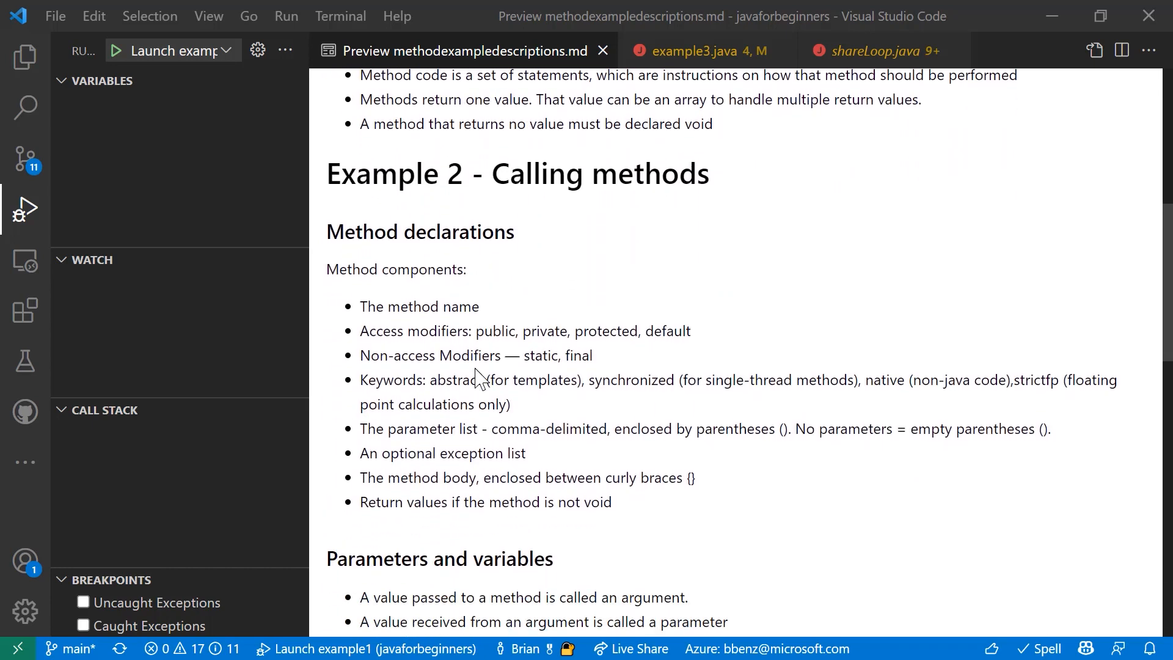
{"action": "mouse_move", "coordinate": [483, 331]}
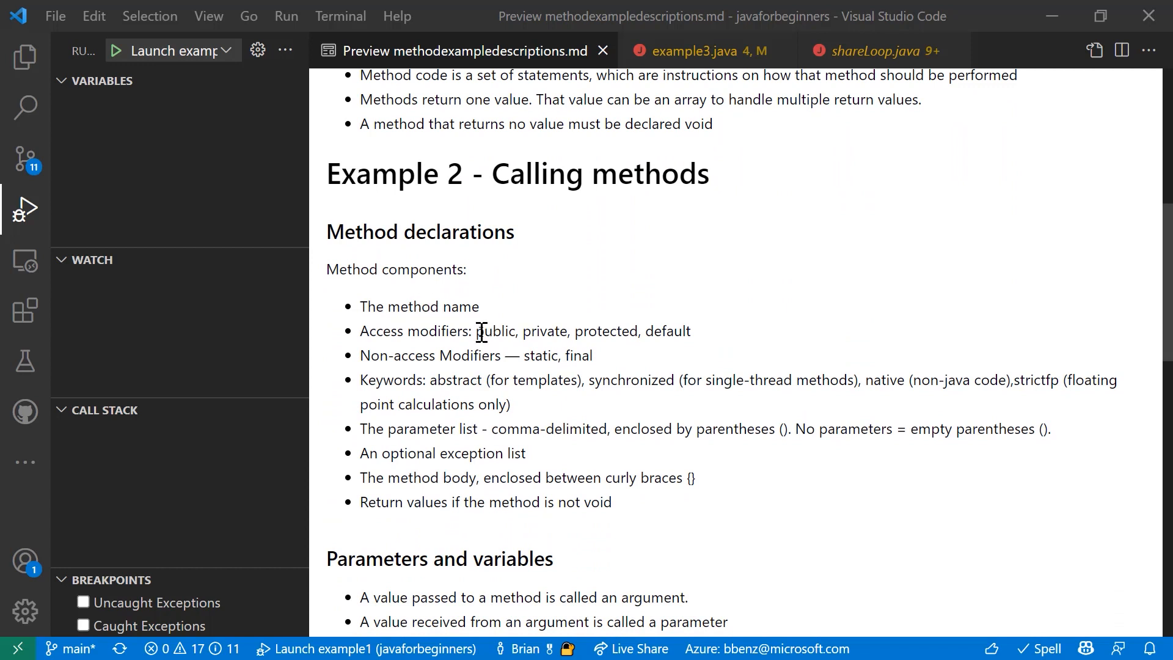
{"action": "mouse_move", "coordinate": [479, 338]}
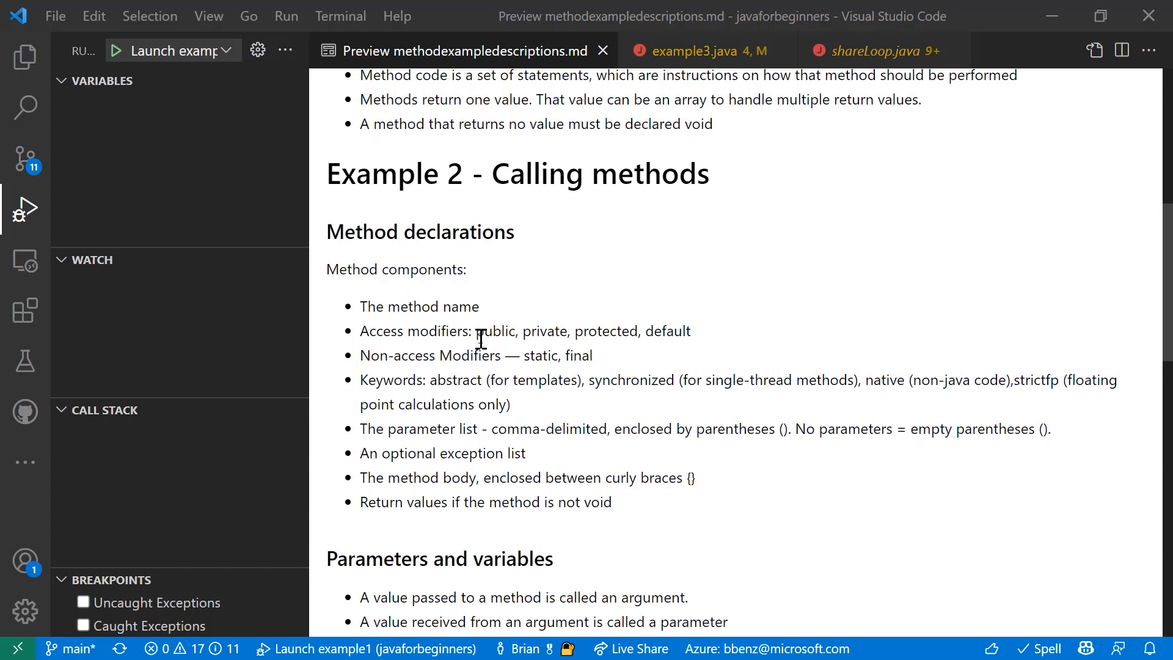
{"action": "mouse_move", "coordinate": [455, 367]}
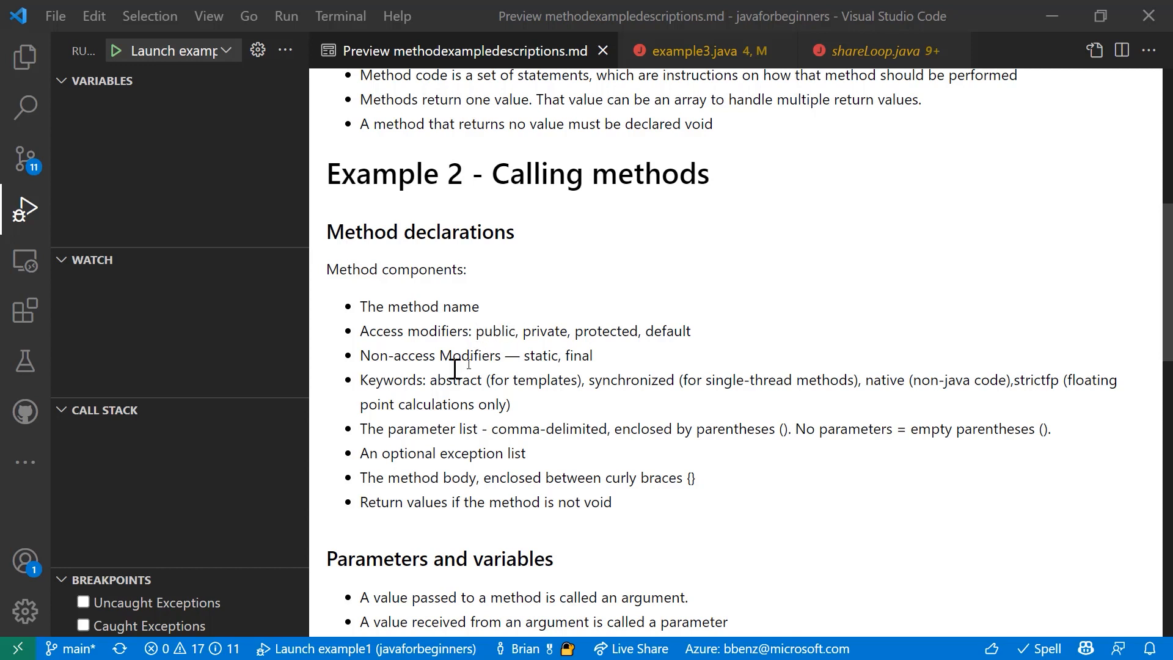
{"action": "scroll", "scroll_direction": "down", "scroll_amount": 3}
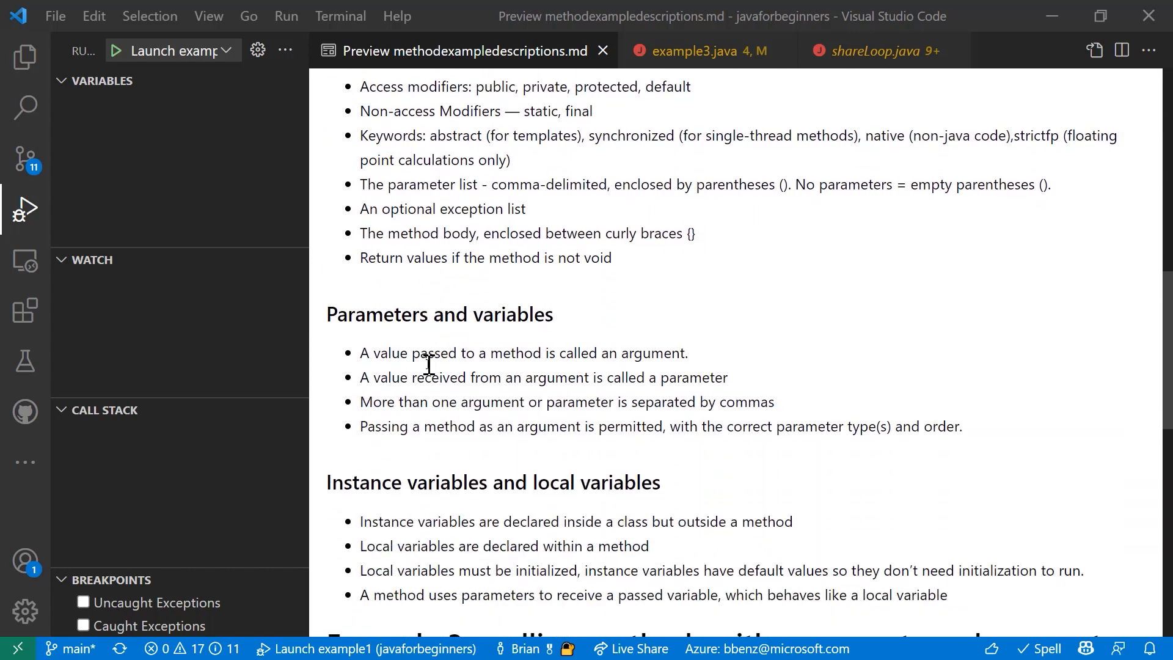
{"action": "scroll", "scroll_direction": "down", "scroll_amount": 3}
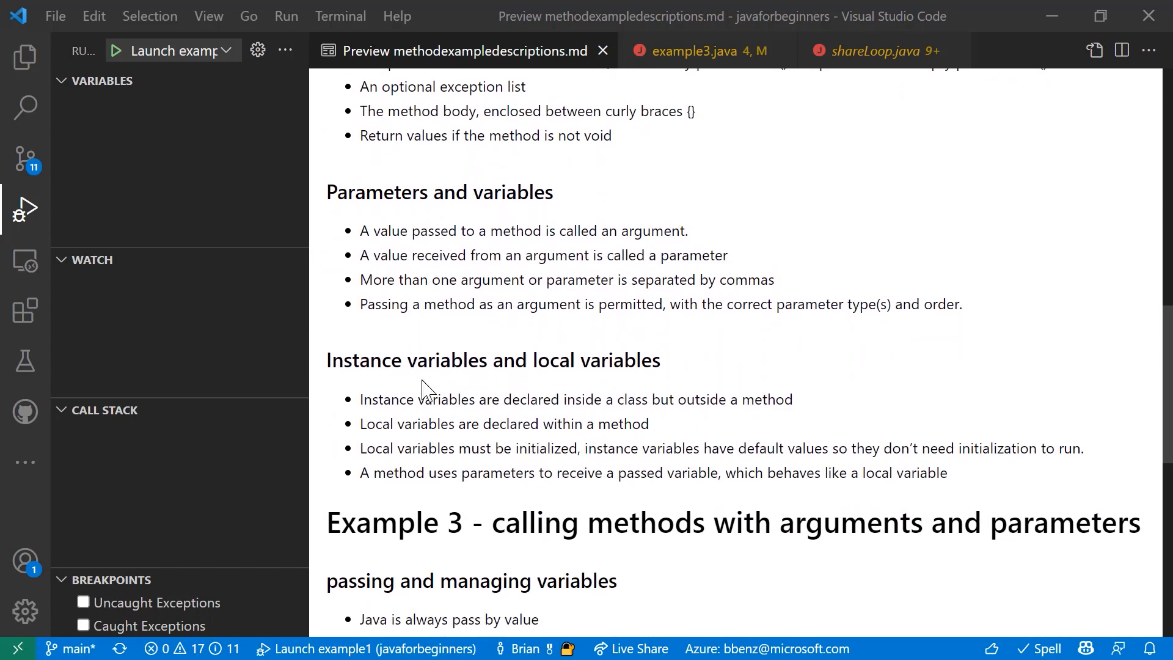
{"action": "scroll", "scroll_direction": "down", "scroll_amount": 3}
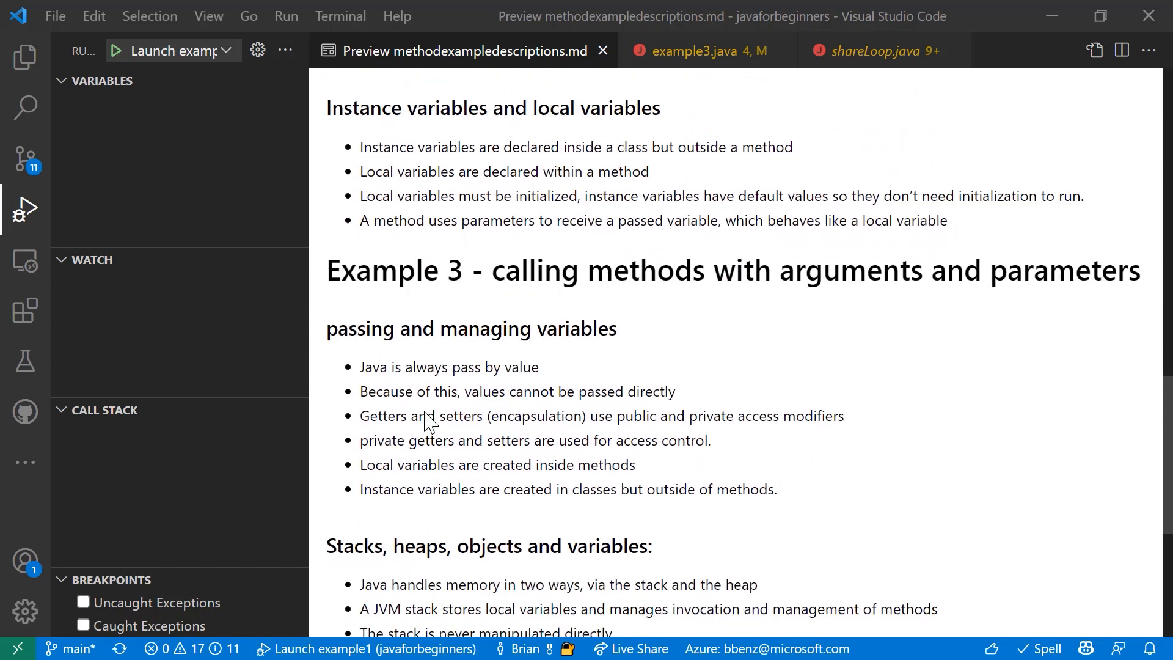
{"action": "scroll", "scroll_direction": "down", "scroll_amount": 3}
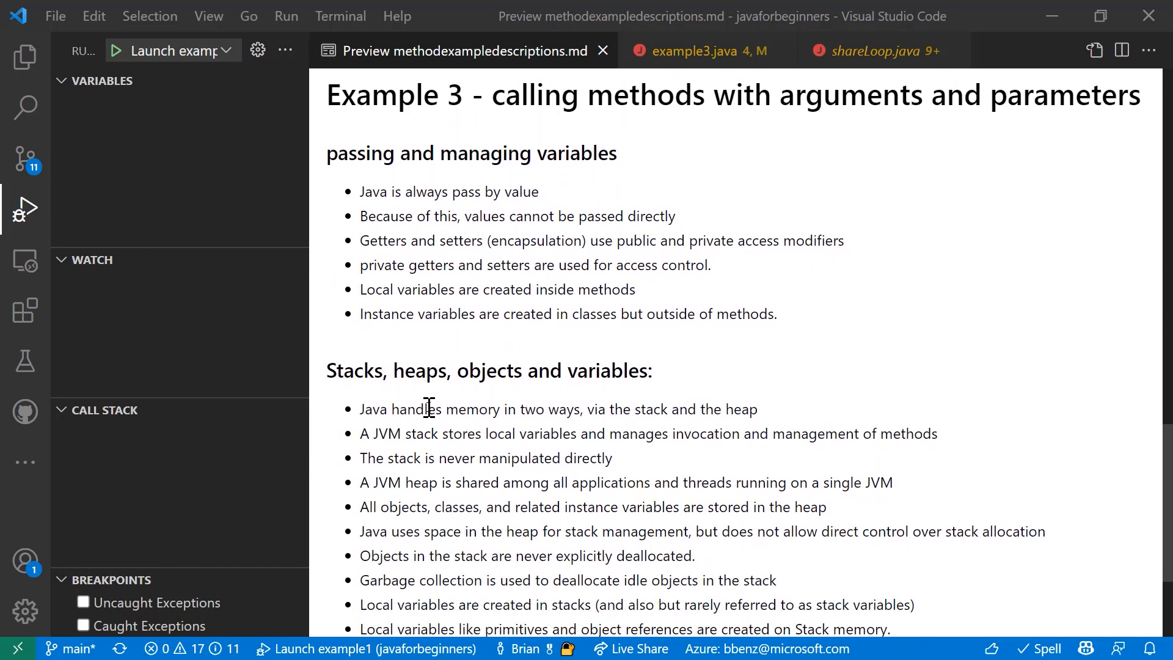
{"action": "mouse_move", "coordinate": [661, 350]}
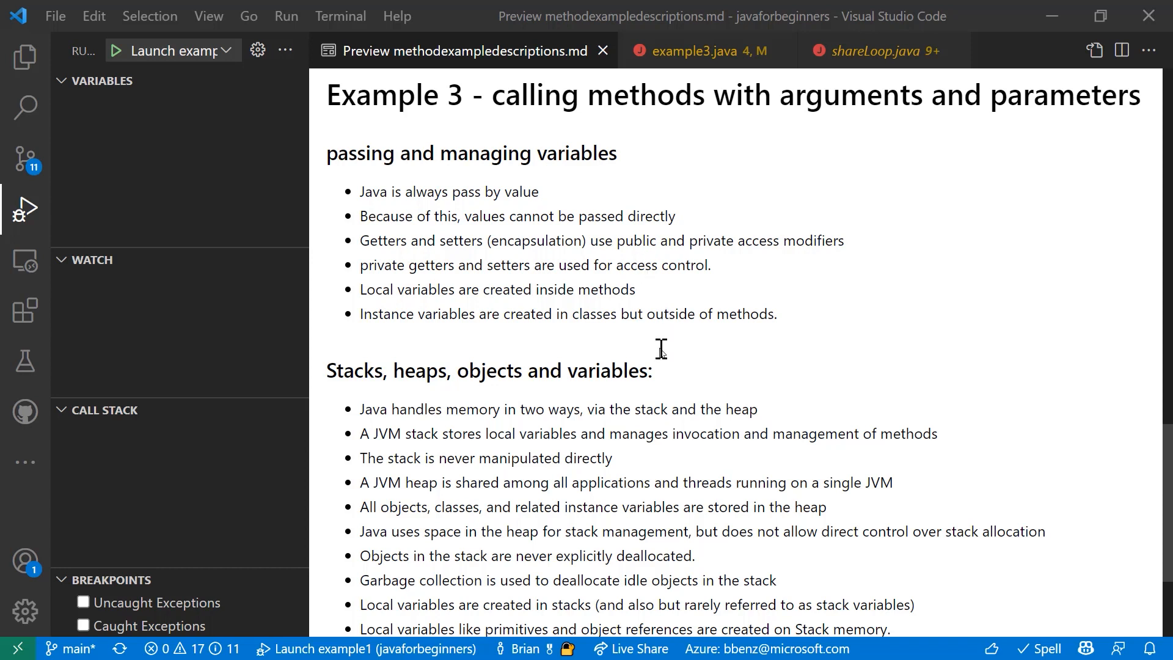
{"action": "mouse_move", "coordinate": [573, 103]}
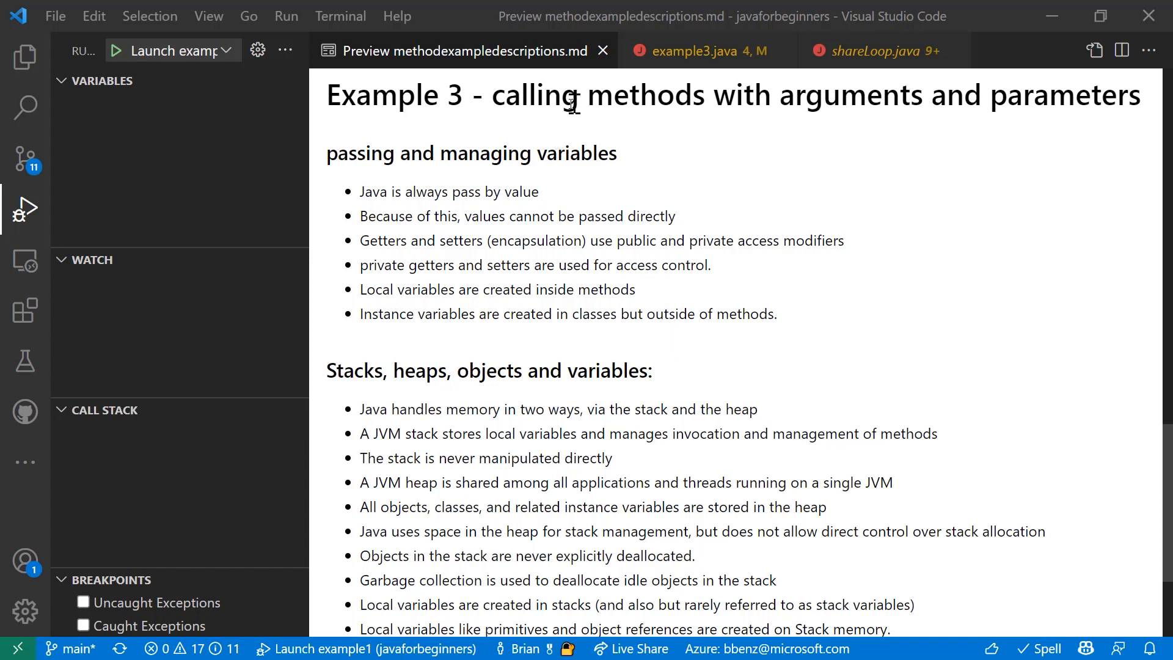
{"action": "mouse_move", "coordinate": [381, 209]}
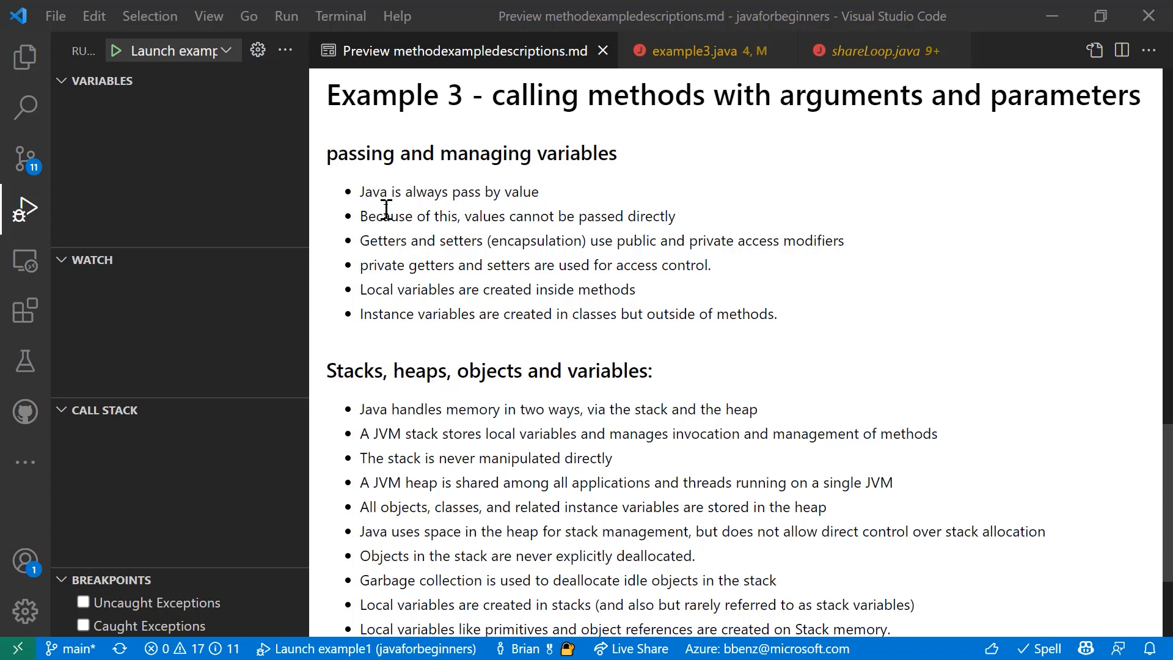
{"action": "mouse_move", "coordinate": [473, 461]}
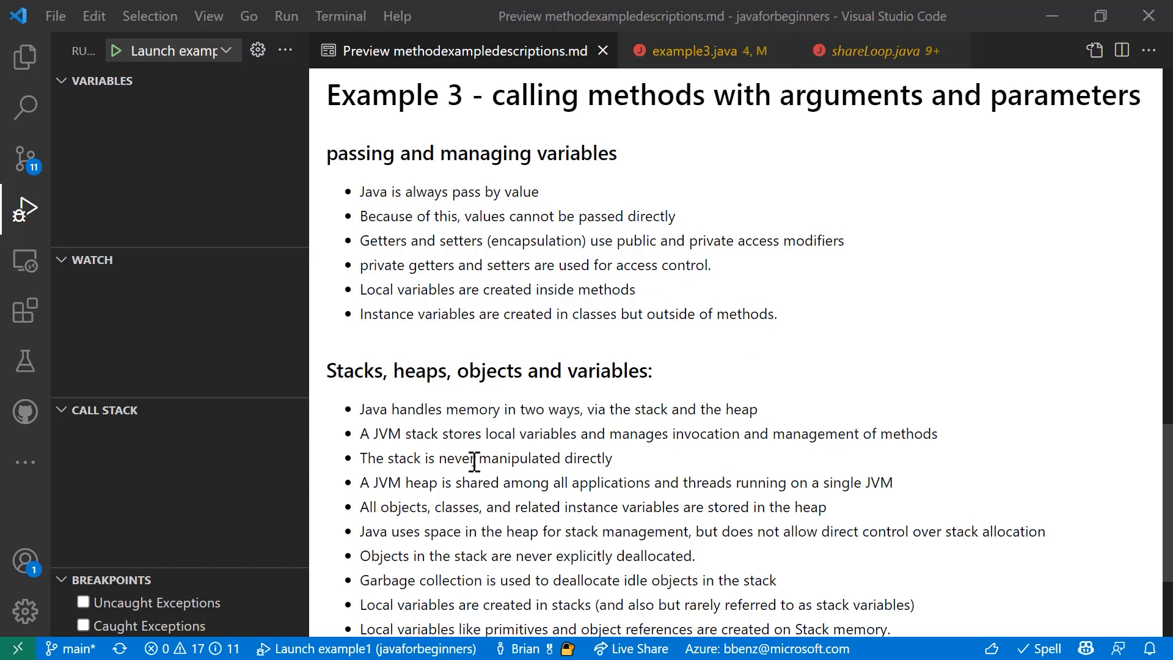
{"action": "mouse_move", "coordinate": [474, 435]}
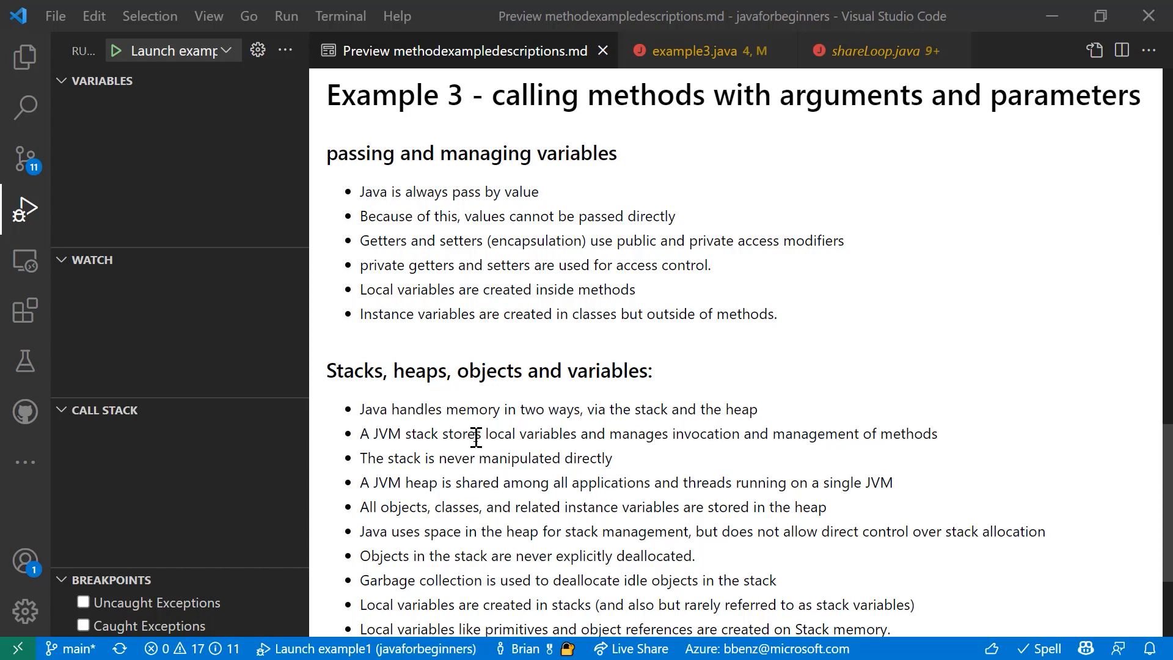
{"action": "mouse_move", "coordinate": [441, 429]}
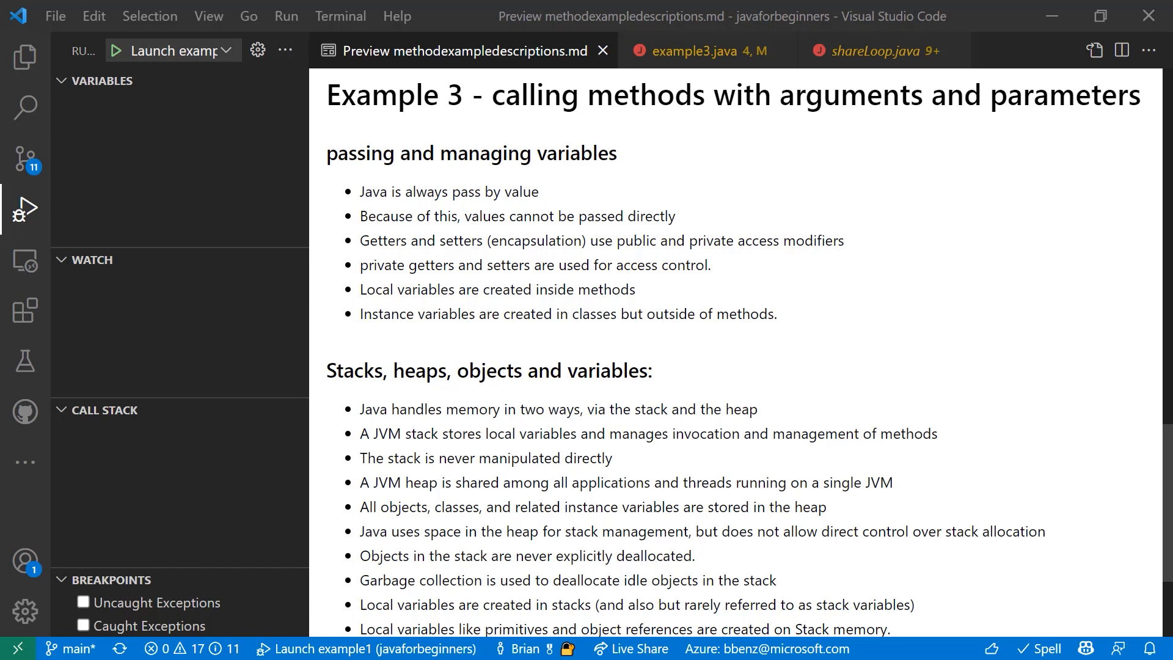
Scroll the preview to reveal the Stacks and heaps bullets and the Modifiers heading
{"action": "scroll", "scroll_direction": "down", "scroll_amount": 3}
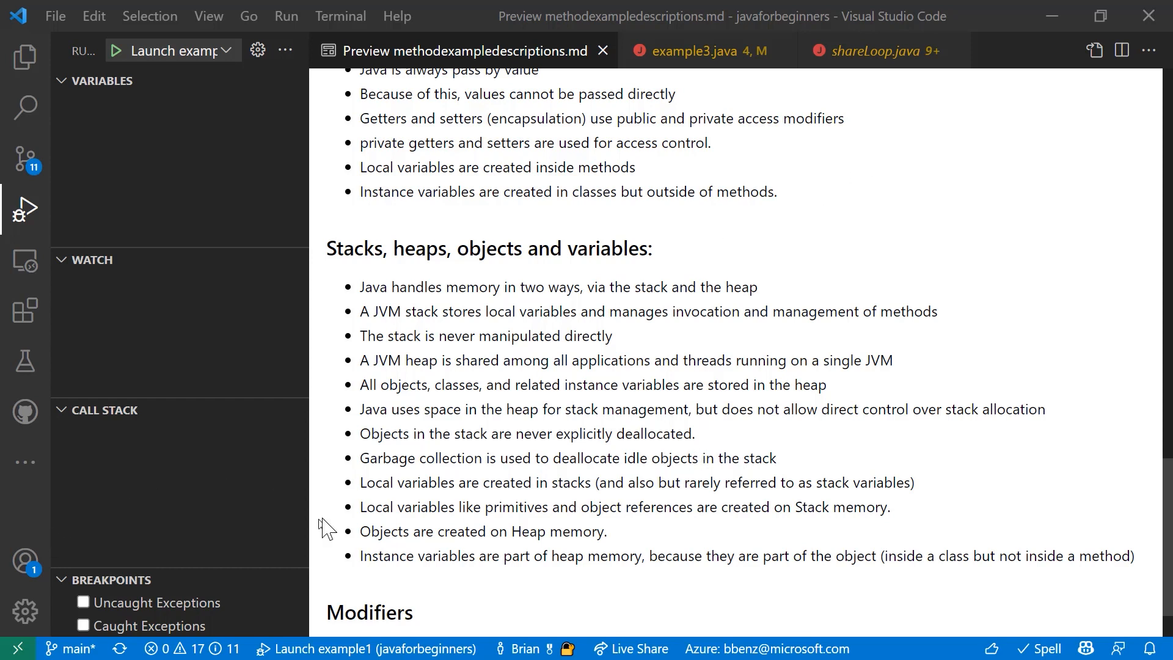
{"action": "mouse_move", "coordinate": [419, 494]}
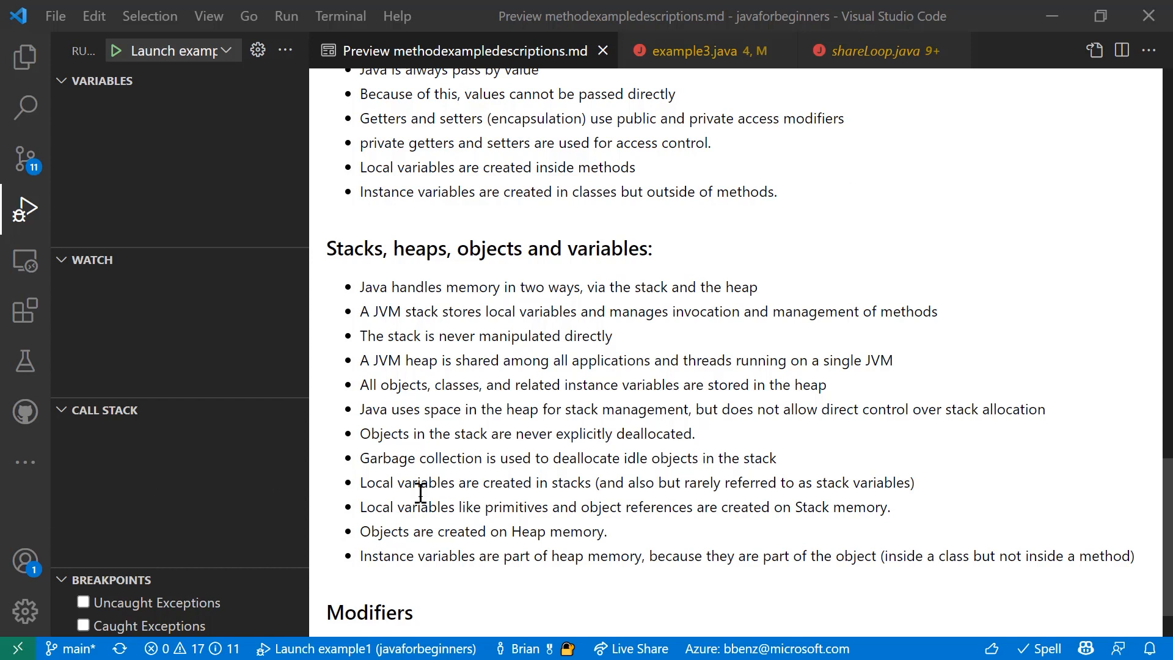
{"action": "mouse_move", "coordinate": [382, 491]}
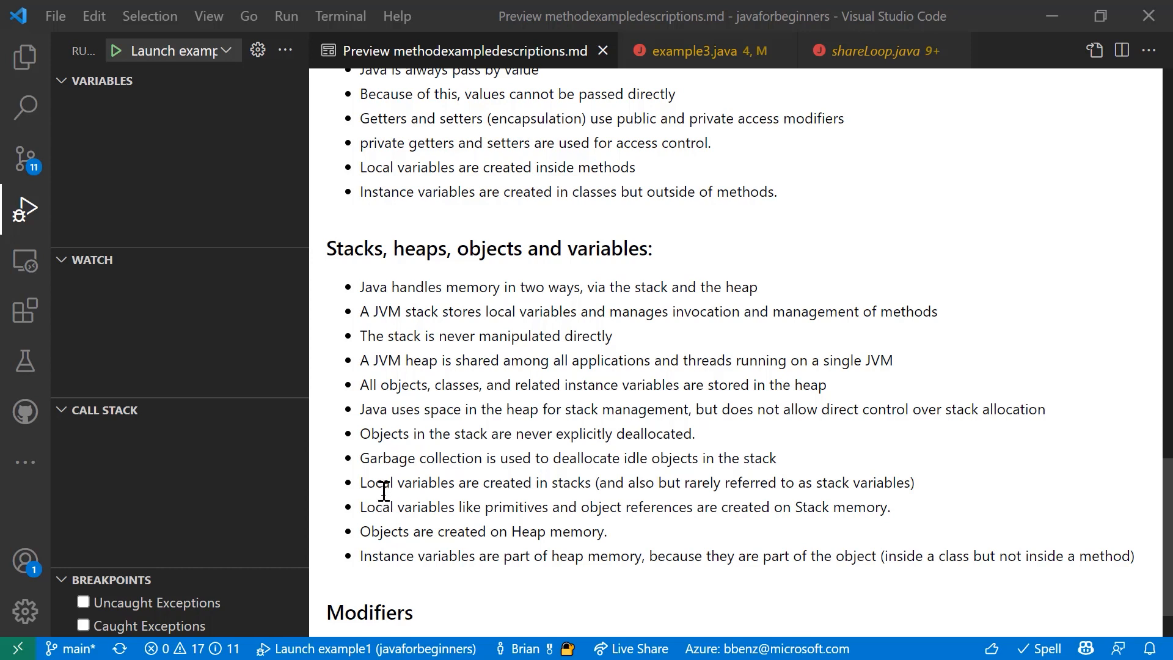
{"action": "mouse_move", "coordinate": [655, 483]}
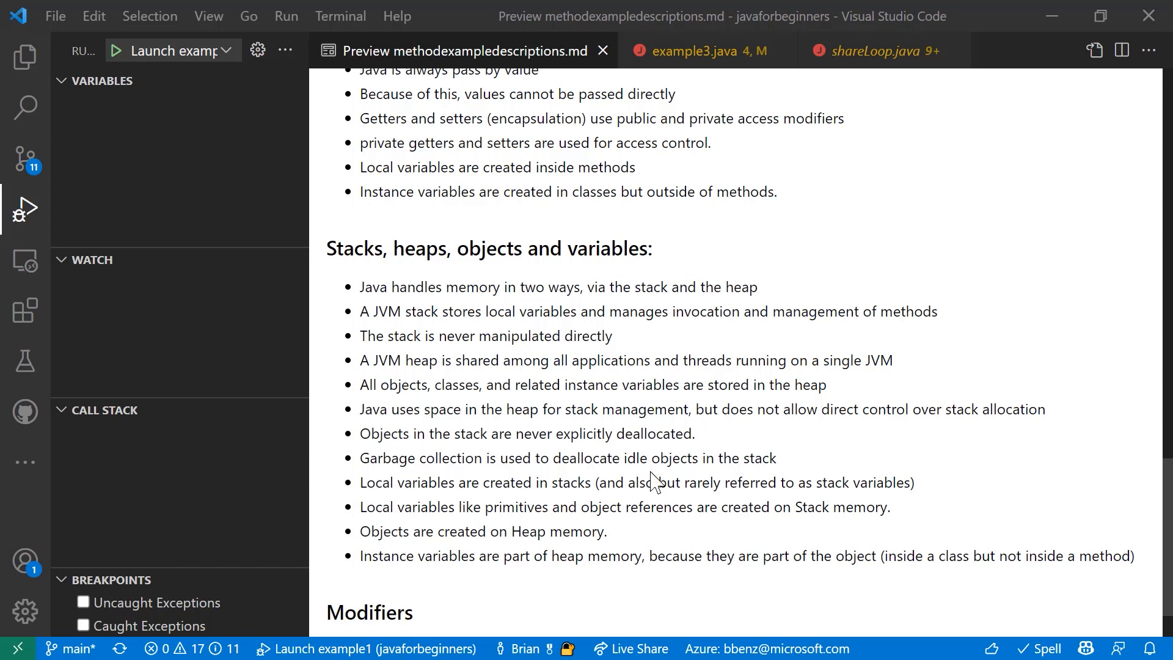
{"action": "mouse_move", "coordinate": [660, 480]}
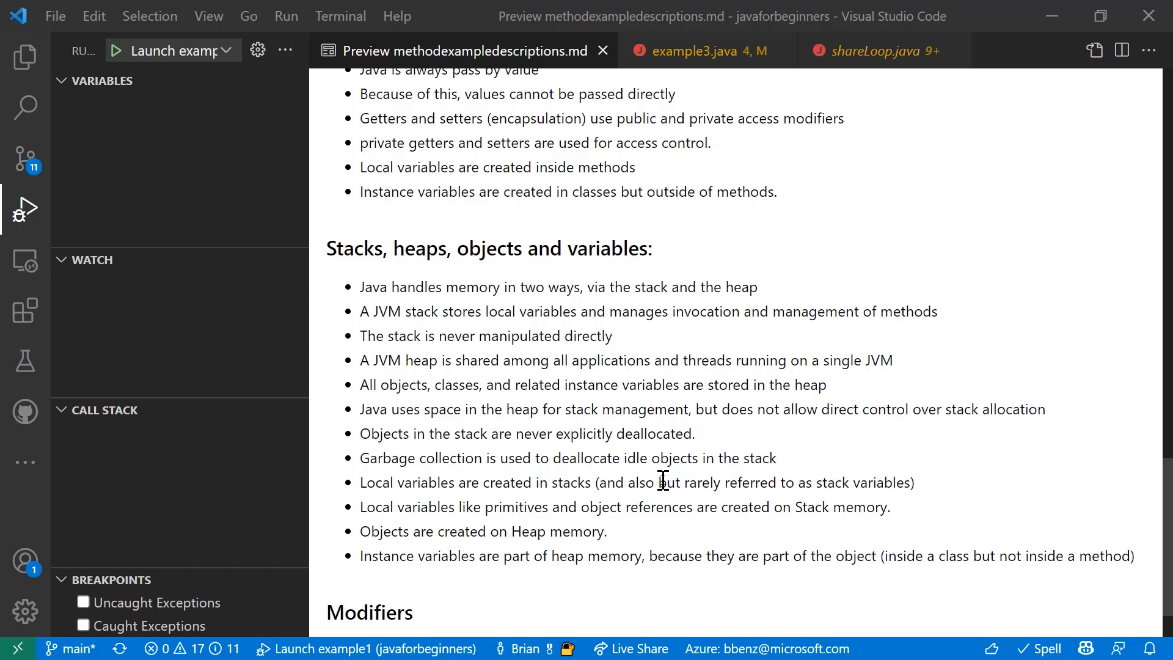
{"action": "mouse_move", "coordinate": [416, 515]}
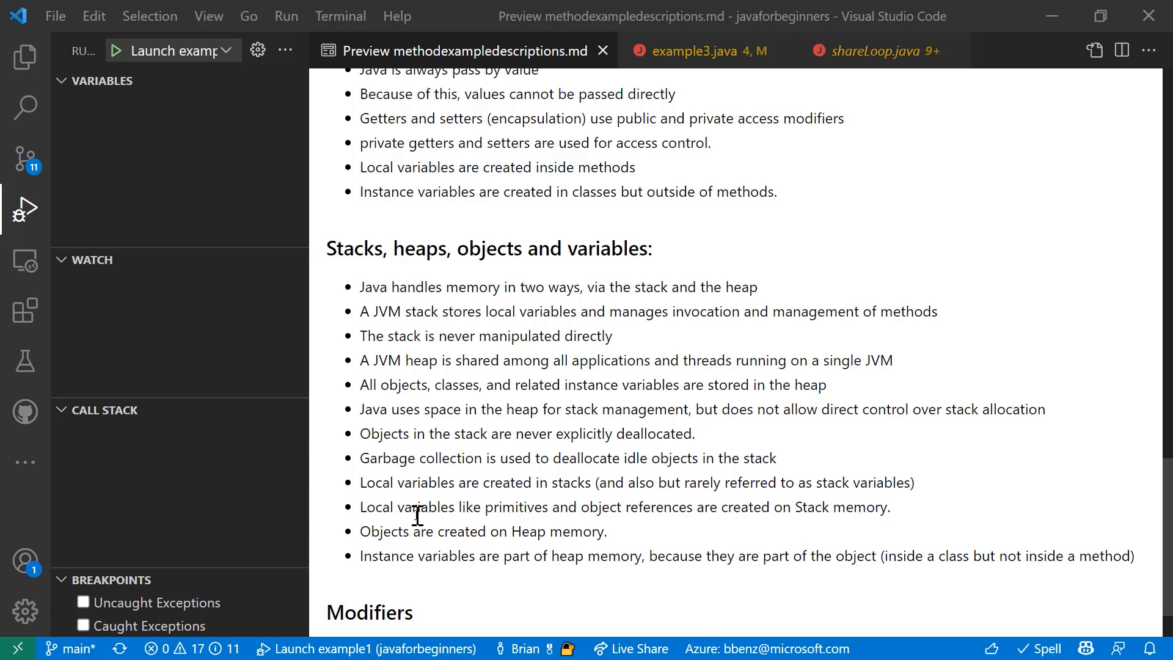
{"action": "mouse_move", "coordinate": [639, 508]}
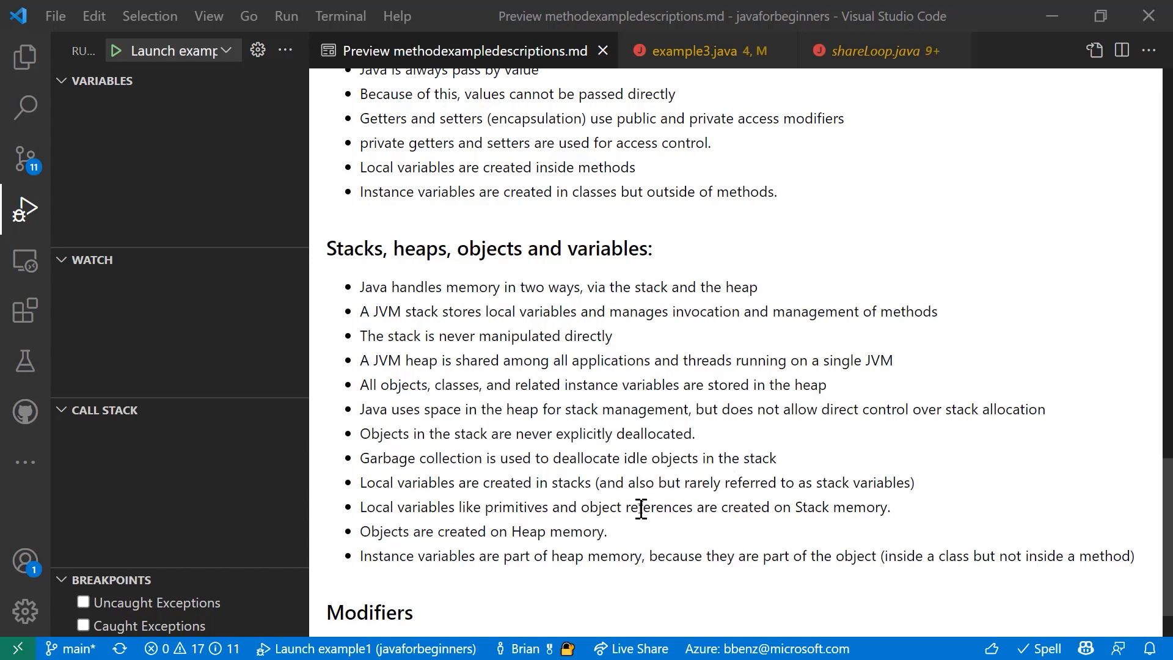
{"action": "mouse_move", "coordinate": [404, 531]}
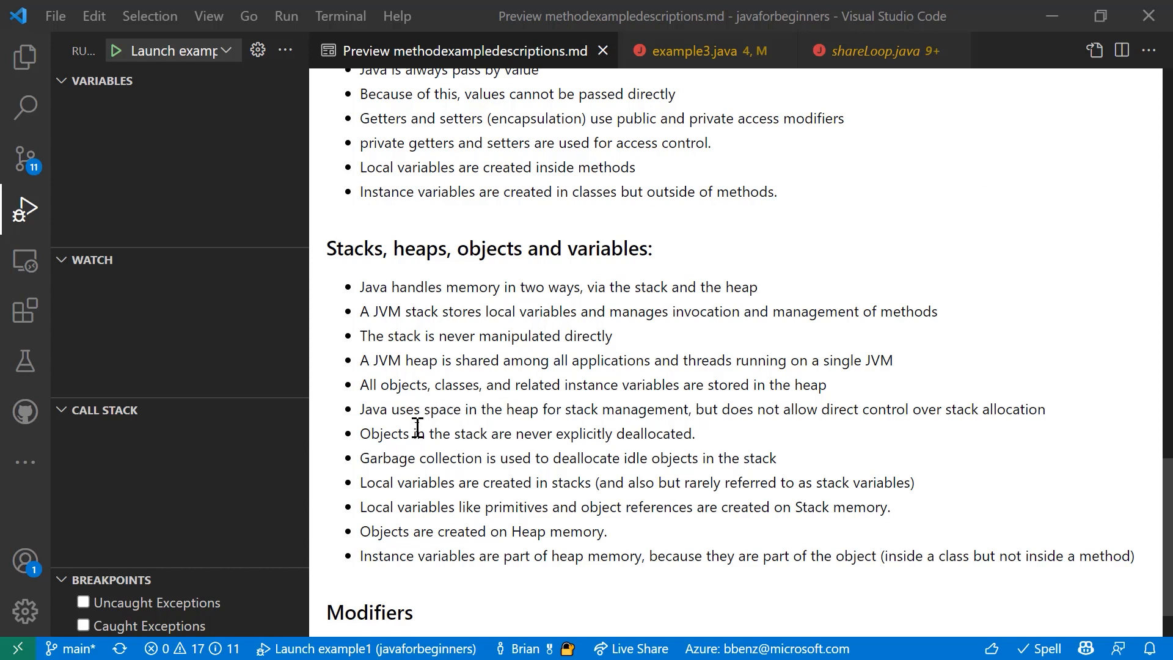
{"action": "scroll", "scroll_direction": "down", "scroll_amount": 3}
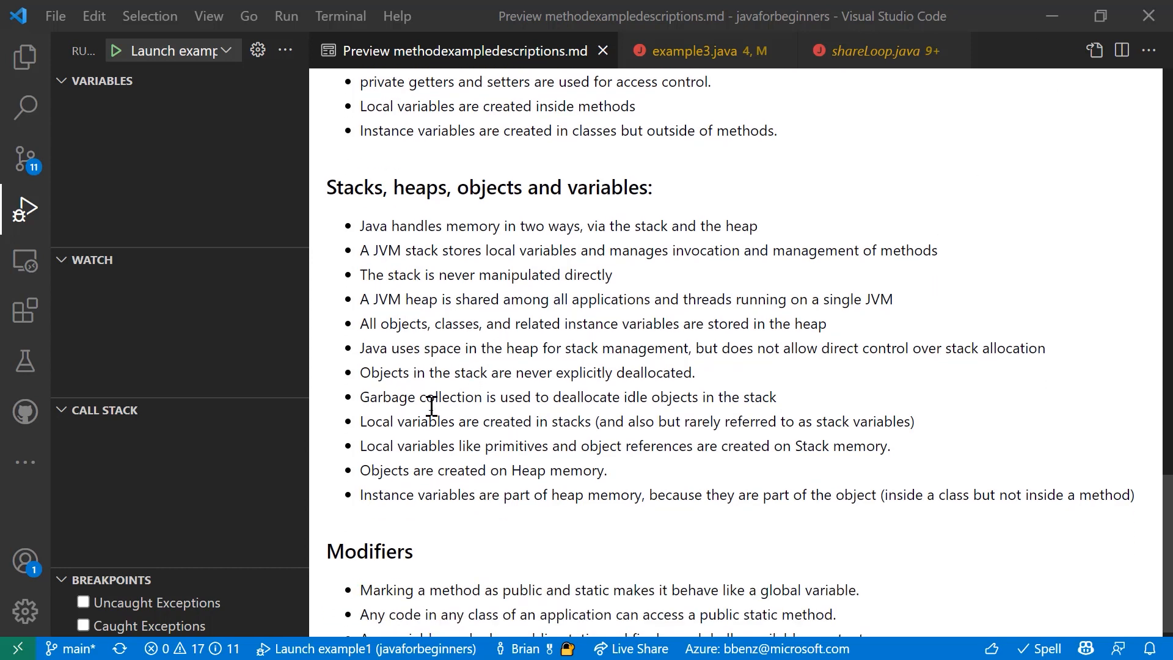
{"action": "mouse_move", "coordinate": [440, 415]}
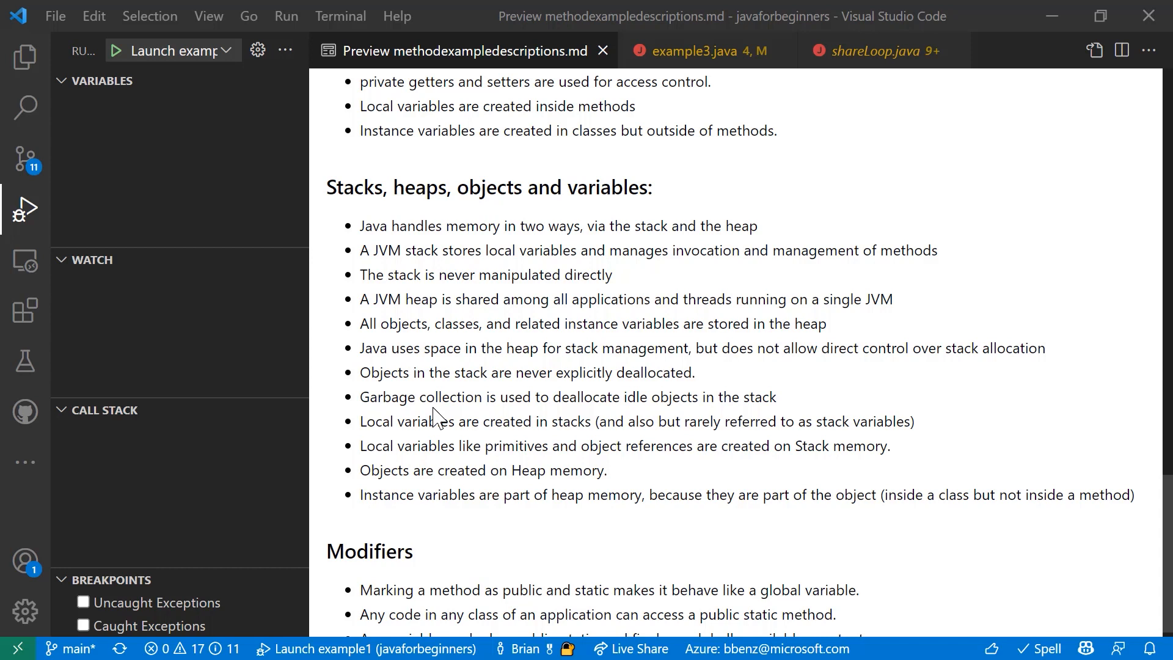
{"action": "mouse_move", "coordinate": [436, 469]}
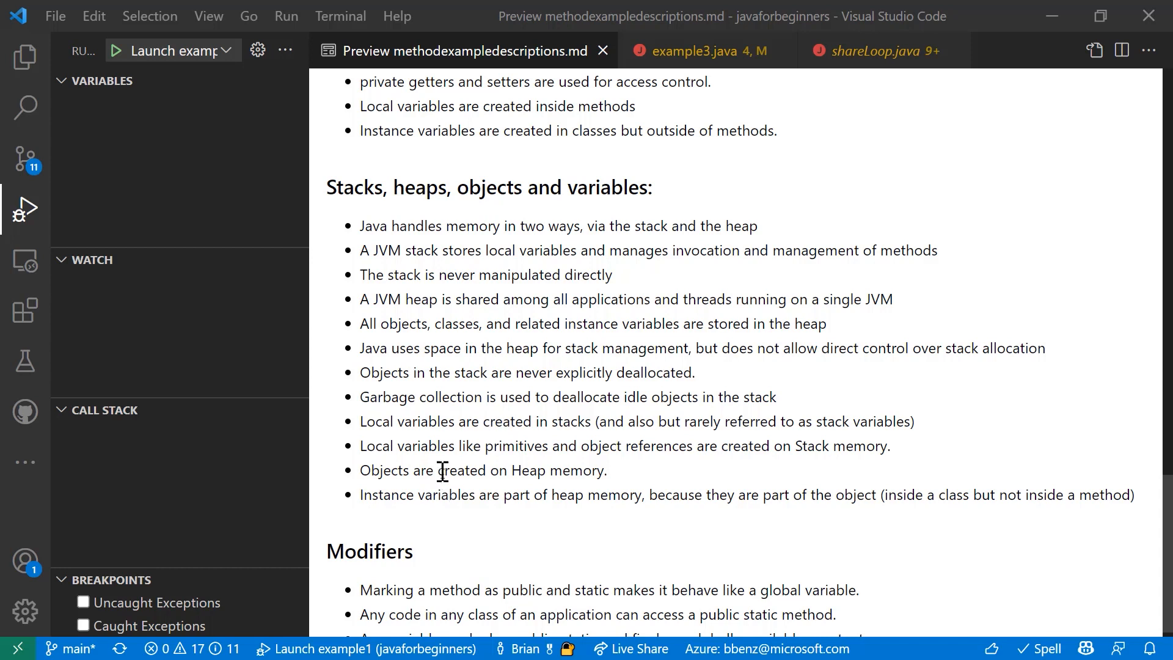
{"action": "scroll", "scroll_direction": "down", "scroll_amount": 3}
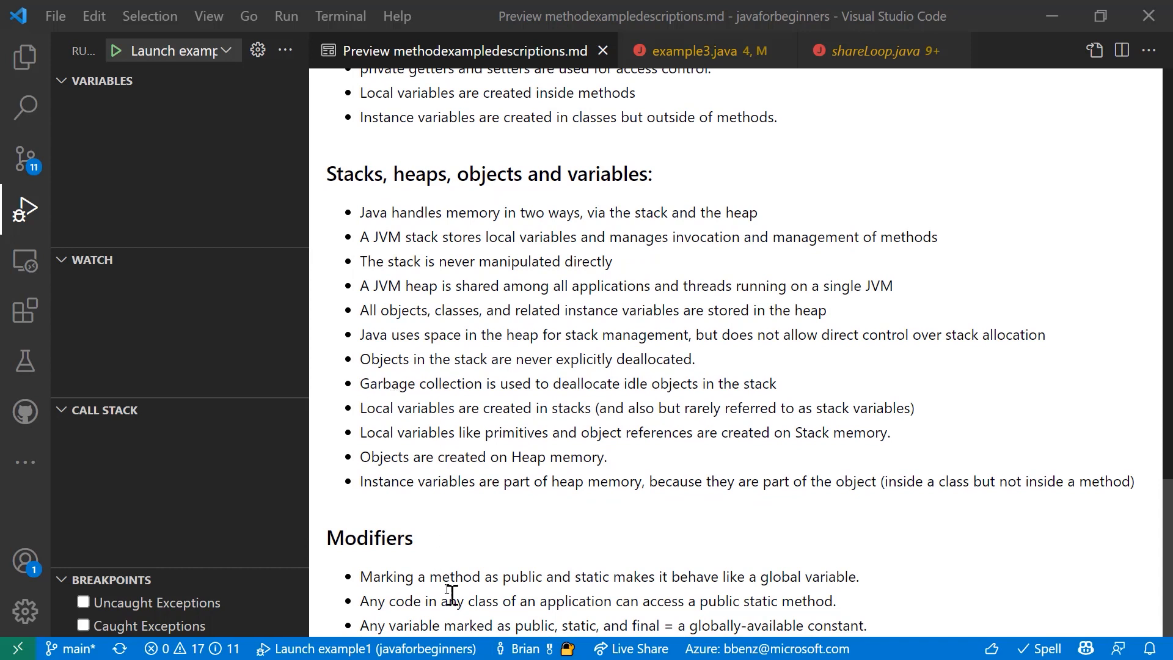
{"action": "mouse_move", "coordinate": [458, 529]}
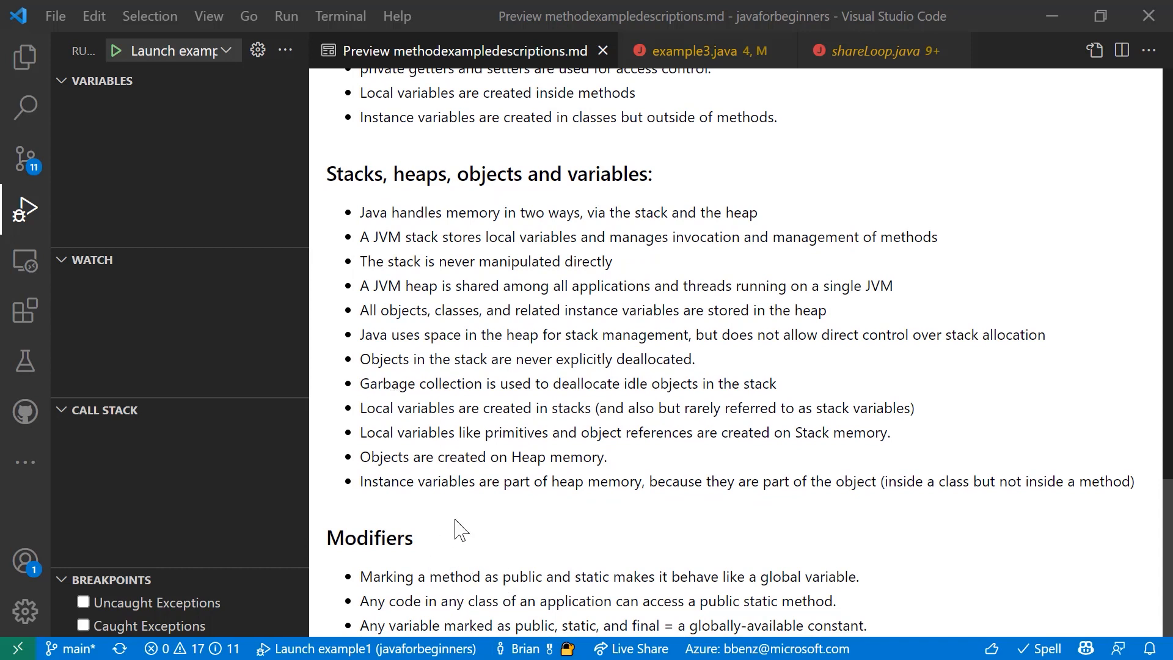
{"action": "mouse_move", "coordinate": [452, 529]}
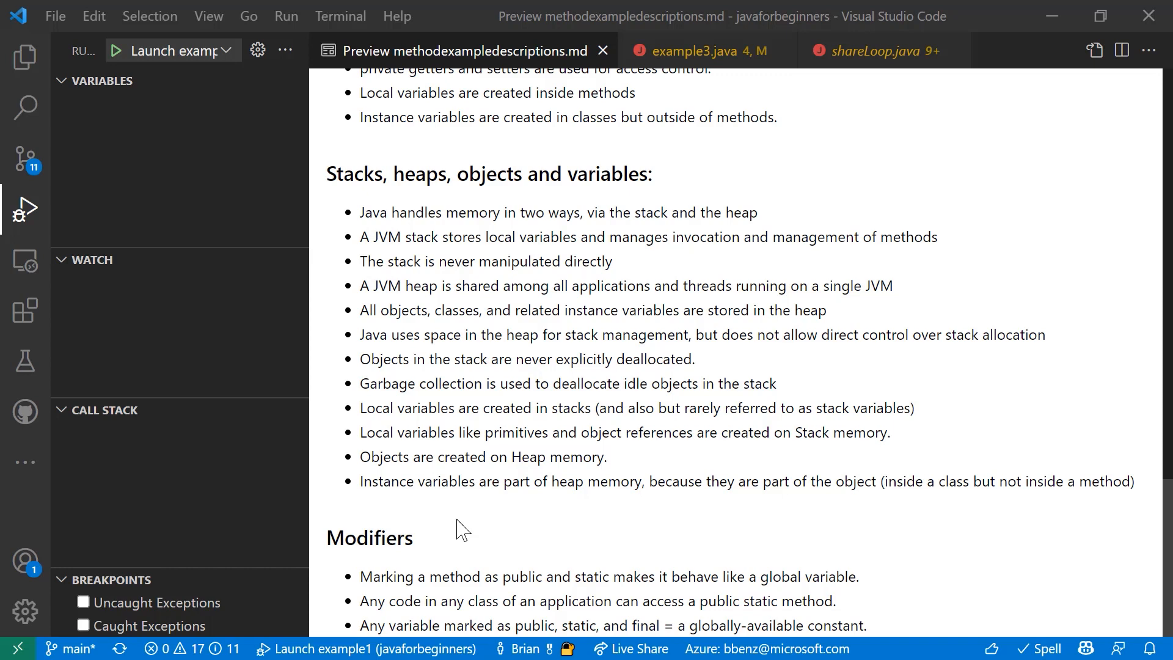
{"action": "scroll", "scroll_direction": "up", "scroll_amount": 3}
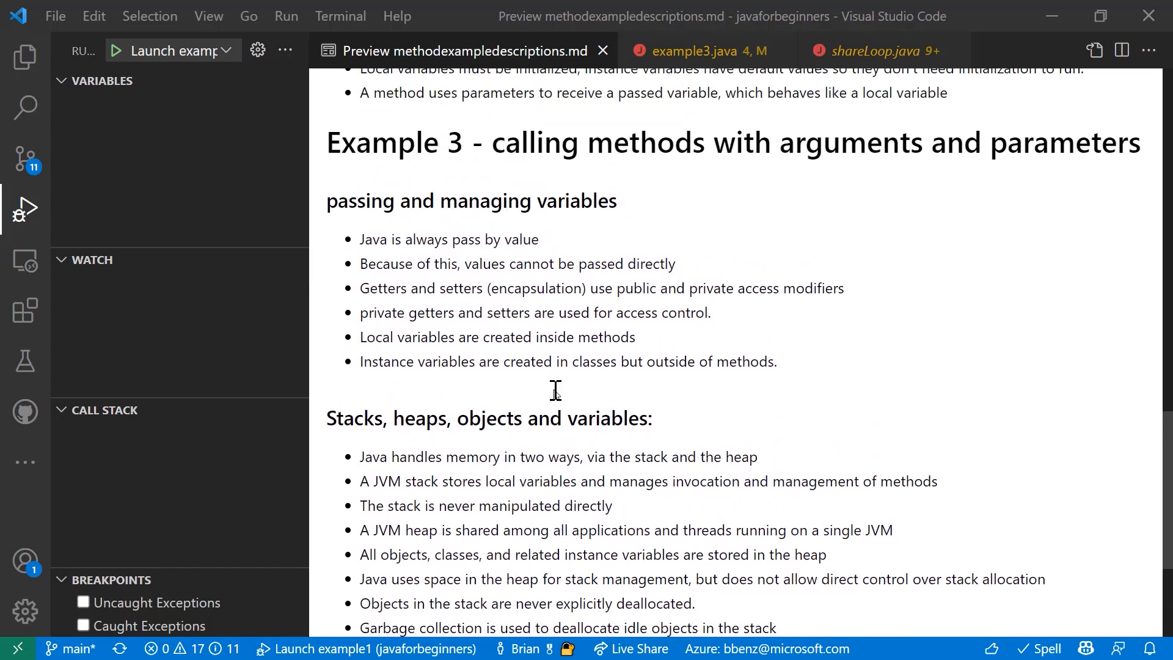
{"action": "mouse_move", "coordinate": [504, 481]}
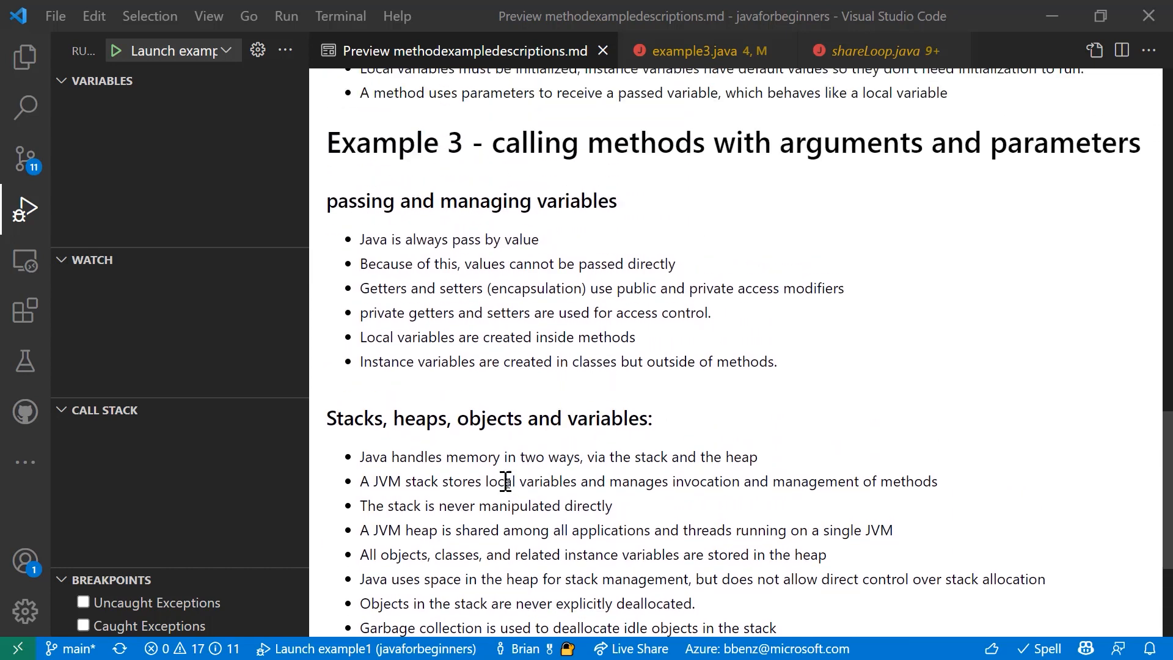
{"action": "scroll", "scroll_direction": "down", "scroll_amount": 3}
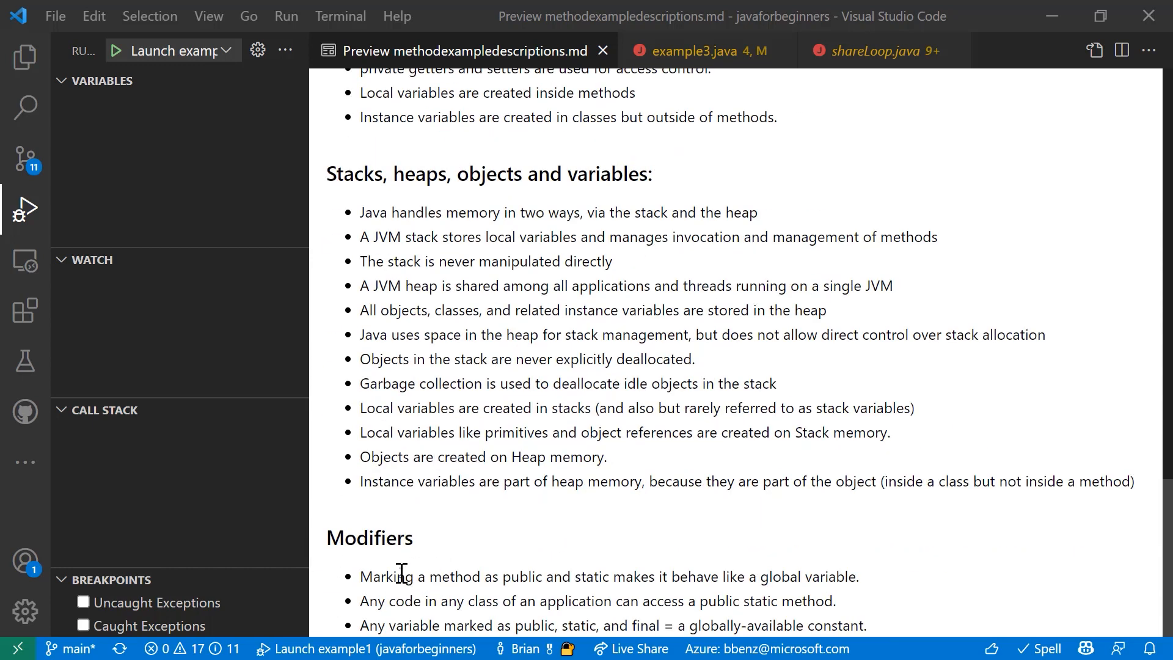
{"action": "mouse_move", "coordinate": [389, 575]}
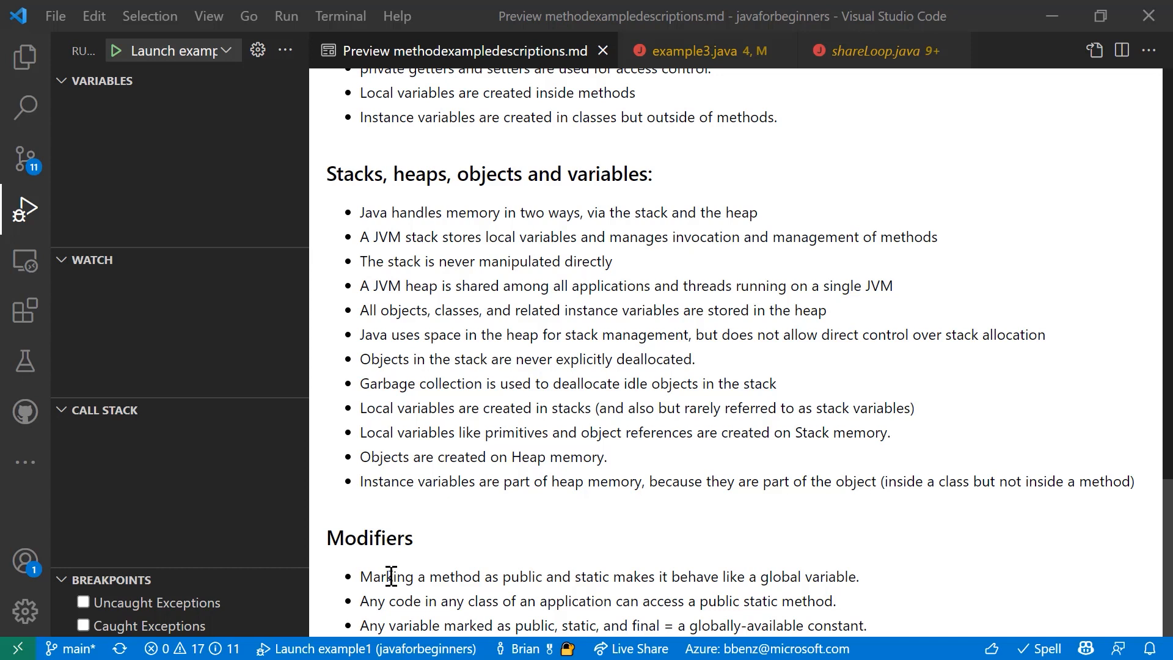
{"action": "mouse_move", "coordinate": [515, 595]}
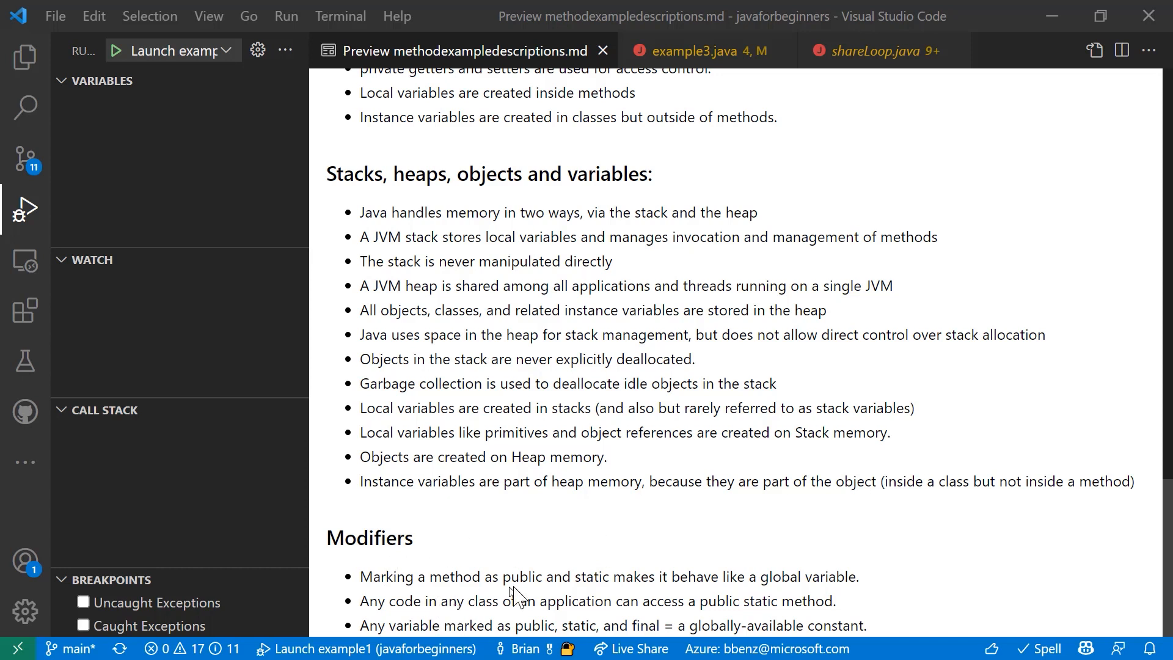
{"action": "mouse_move", "coordinate": [705, 238]}
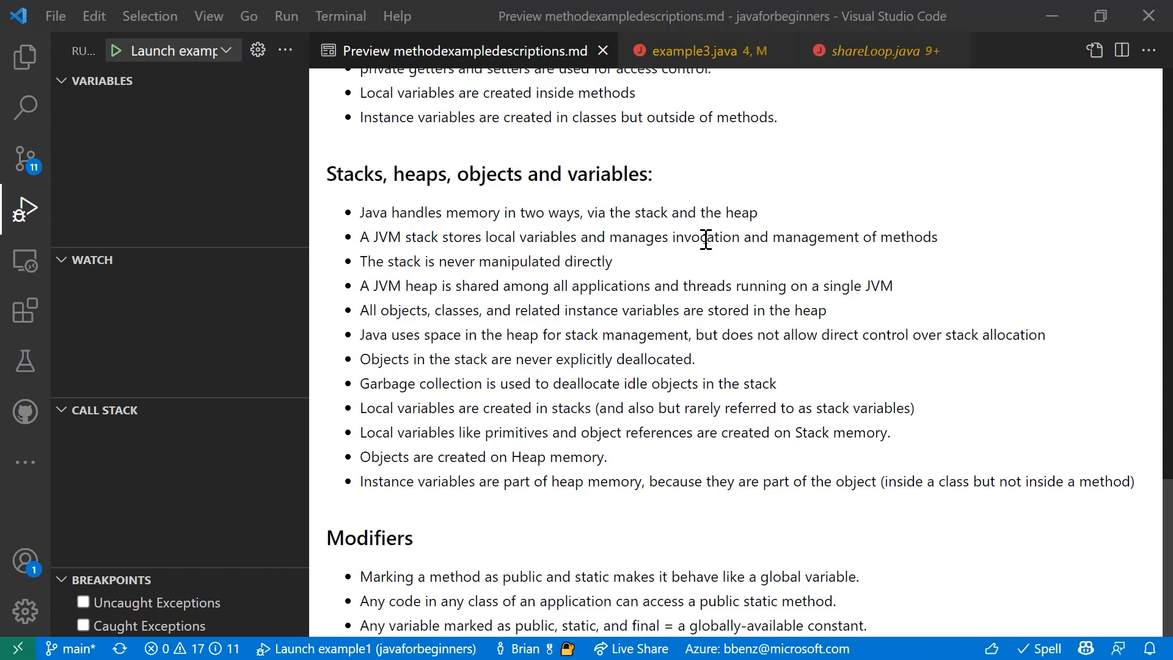
Switch to example3.java showing the main method creating two shareLoop objects
{"action": "left_click", "coordinate": [699, 50]}
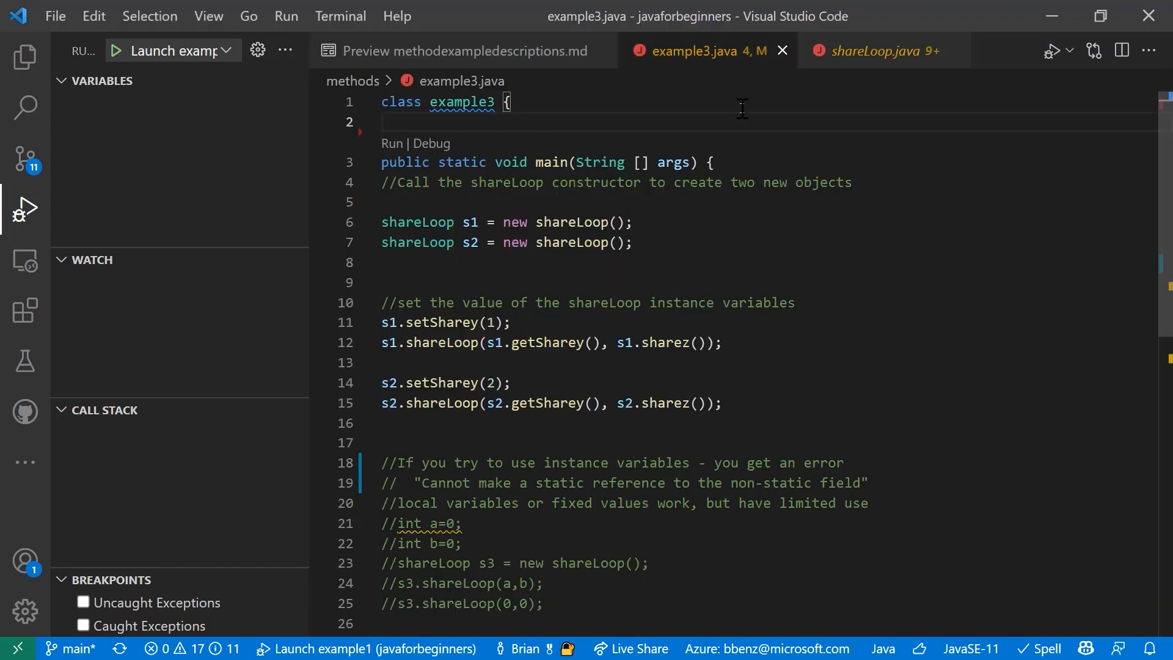
{"action": "mouse_move", "coordinate": [433, 162]}
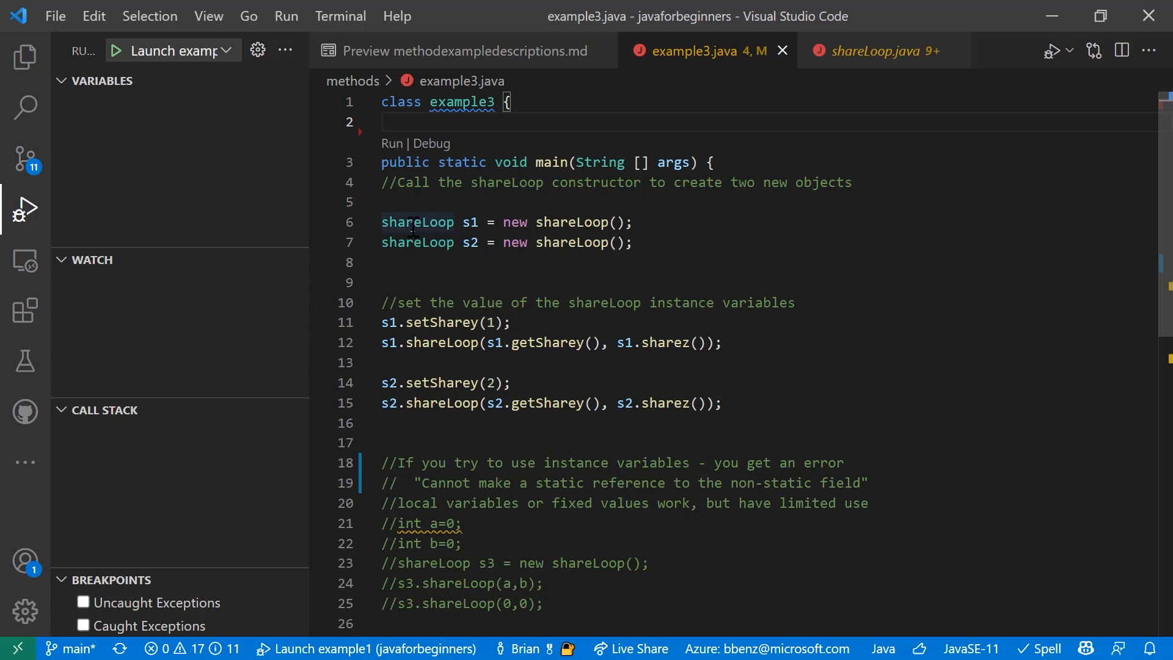
{"action": "mouse_move", "coordinate": [418, 222]}
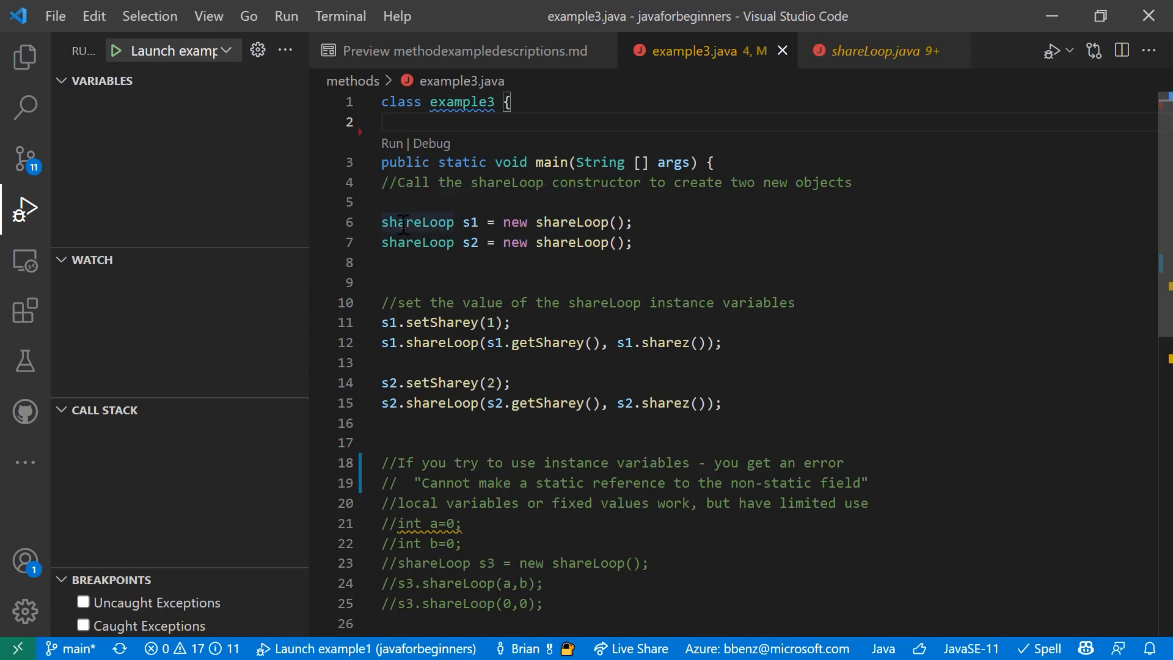
{"action": "mouse_move", "coordinate": [419, 221]}
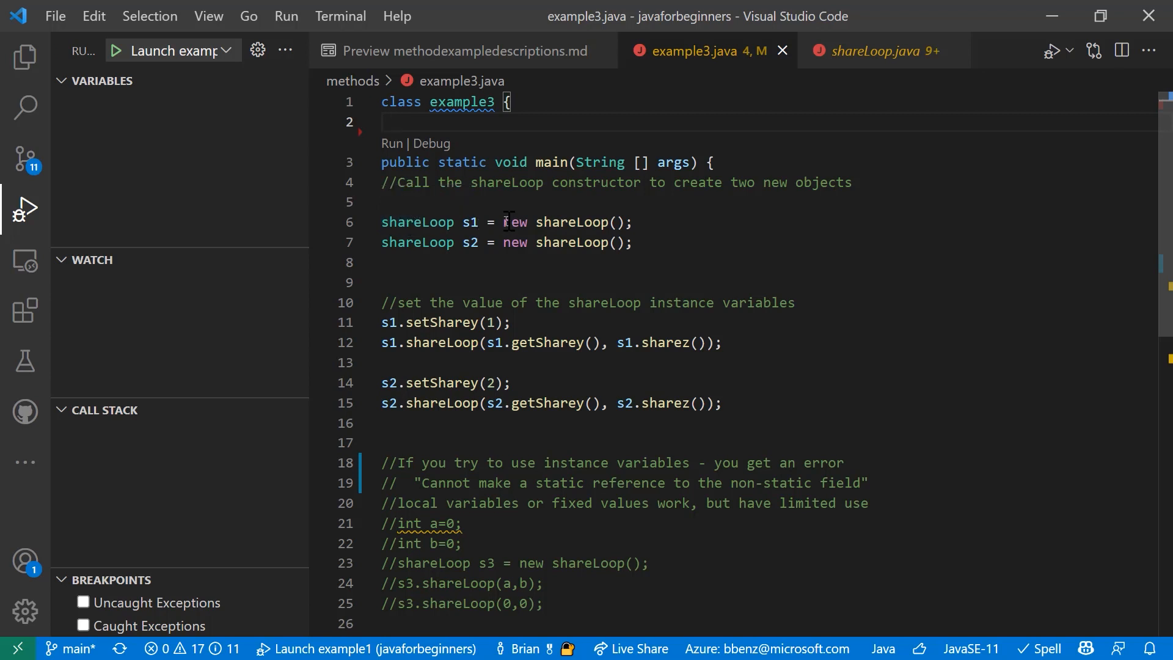
{"action": "mouse_move", "coordinate": [572, 221]}
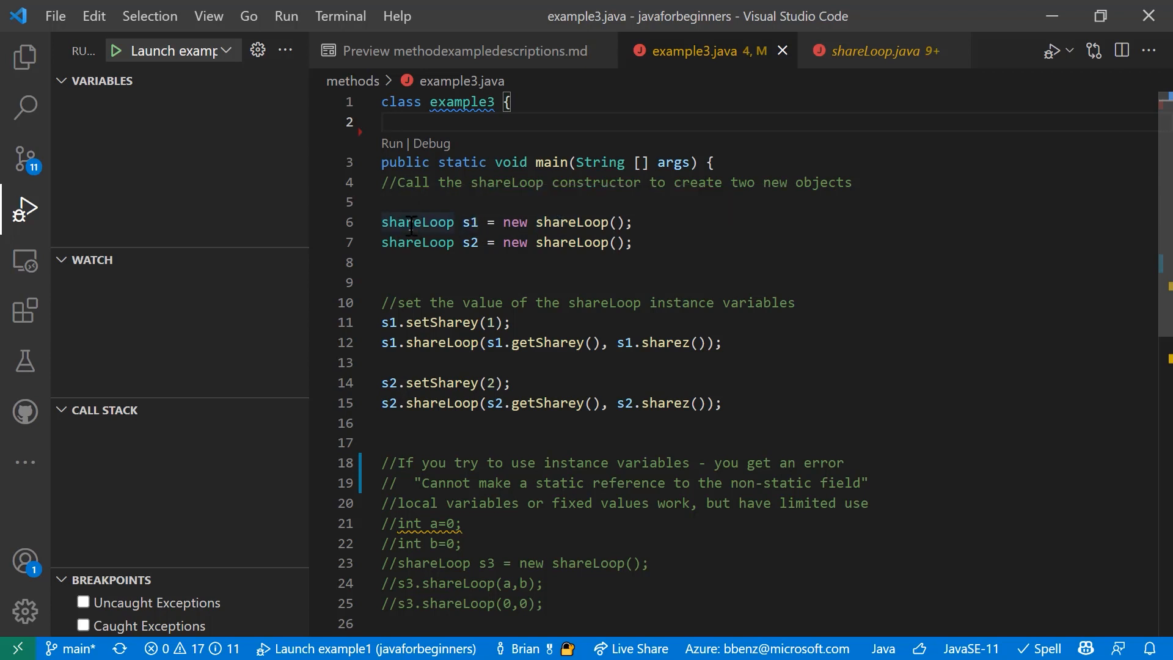
{"action": "mouse_move", "coordinate": [469, 222]}
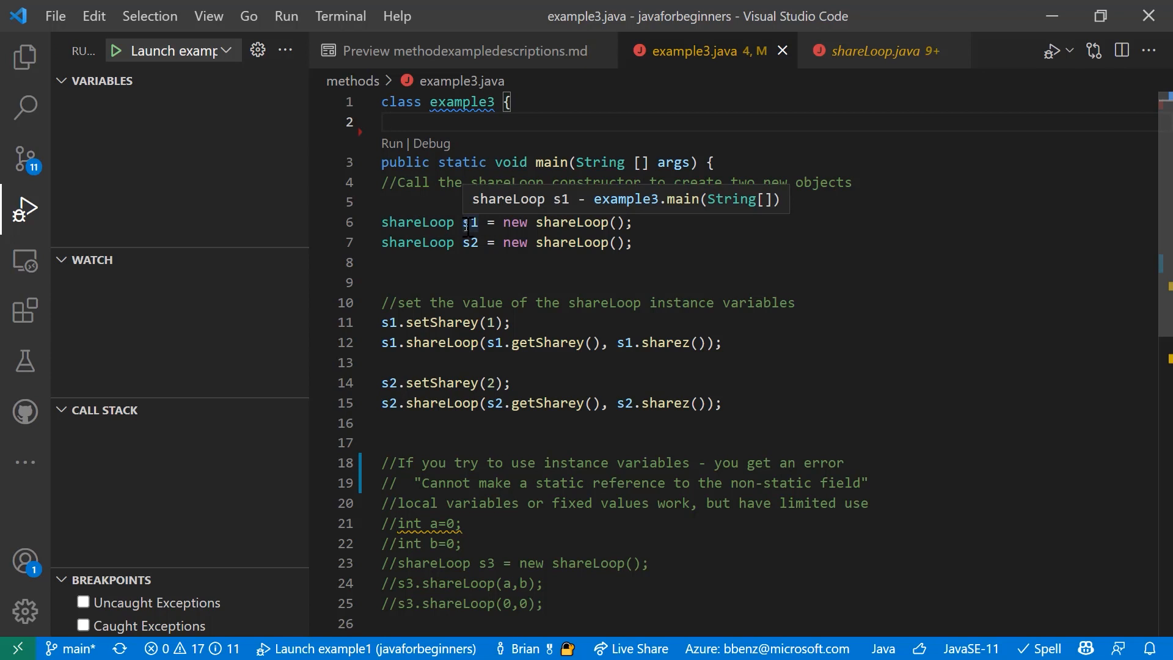
{"action": "mouse_move", "coordinate": [469, 242]}
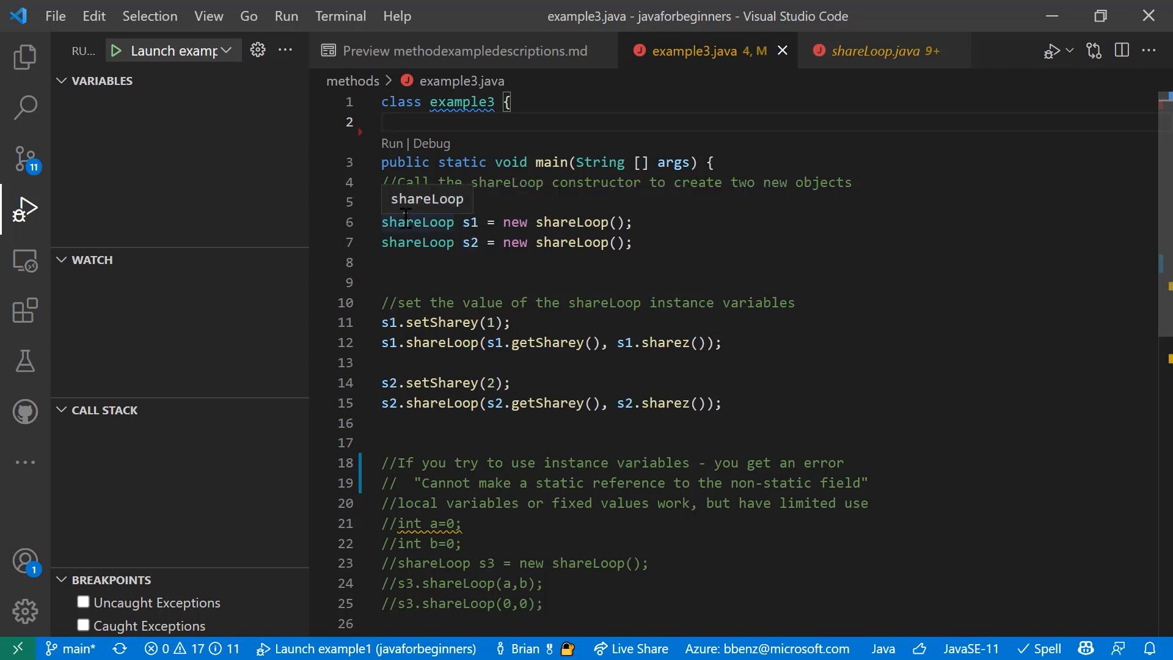
{"action": "mouse_move", "coordinate": [531, 227]}
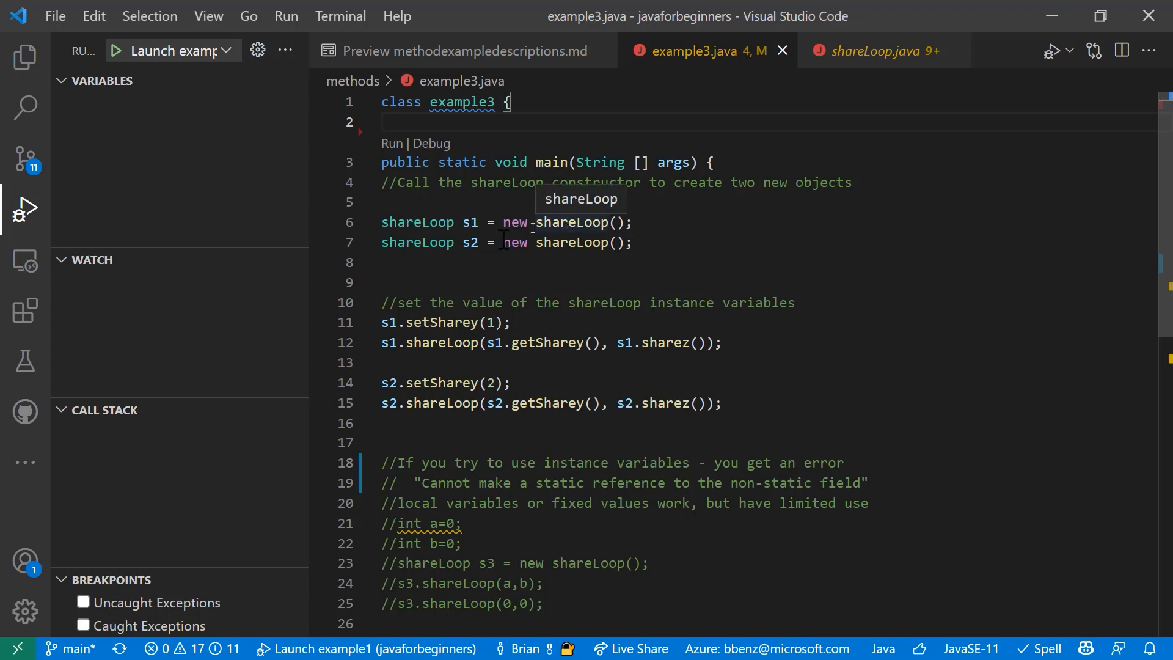
{"action": "scroll", "scroll_direction": "down", "scroll_amount": 3}
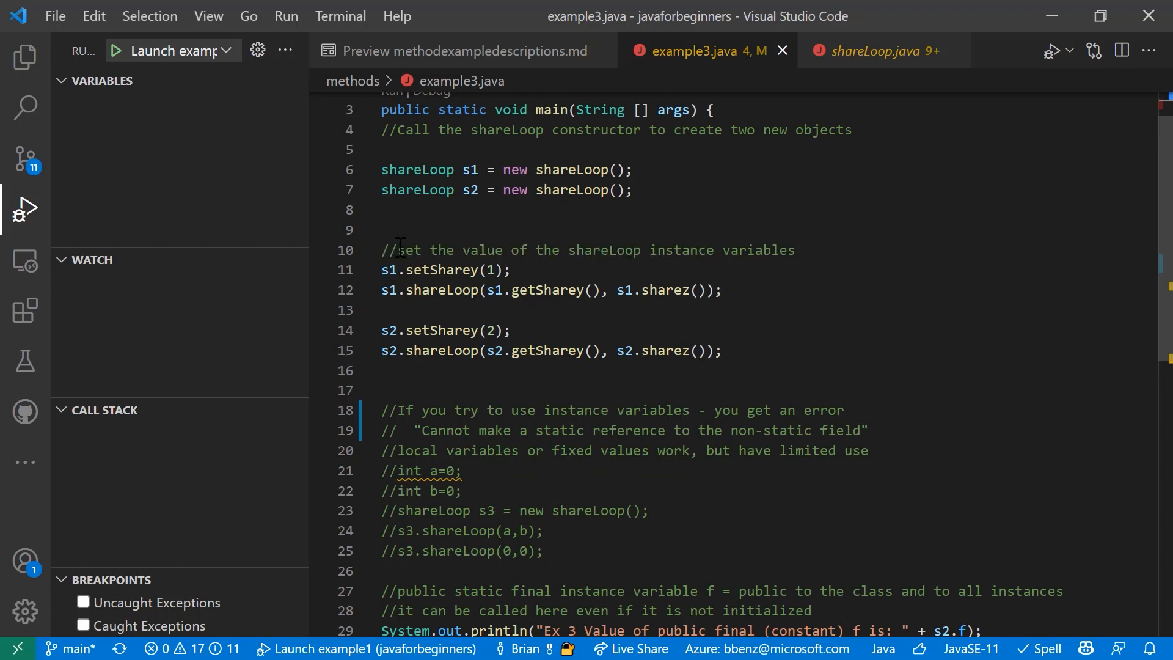
{"action": "mouse_move", "coordinate": [538, 260]}
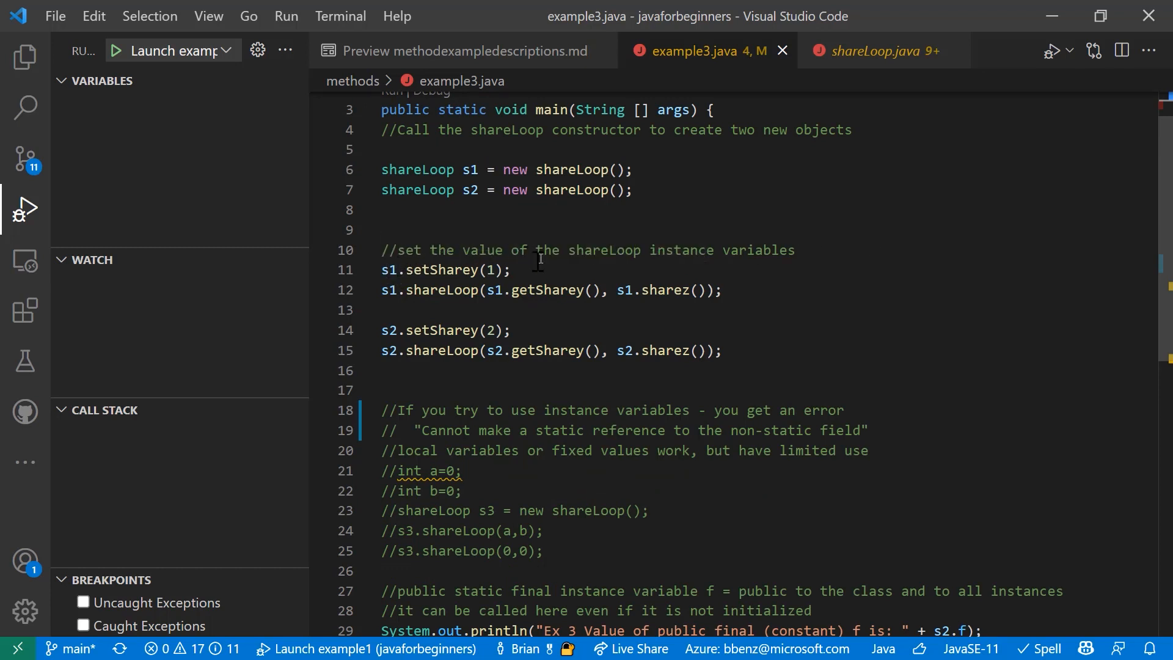
{"action": "mouse_move", "coordinate": [401, 289]}
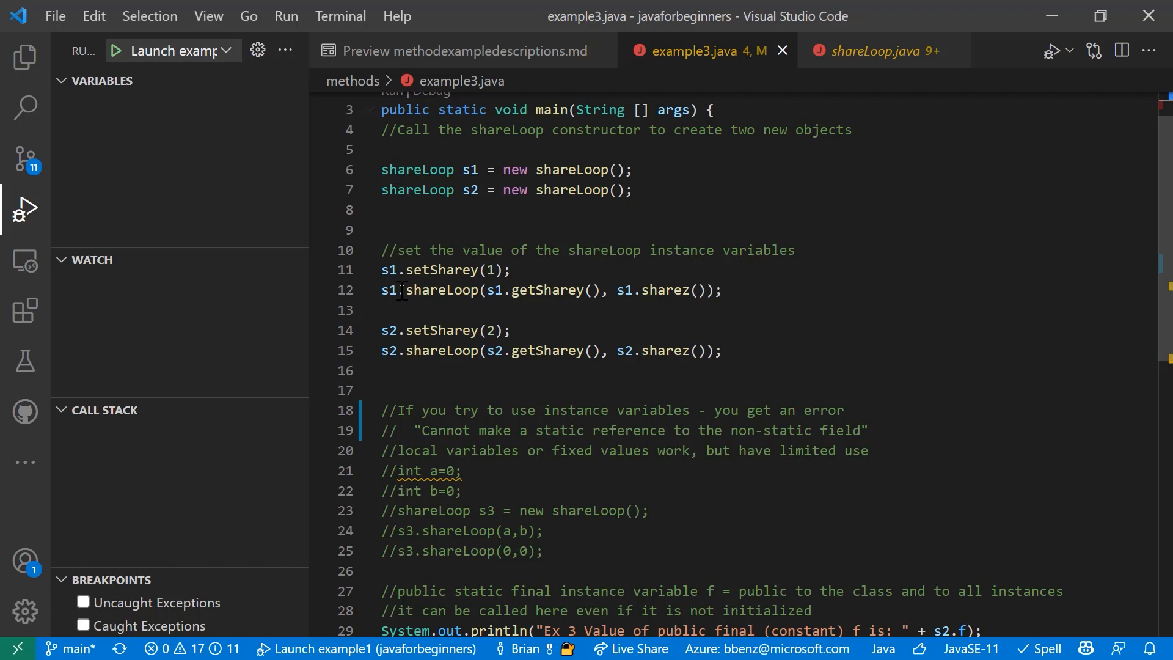
{"action": "mouse_move", "coordinate": [388, 291]}
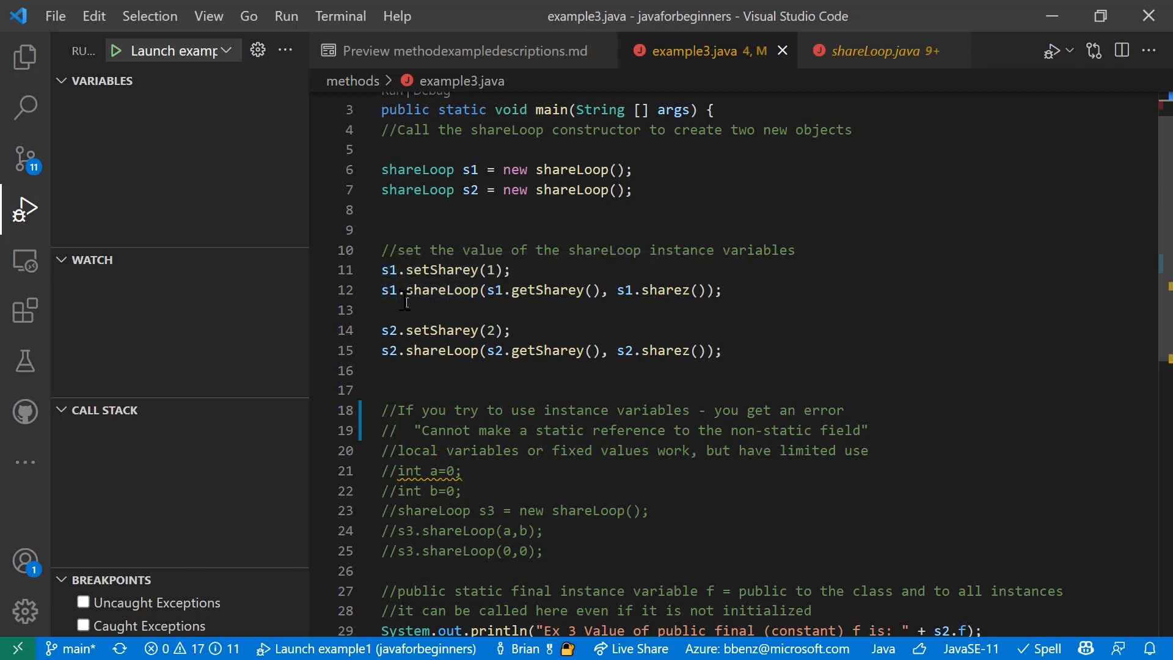
{"action": "mouse_move", "coordinate": [392, 291]}
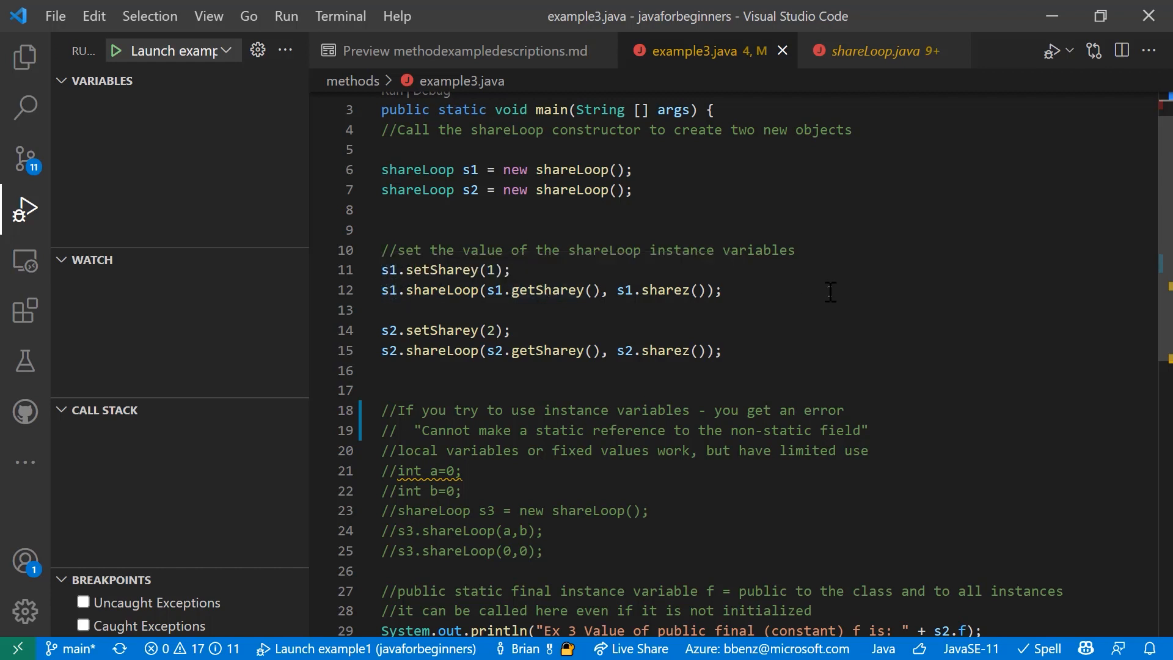
{"action": "mouse_move", "coordinate": [531, 291]}
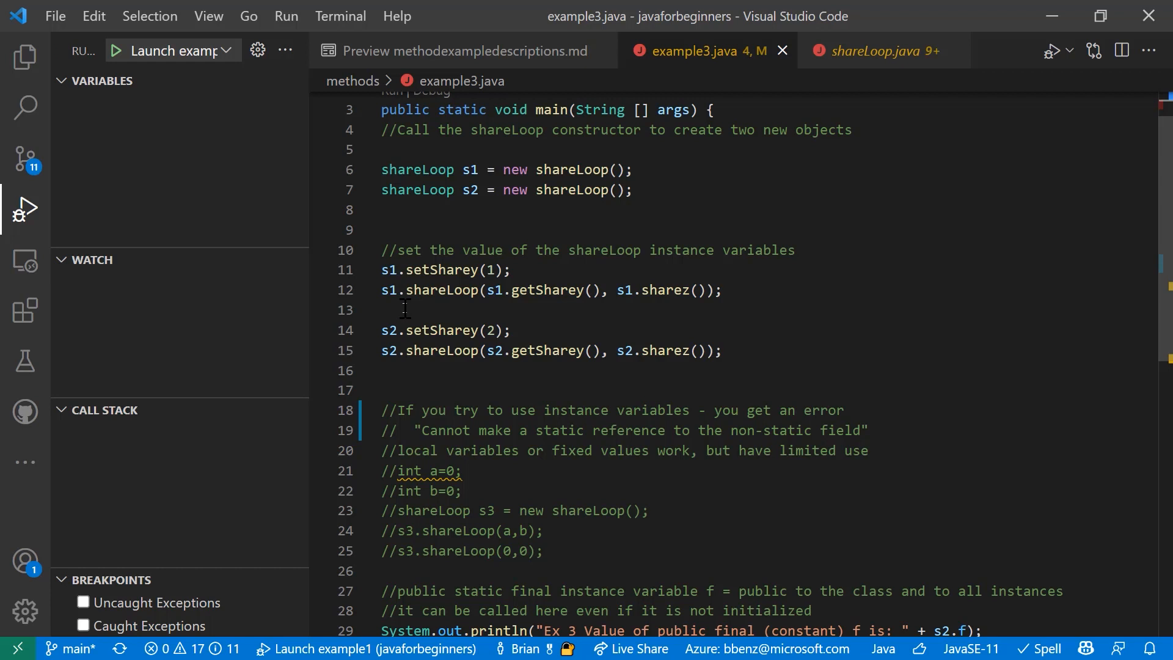
{"action": "mouse_move", "coordinate": [388, 290]}
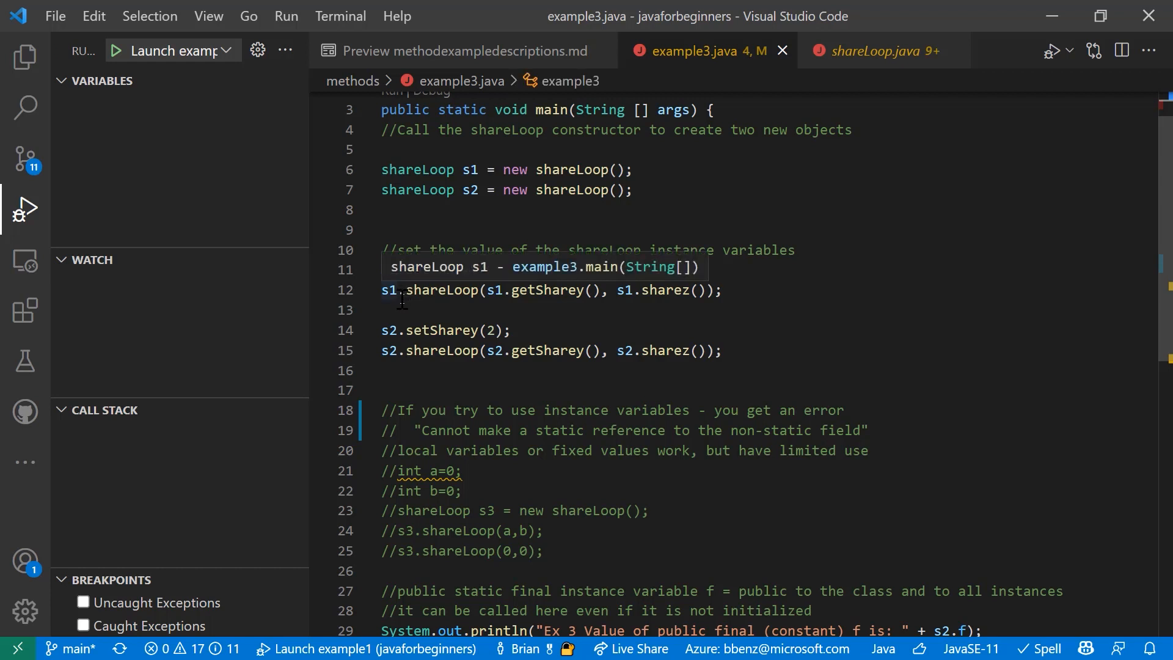
Scroll through example3.java, then switch to the shareLoop.java class file
{"action": "scroll", "scroll_direction": "down", "scroll_amount": 3}
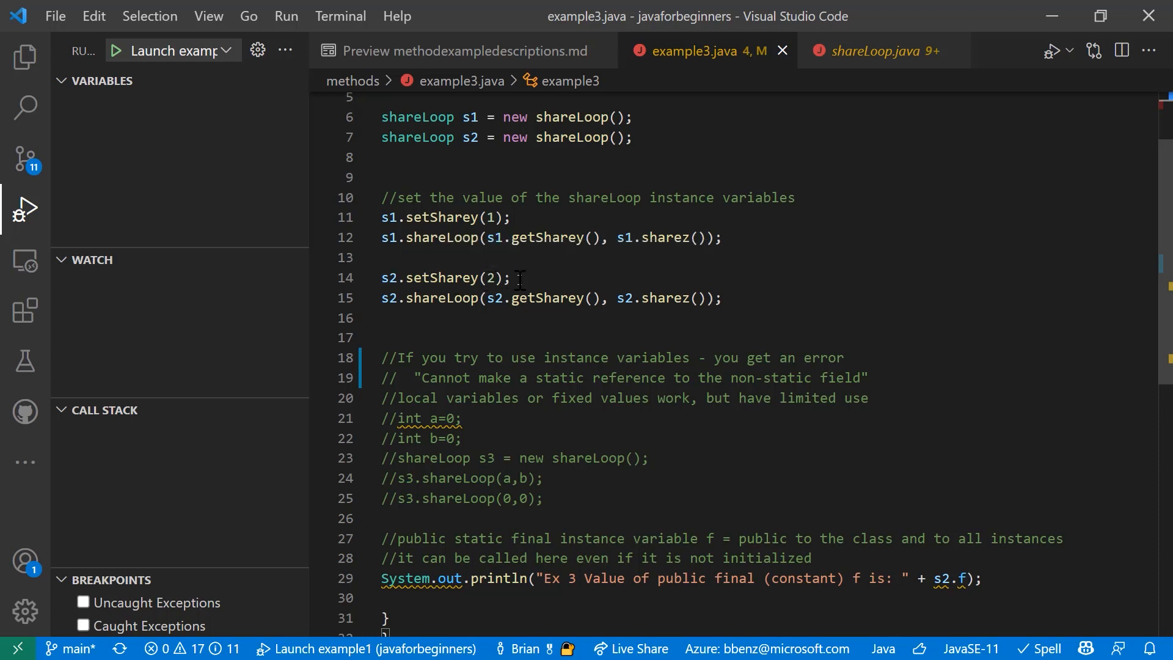
{"action": "mouse_move", "coordinate": [423, 298]}
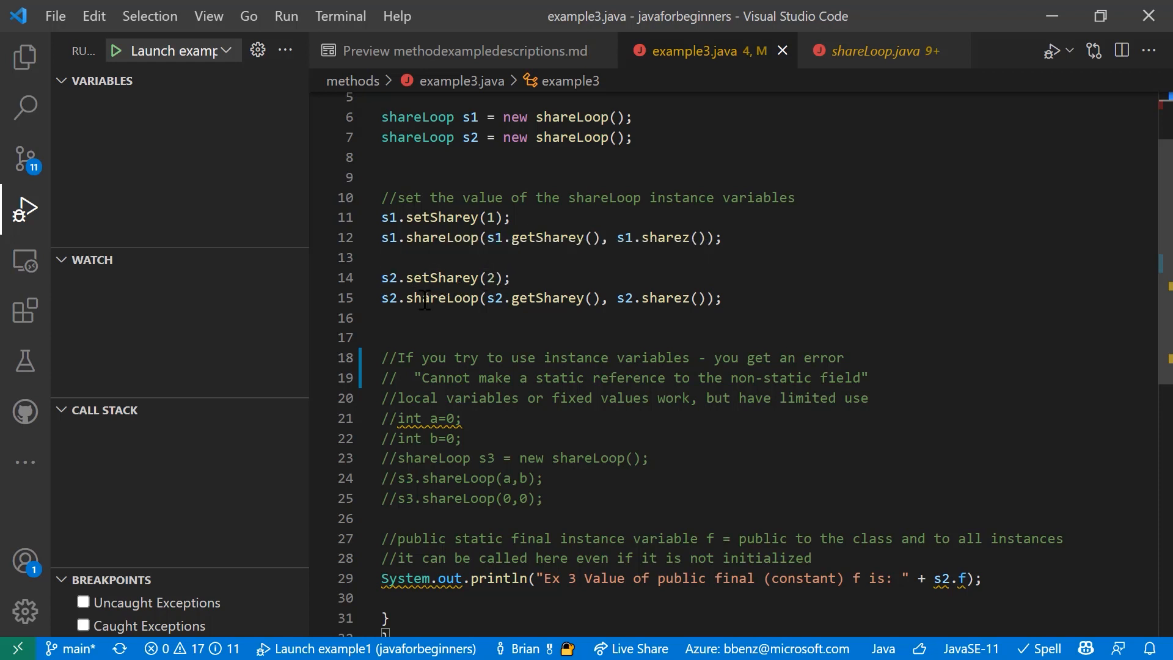
{"action": "mouse_move", "coordinate": [648, 239]}
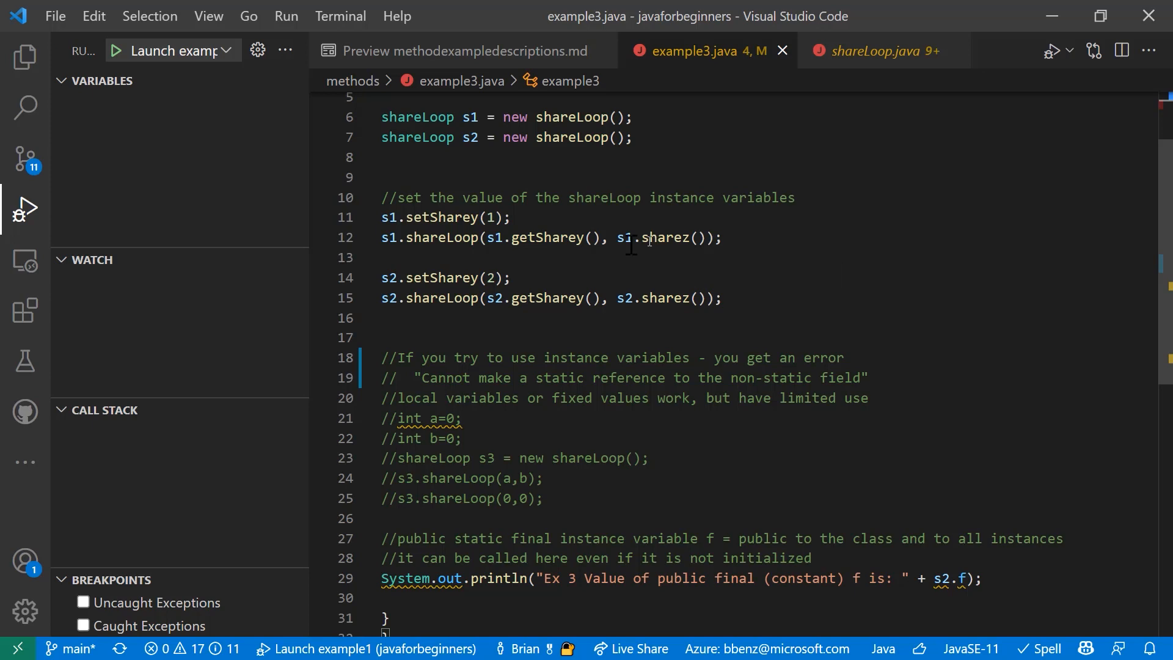
{"action": "scroll", "scroll_direction": "down", "scroll_amount": 3}
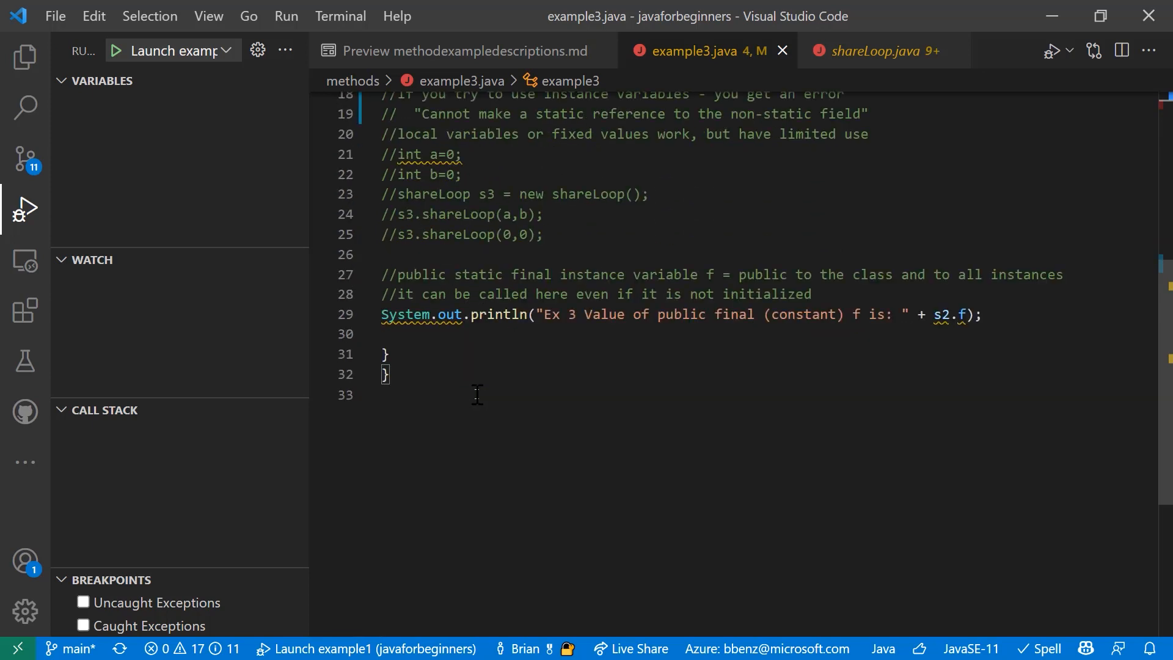
{"action": "scroll", "scroll_direction": "up", "scroll_amount": 3}
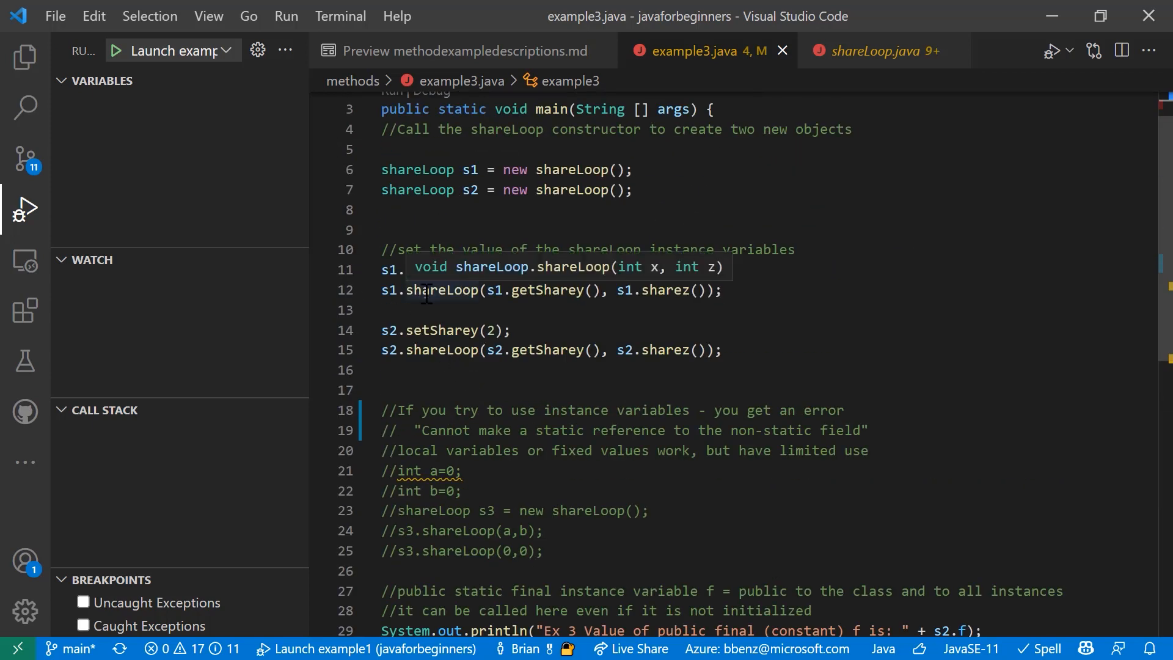
{"action": "scroll", "scroll_direction": "down", "scroll_amount": 3}
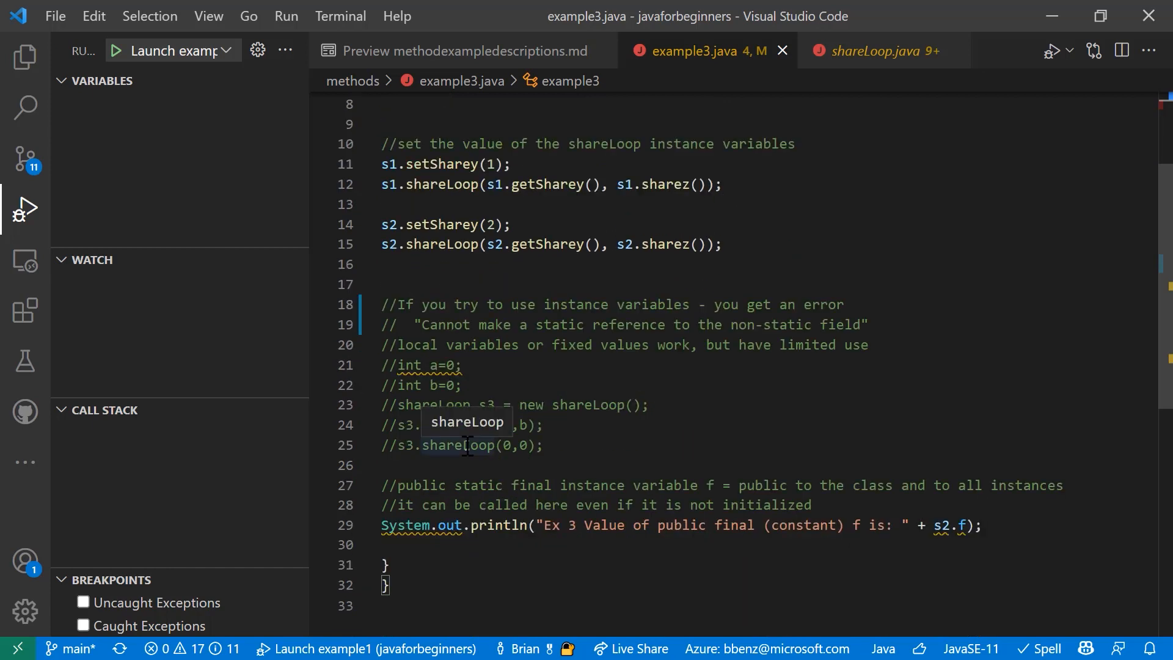
{"action": "left_click", "coordinate": [875, 50]}
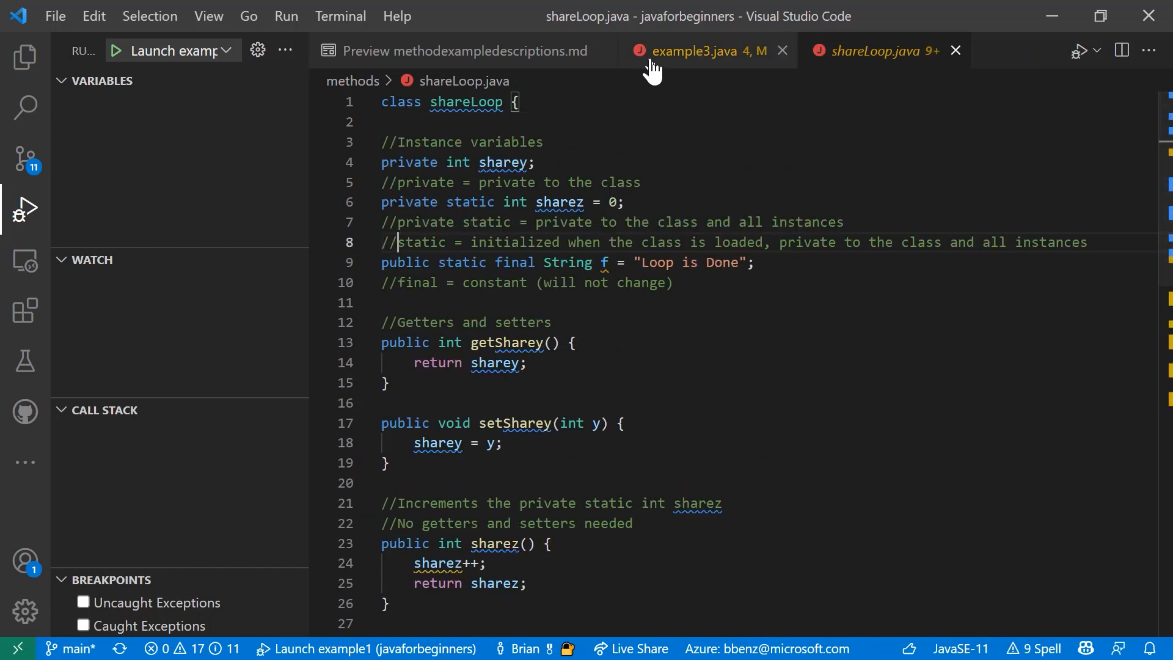
{"action": "left_click", "coordinate": [698, 50]}
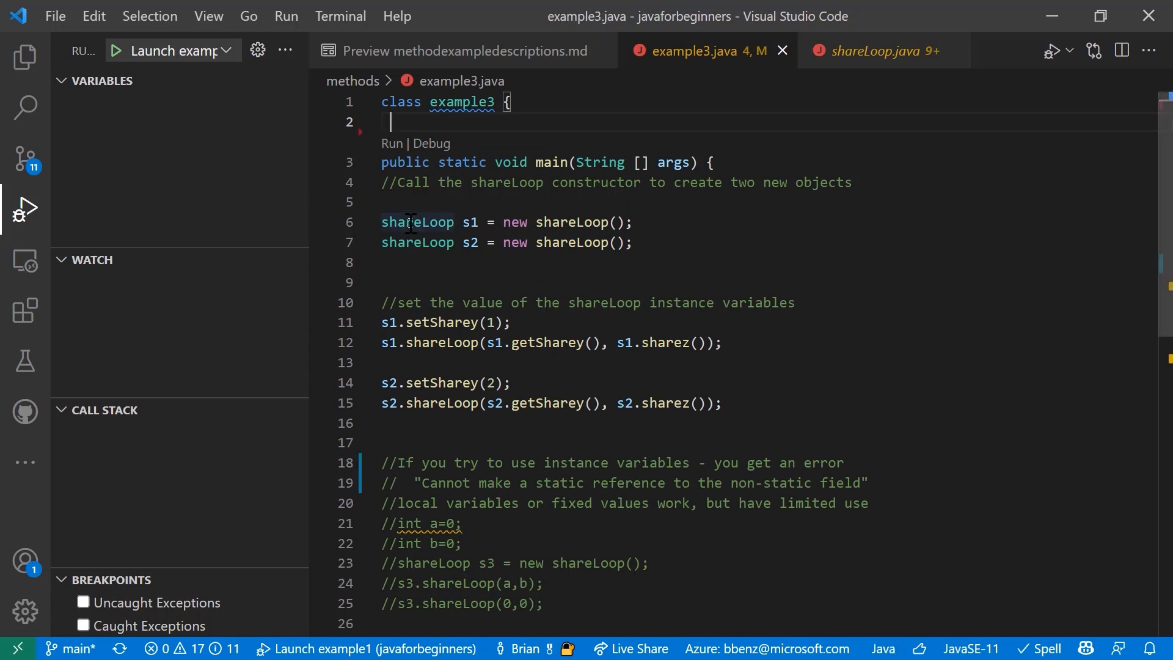
{"action": "left_click", "coordinate": [867, 50]}
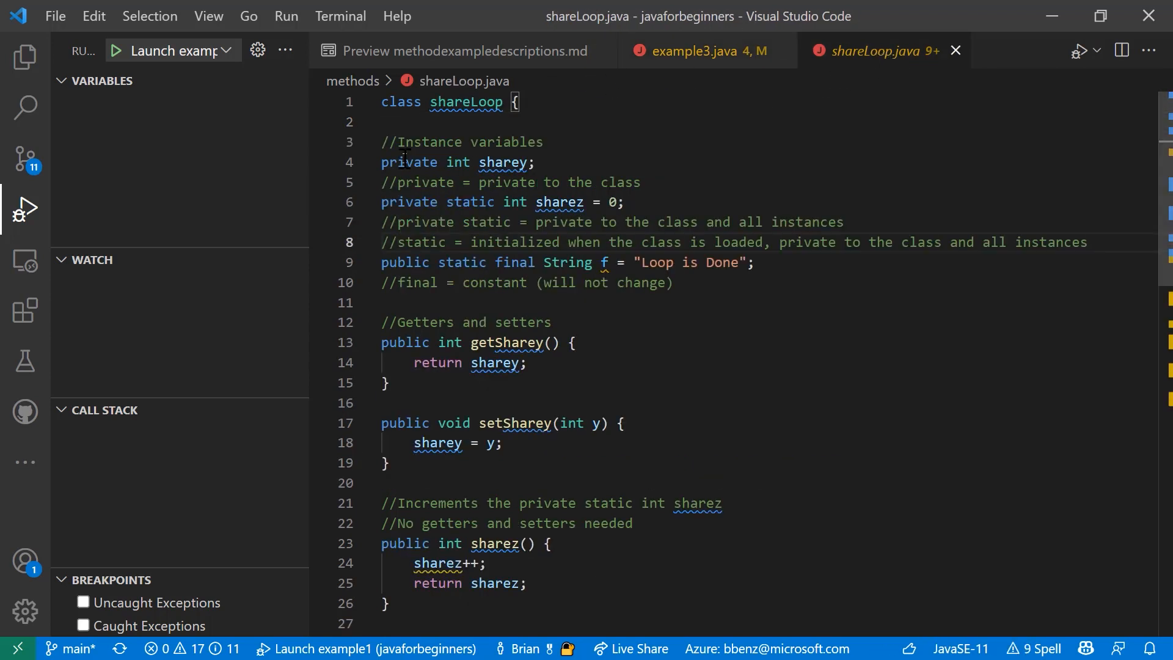
{"action": "mouse_move", "coordinate": [504, 162]}
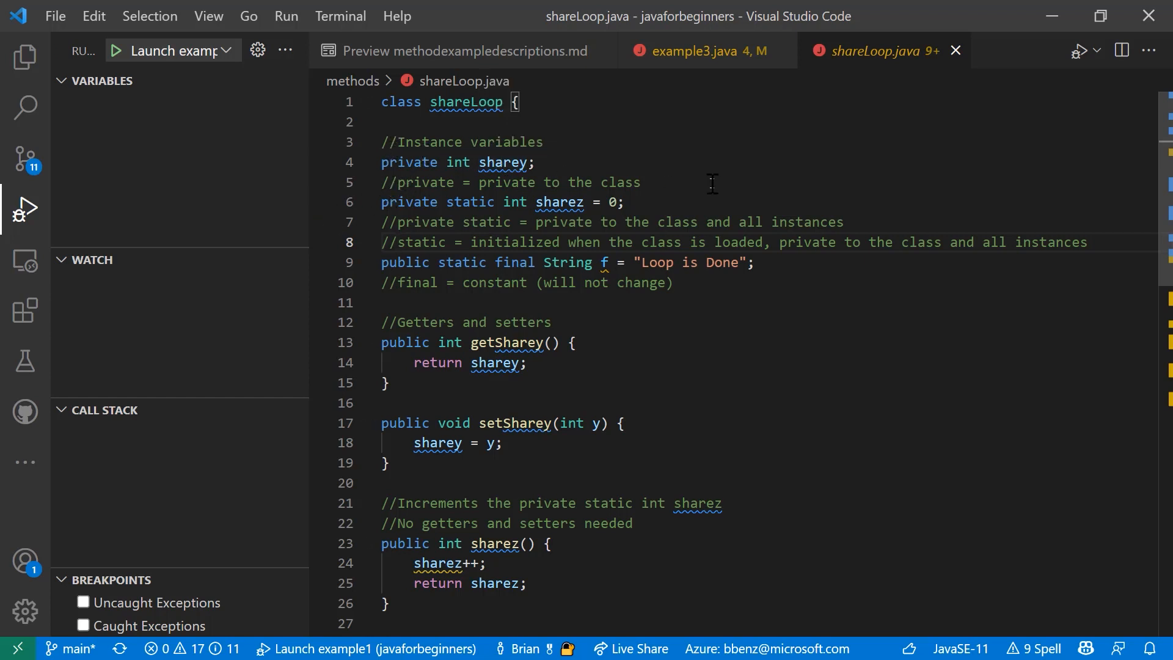
{"action": "mouse_move", "coordinate": [559, 201]}
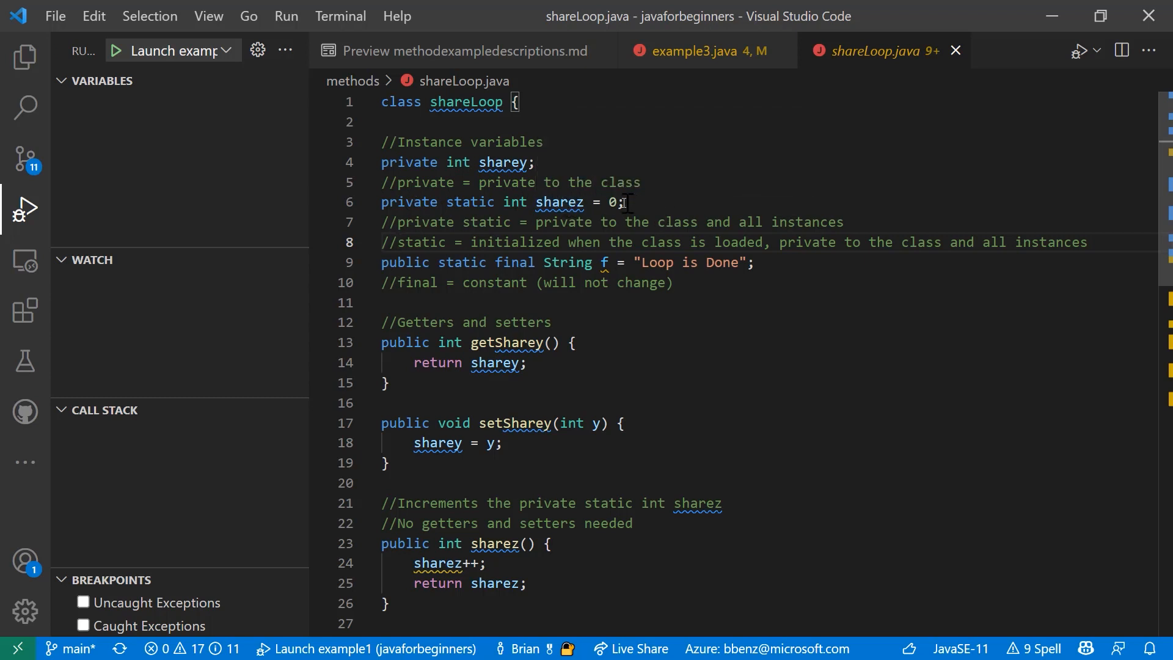
{"action": "mouse_move", "coordinate": [439, 221]}
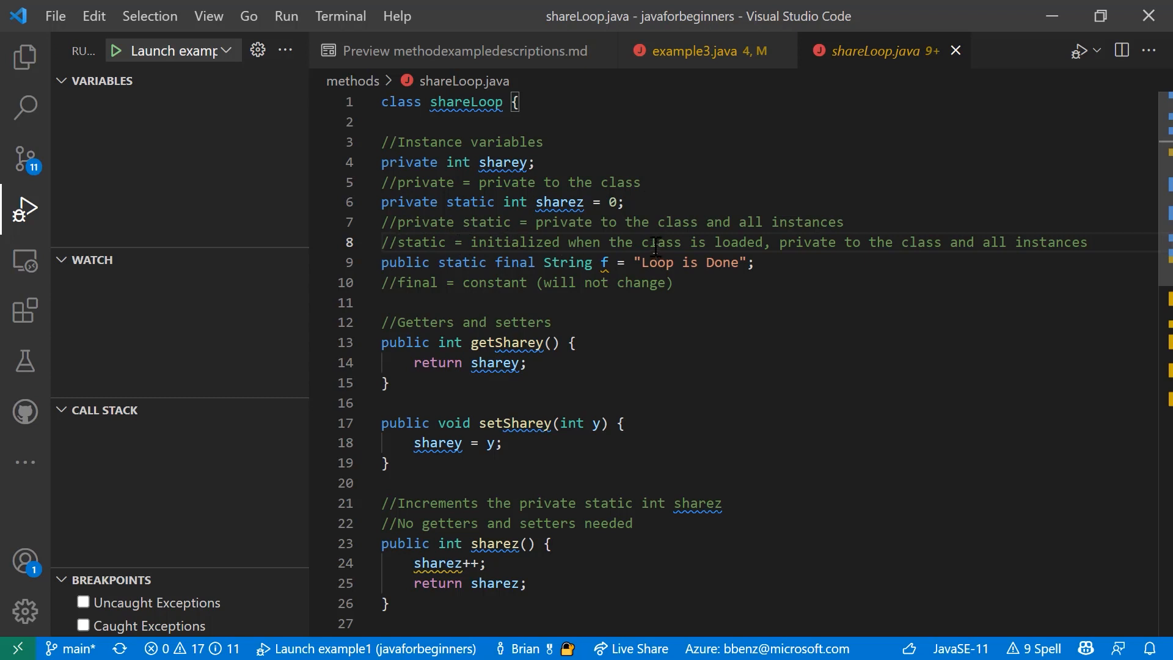
{"action": "mouse_move", "coordinate": [755, 261]}
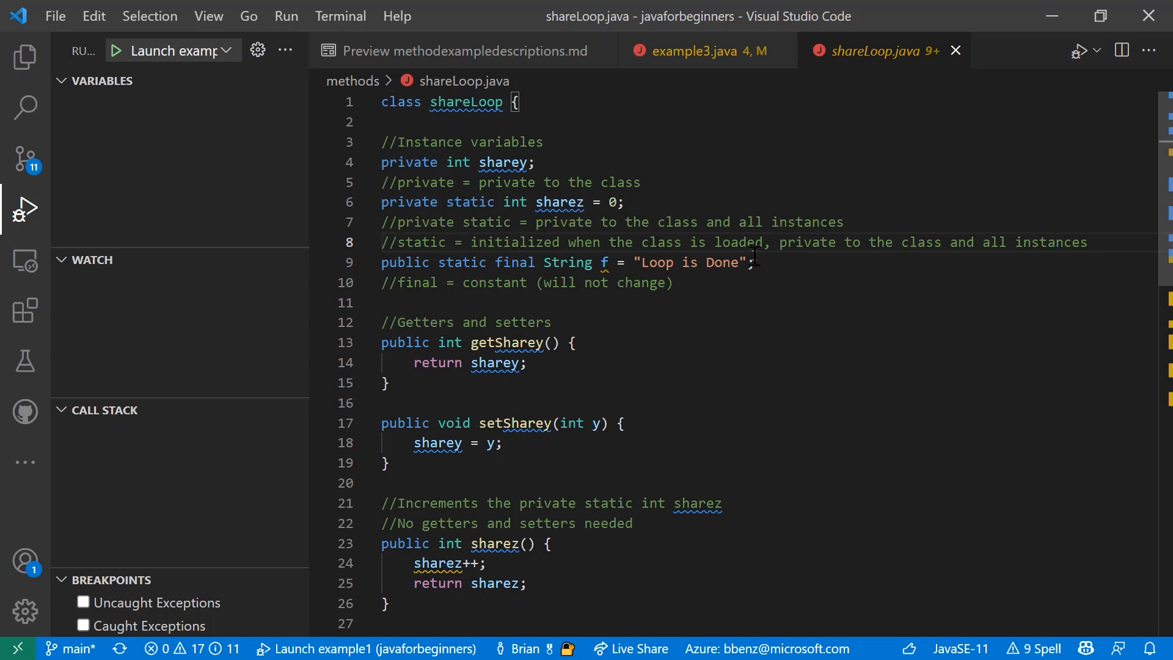
{"action": "mouse_move", "coordinate": [430, 232]}
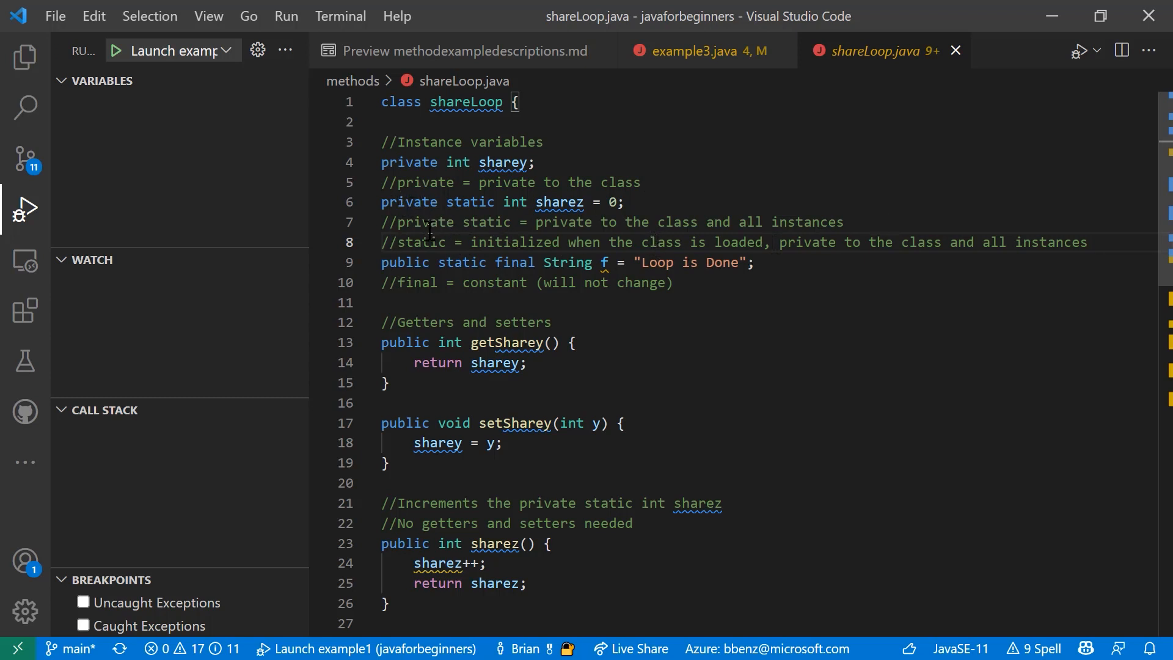
{"action": "left_click", "coordinate": [414, 222]}
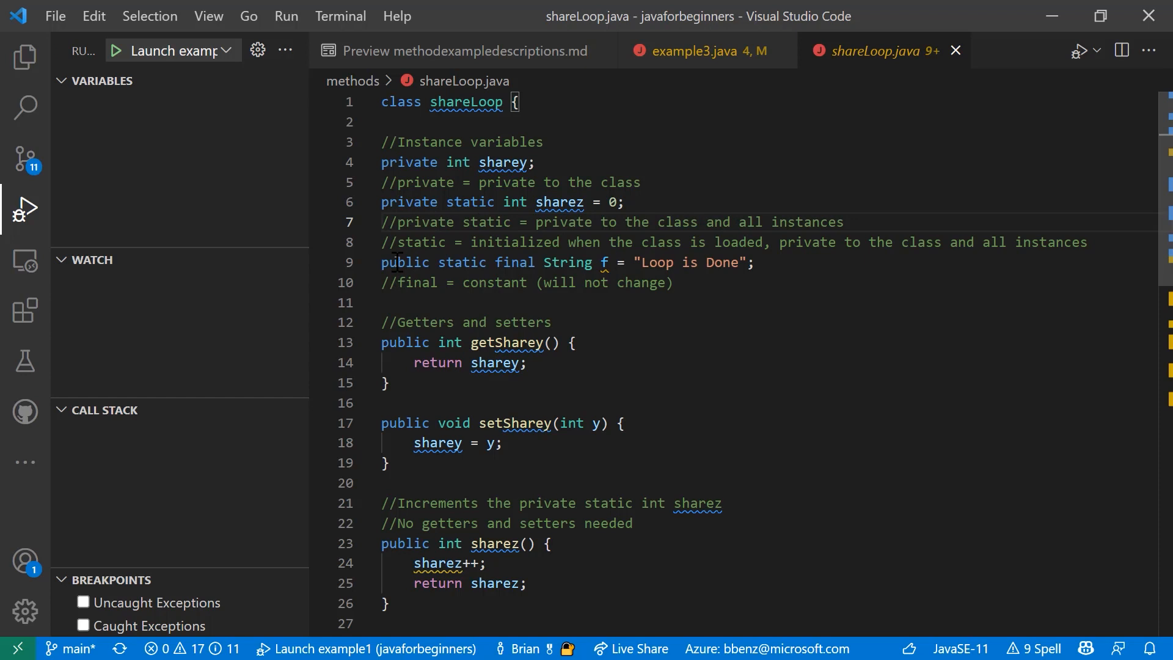
{"action": "mouse_move", "coordinate": [804, 279]}
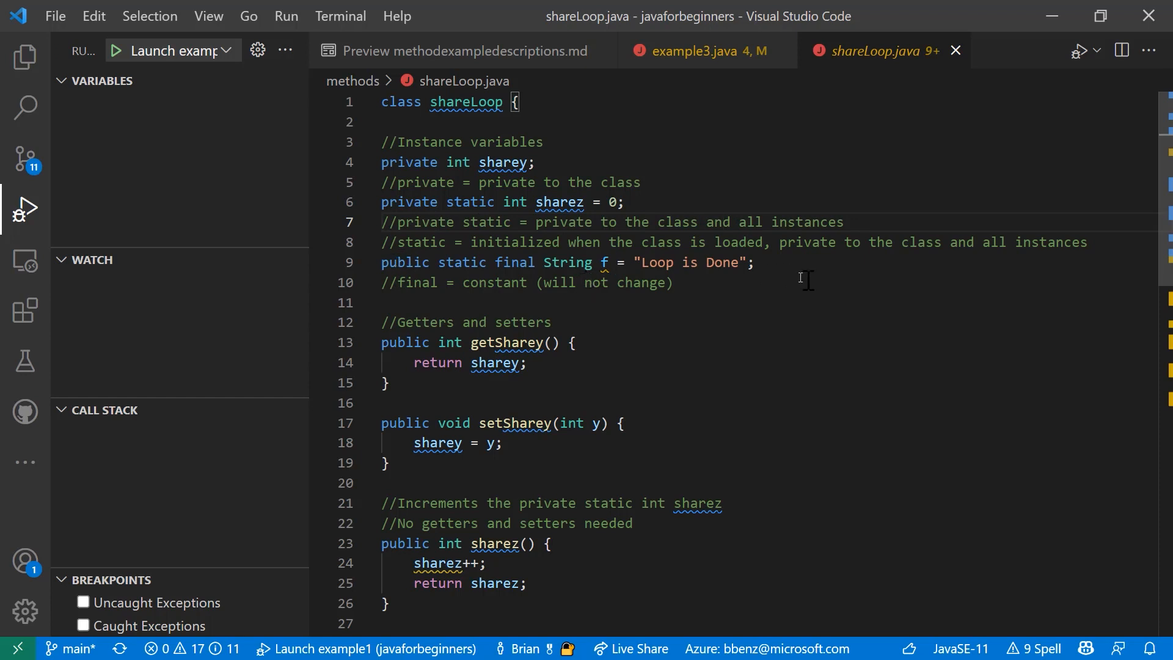
{"action": "left_click", "coordinate": [755, 261]}
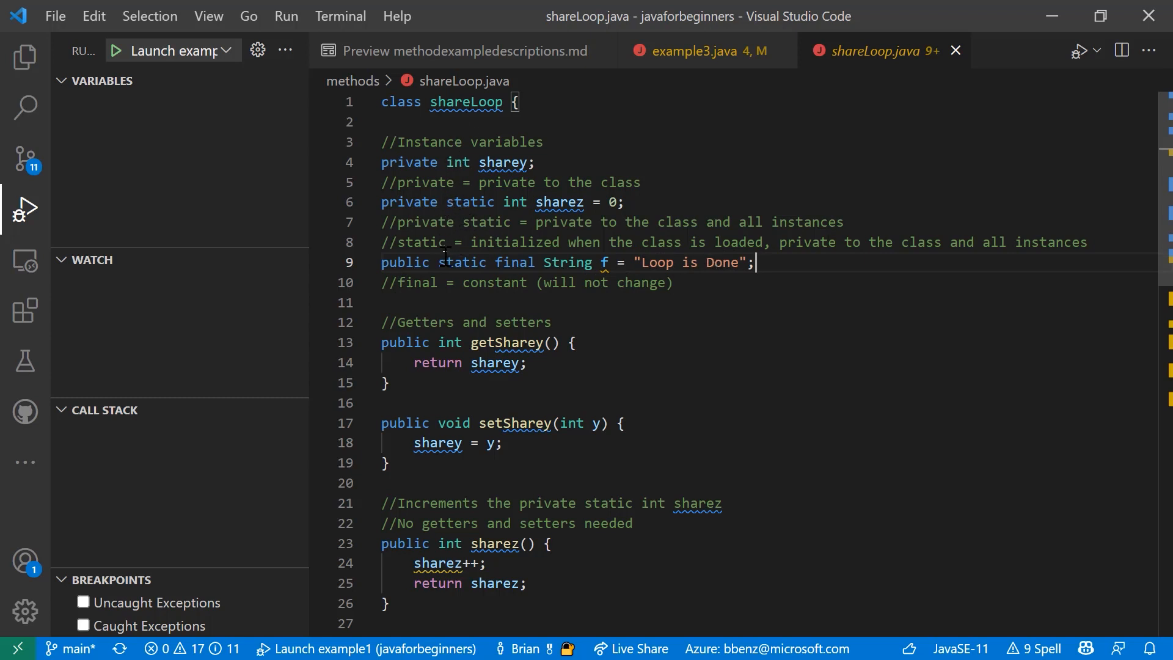
{"action": "mouse_move", "coordinate": [497, 247]}
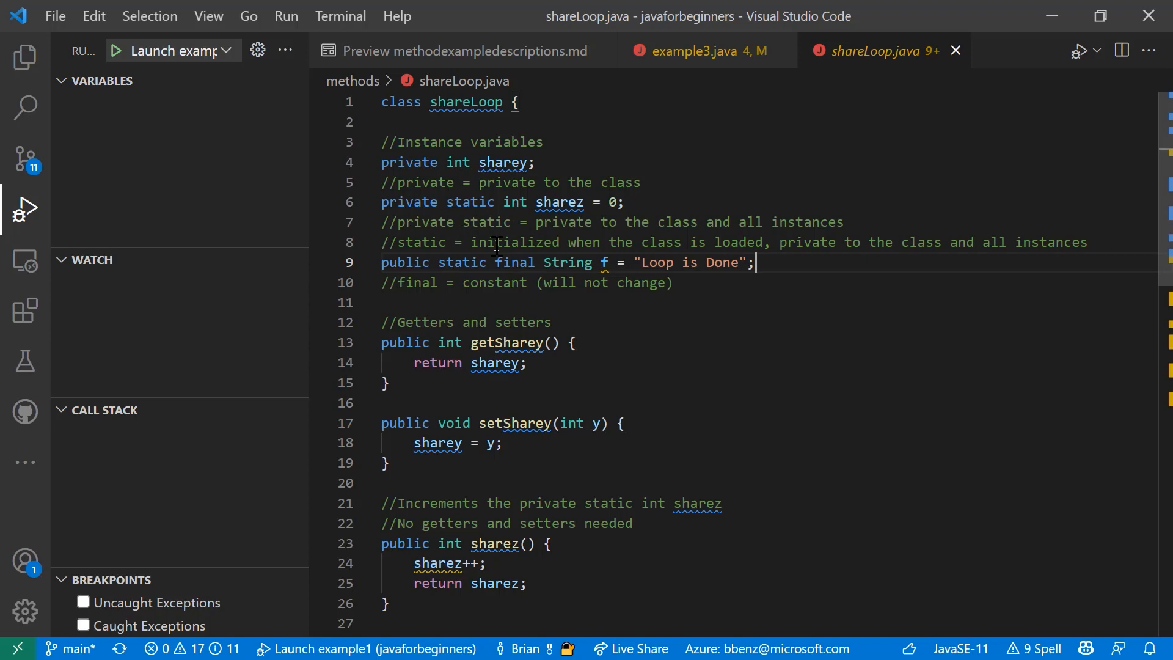
{"action": "scroll", "scroll_direction": "down", "scroll_amount": 3}
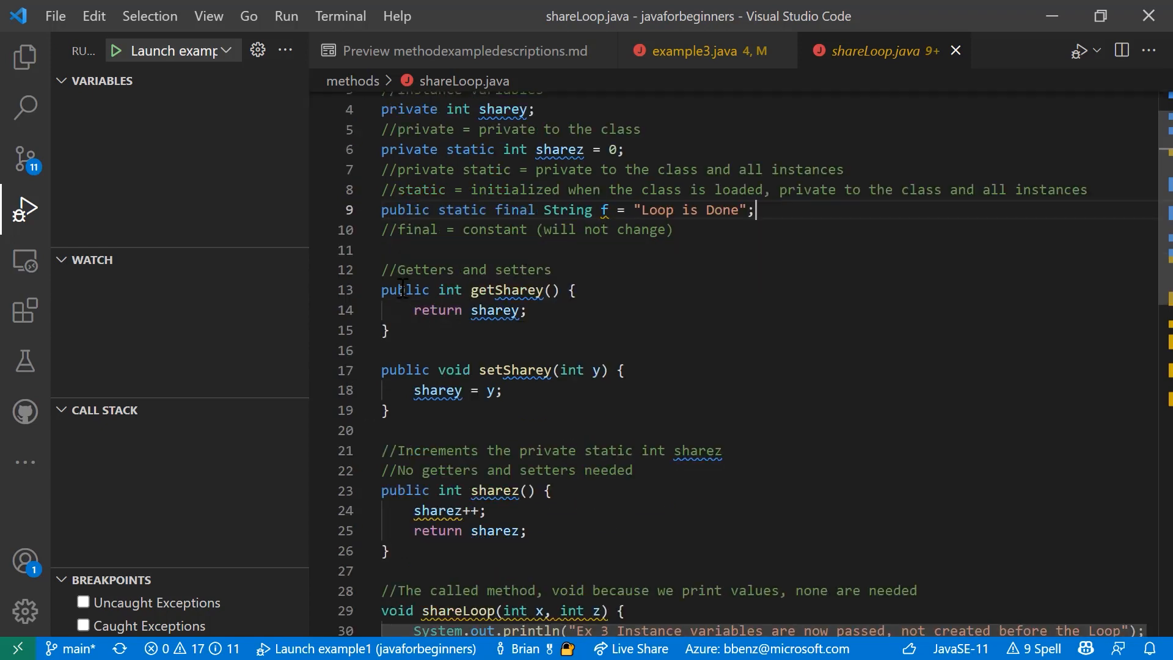
{"action": "mouse_move", "coordinate": [725, 98]}
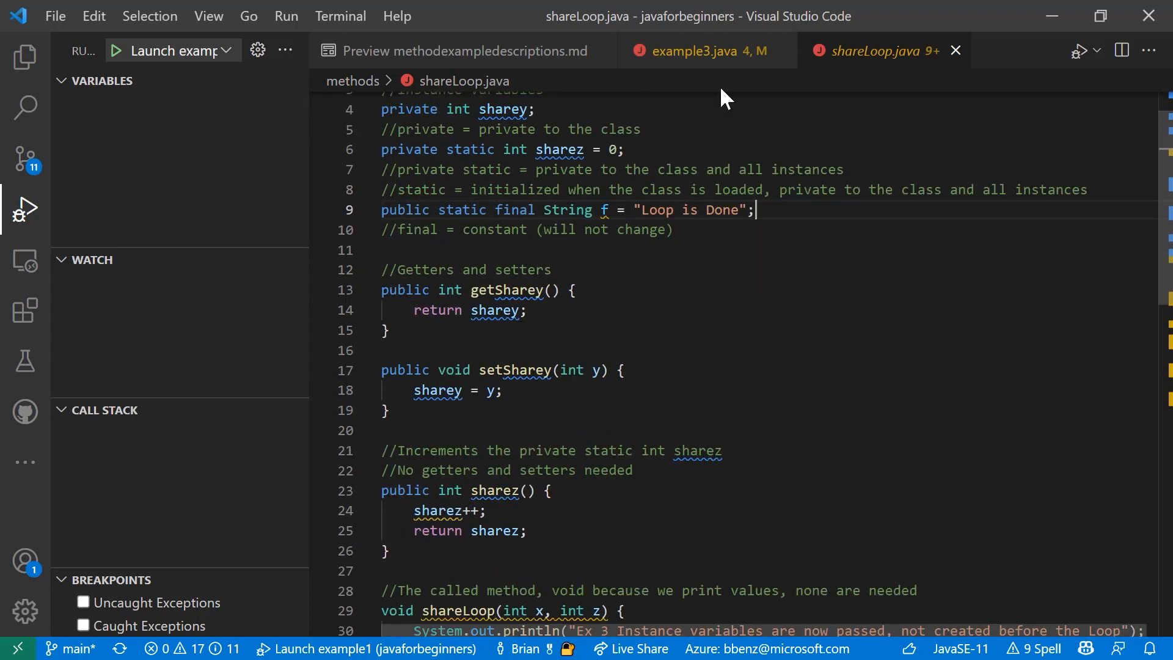
Compare example3.java's getSharey call against shareLoop.java's source
{"action": "left_click", "coordinate": [699, 51]}
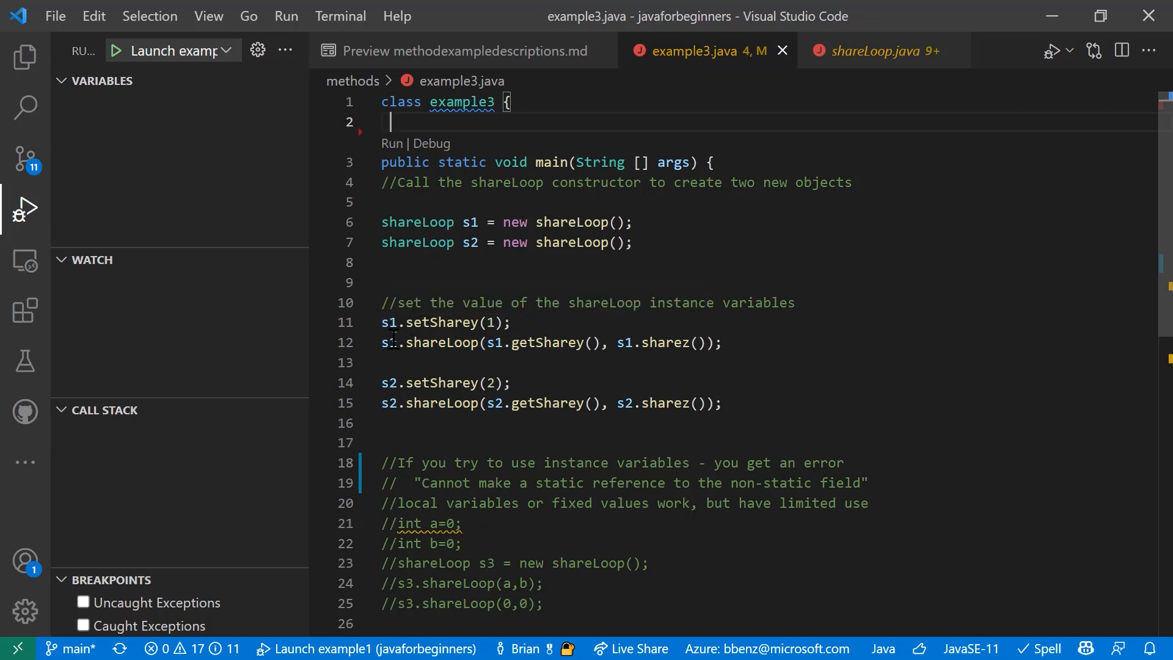
{"action": "scroll", "scroll_direction": "down", "scroll_amount": 3}
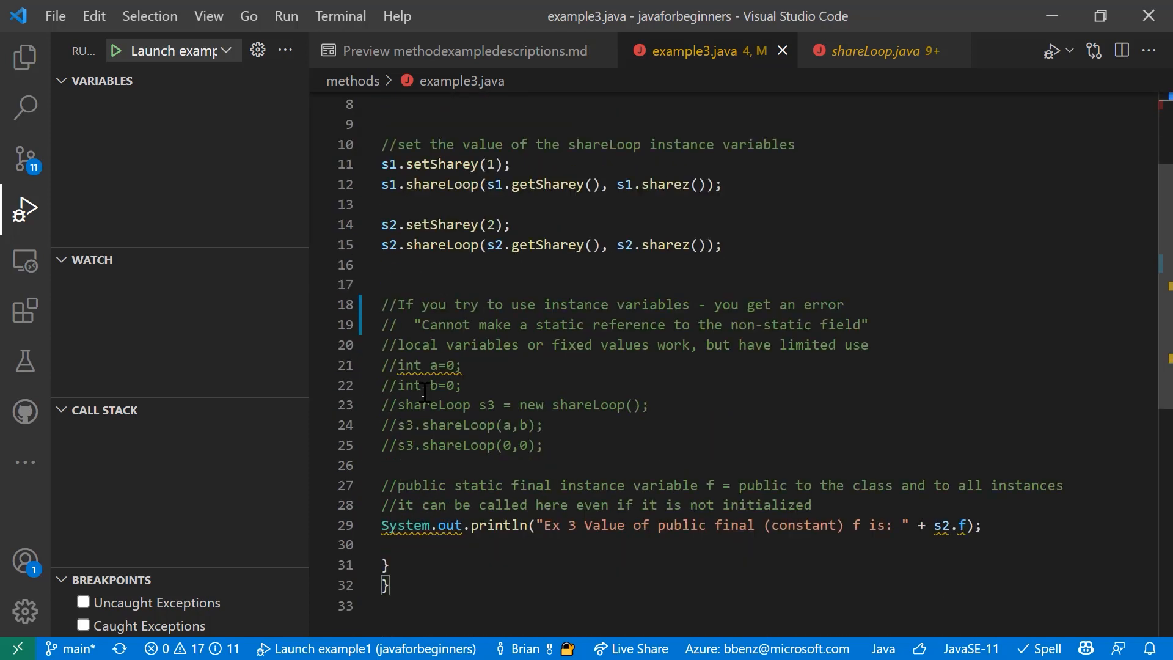
{"action": "scroll", "scroll_direction": "up", "scroll_amount": 3}
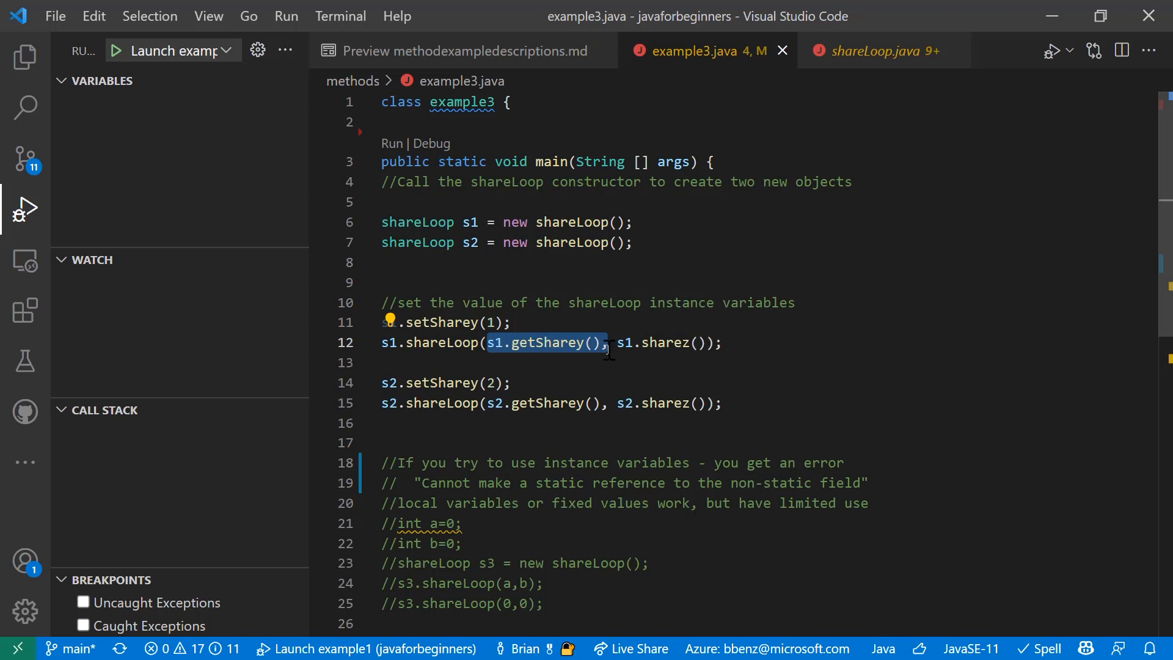
{"action": "mouse_move", "coordinate": [890, 346]}
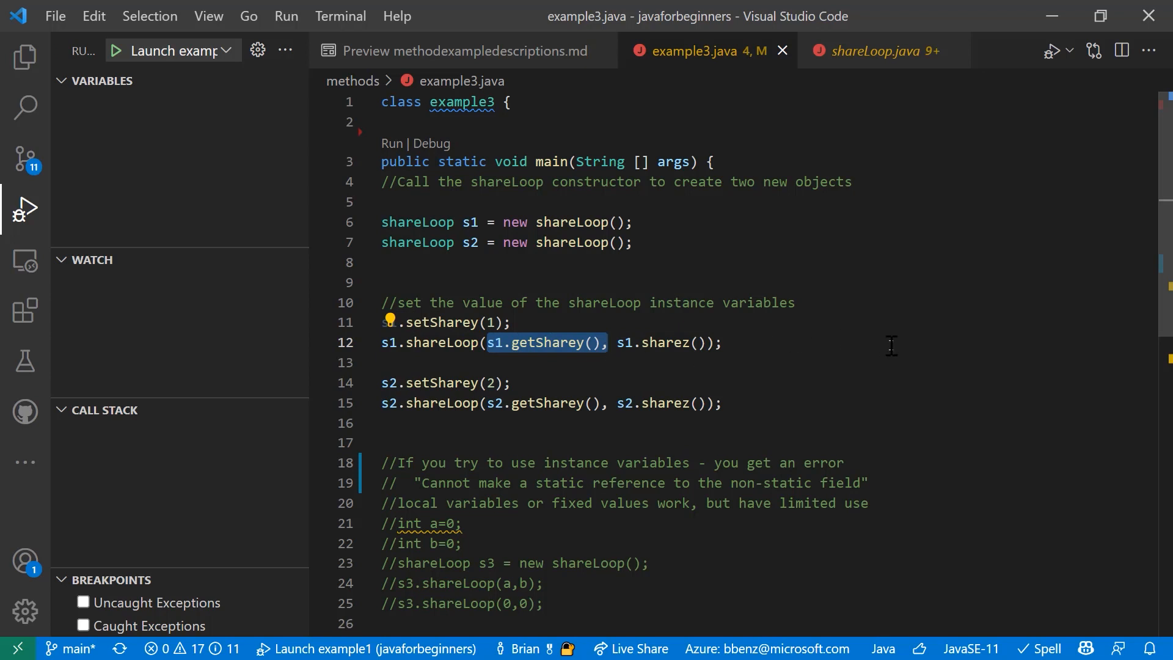
{"action": "mouse_move", "coordinate": [500, 125]}
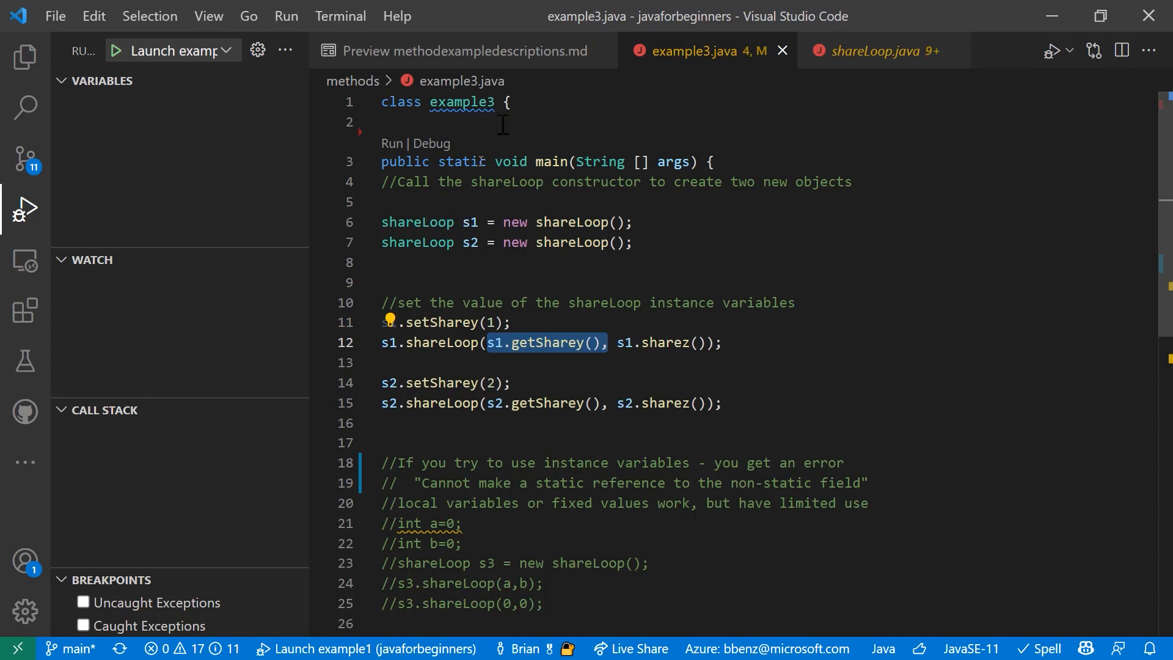
{"action": "mouse_move", "coordinate": [485, 351]}
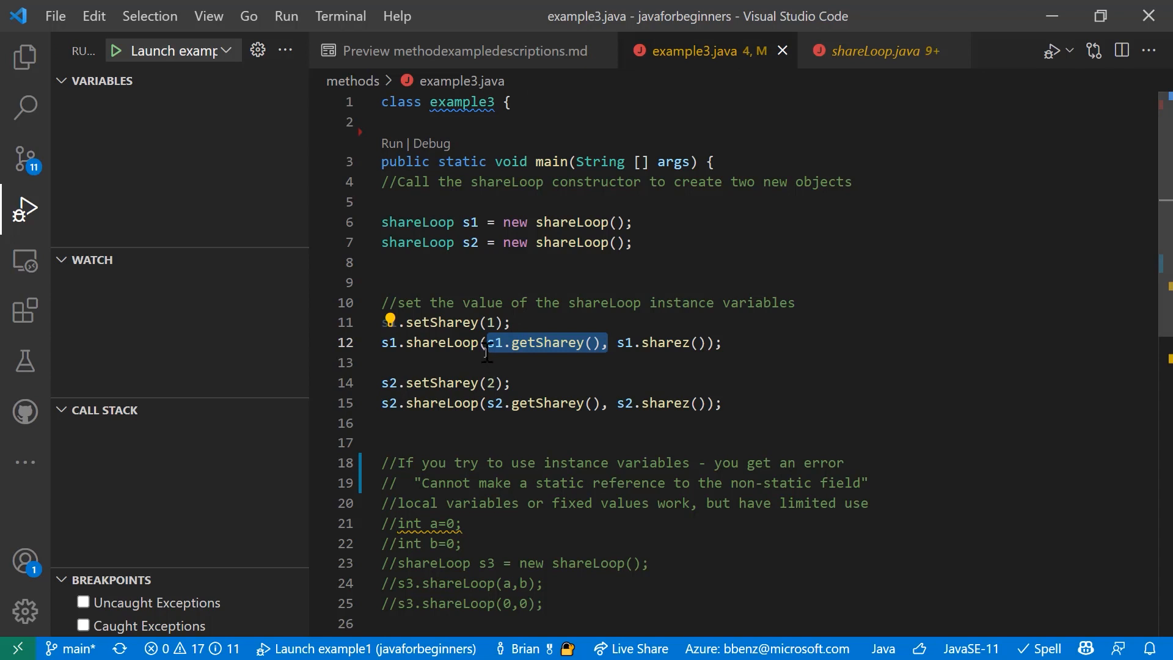
{"action": "left_click", "coordinate": [882, 50]}
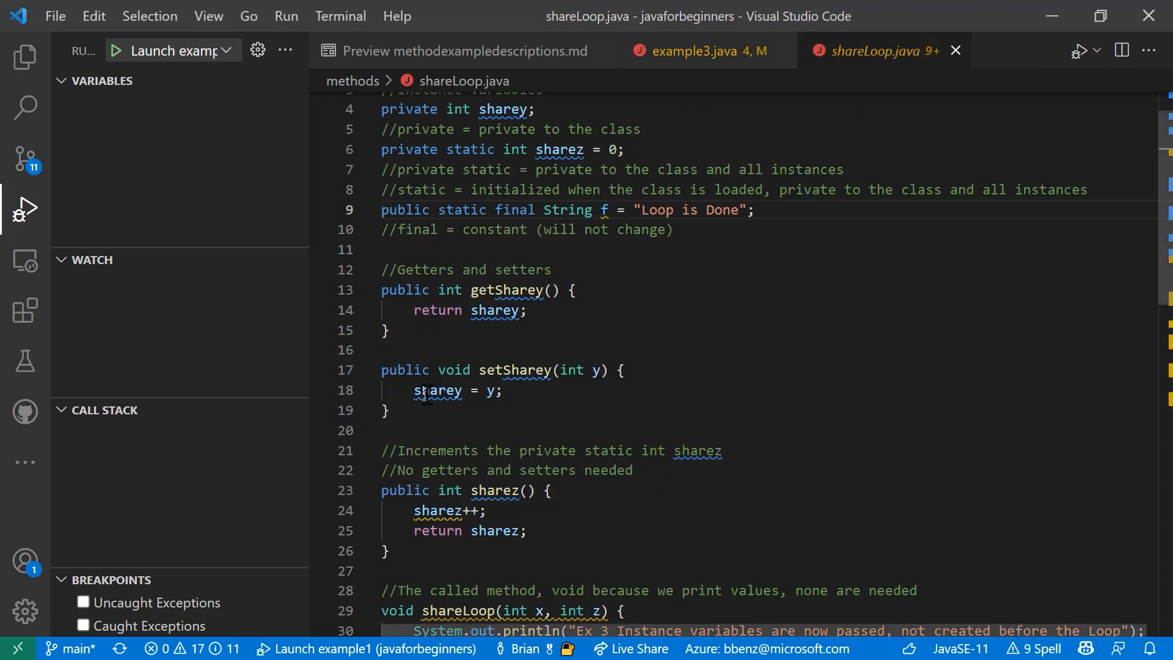
{"action": "mouse_move", "coordinate": [559, 369]}
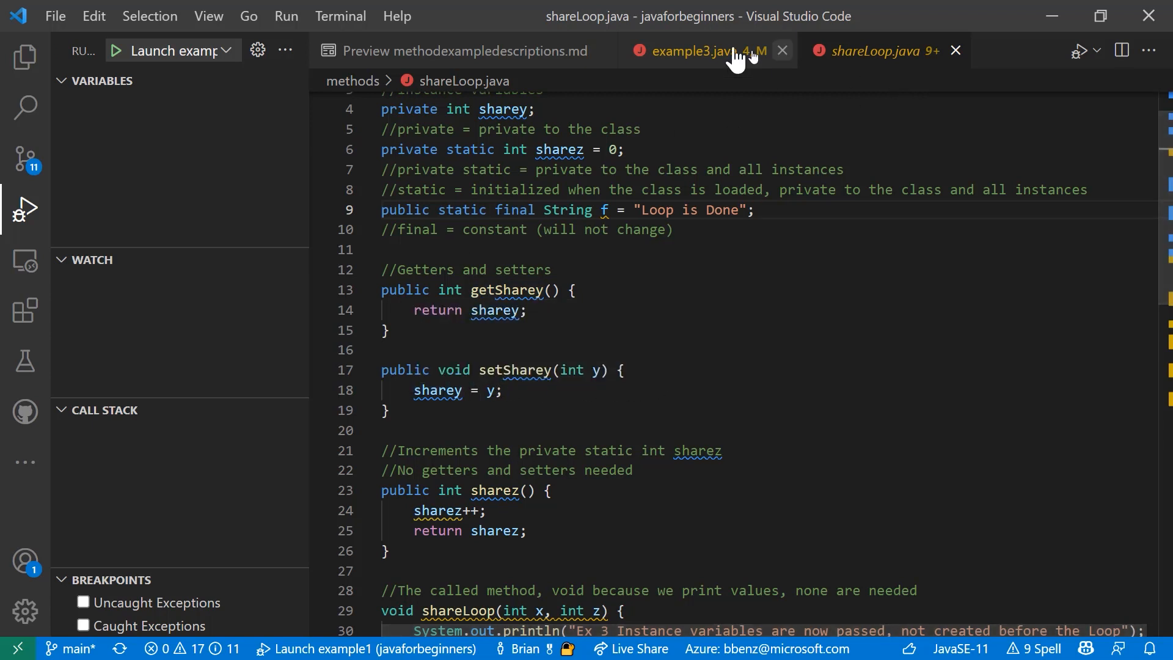
{"action": "left_click", "coordinate": [695, 51]}
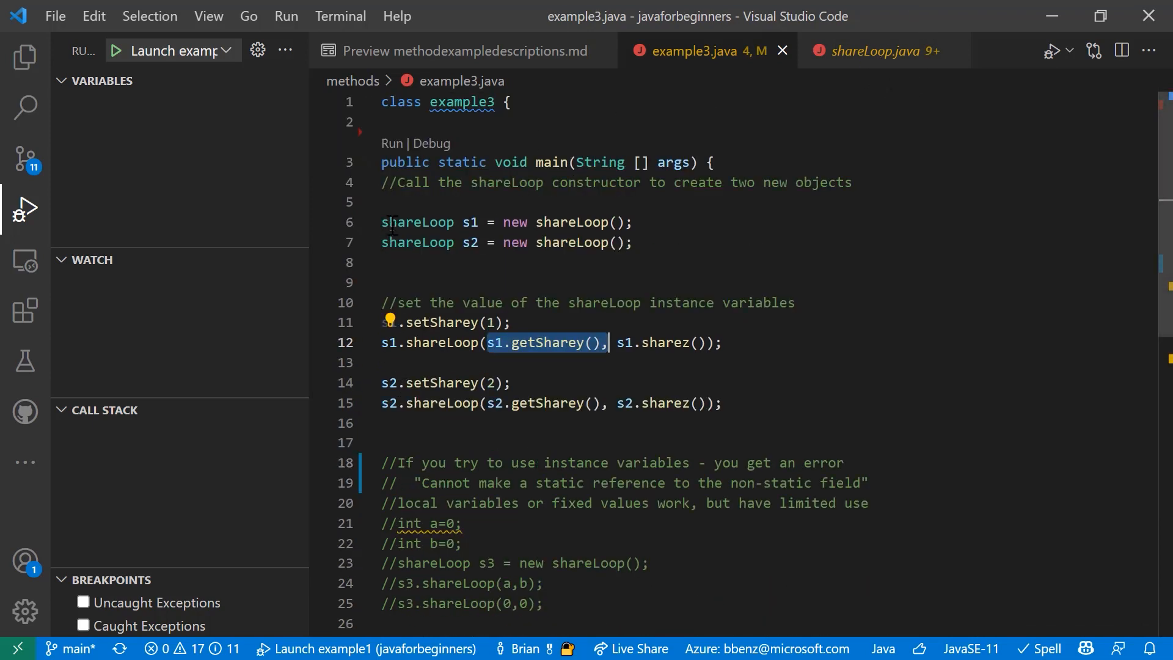
{"action": "left_click", "coordinate": [319, 242]}
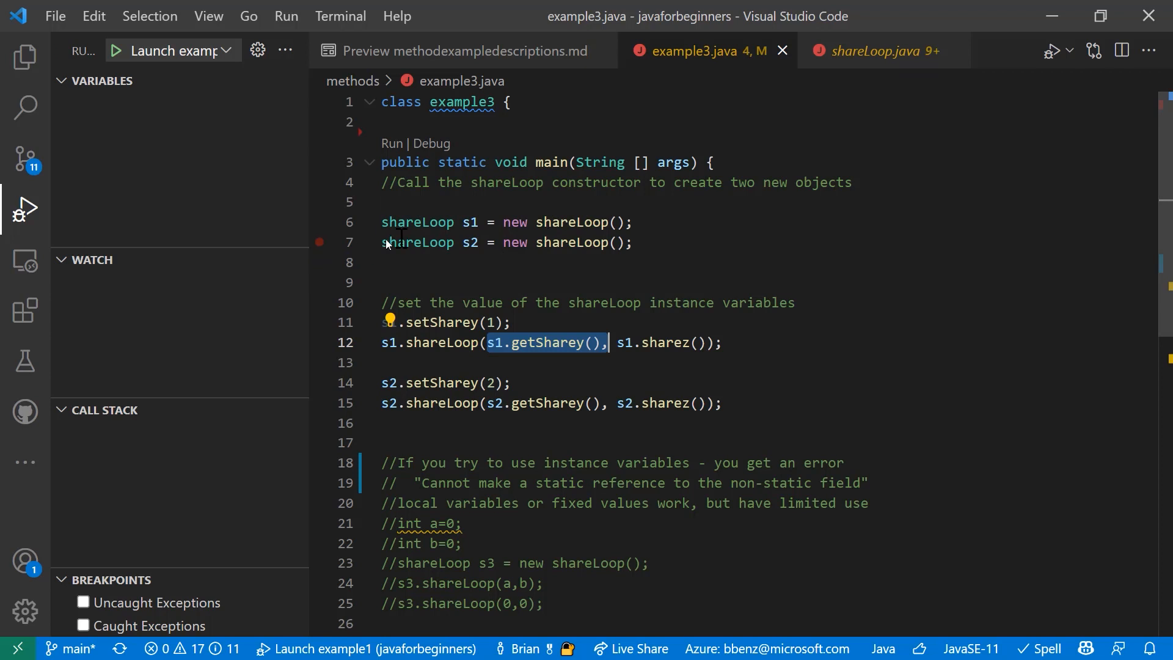
{"action": "mouse_move", "coordinate": [887, 61]}
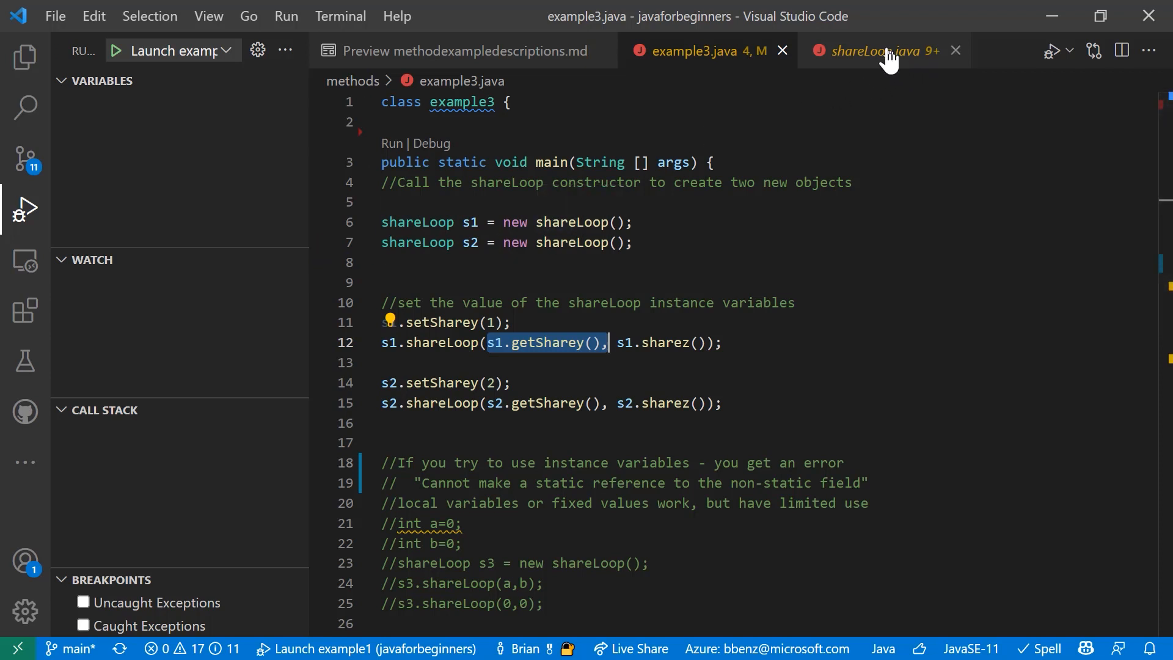
{"action": "mouse_move", "coordinate": [479, 352]}
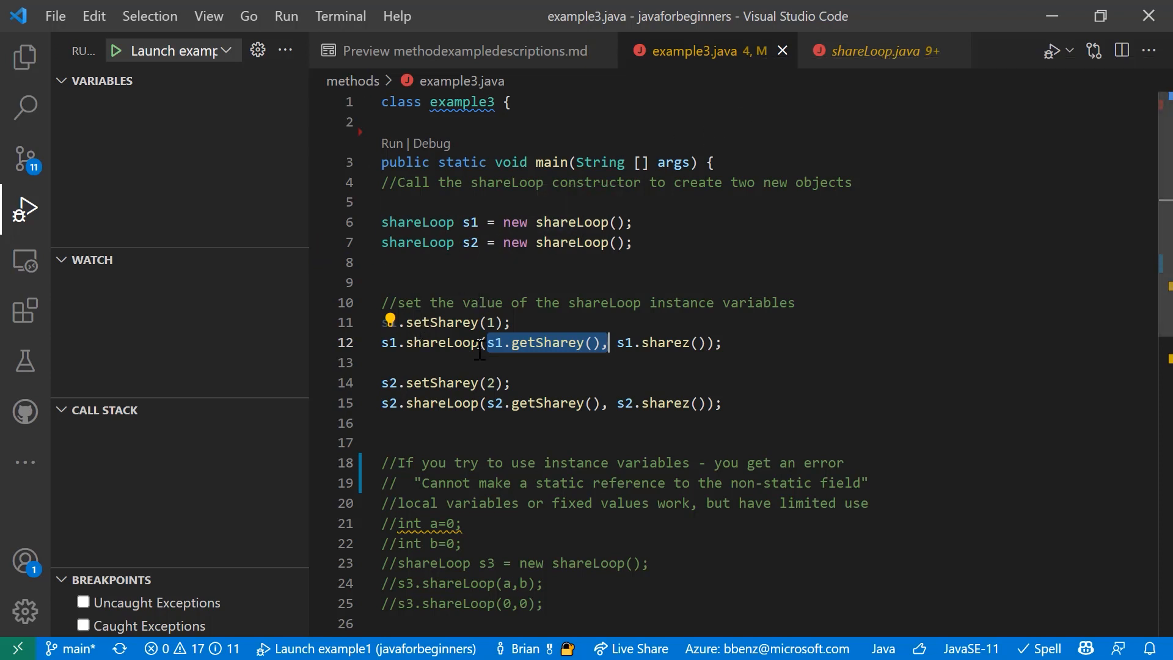
{"action": "mouse_move", "coordinate": [434, 364]}
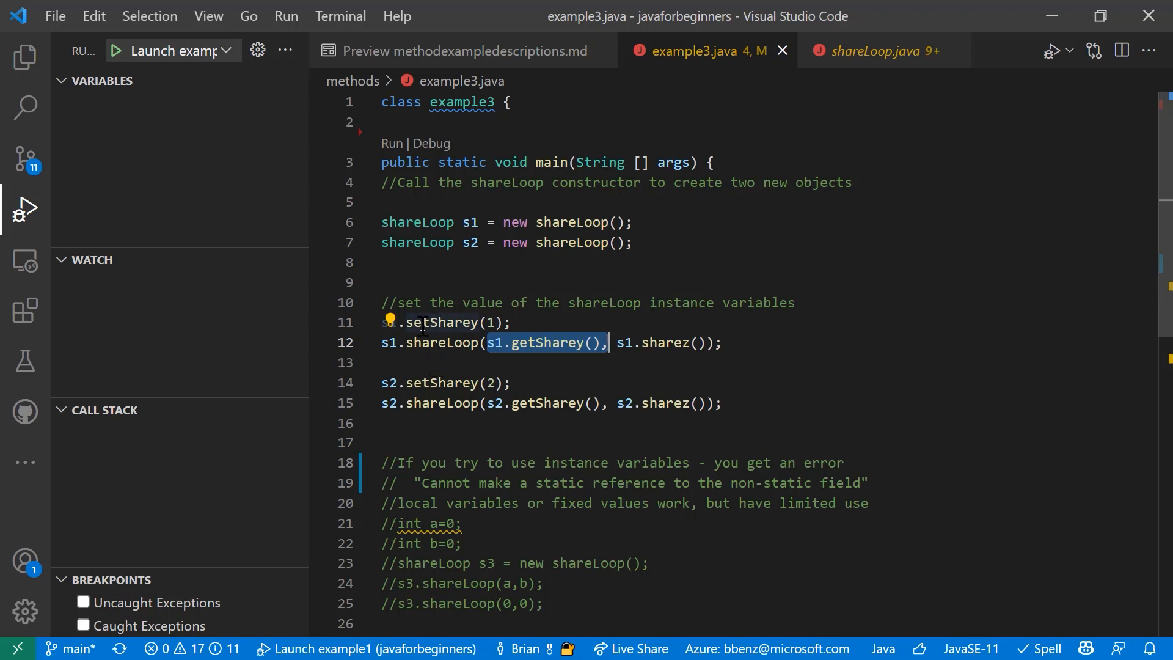
{"action": "mouse_move", "coordinate": [422, 409]}
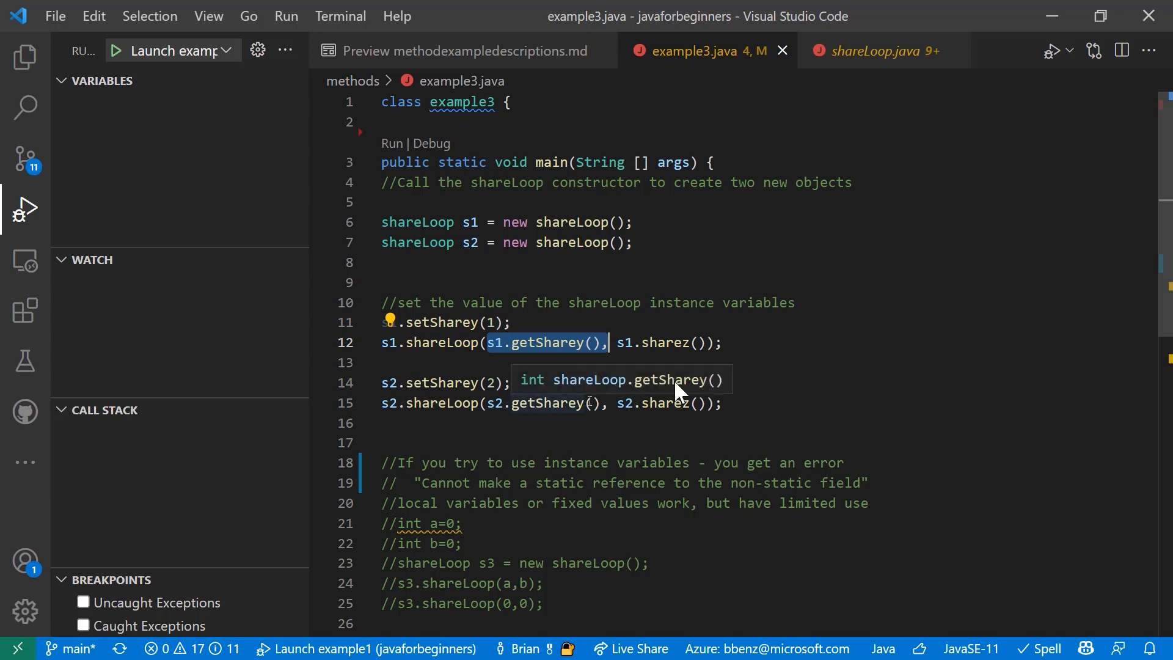
Flip between the two files, ending on shareLoop.java's getSharey and setSharey methods
{"action": "left_click", "coordinate": [875, 51]}
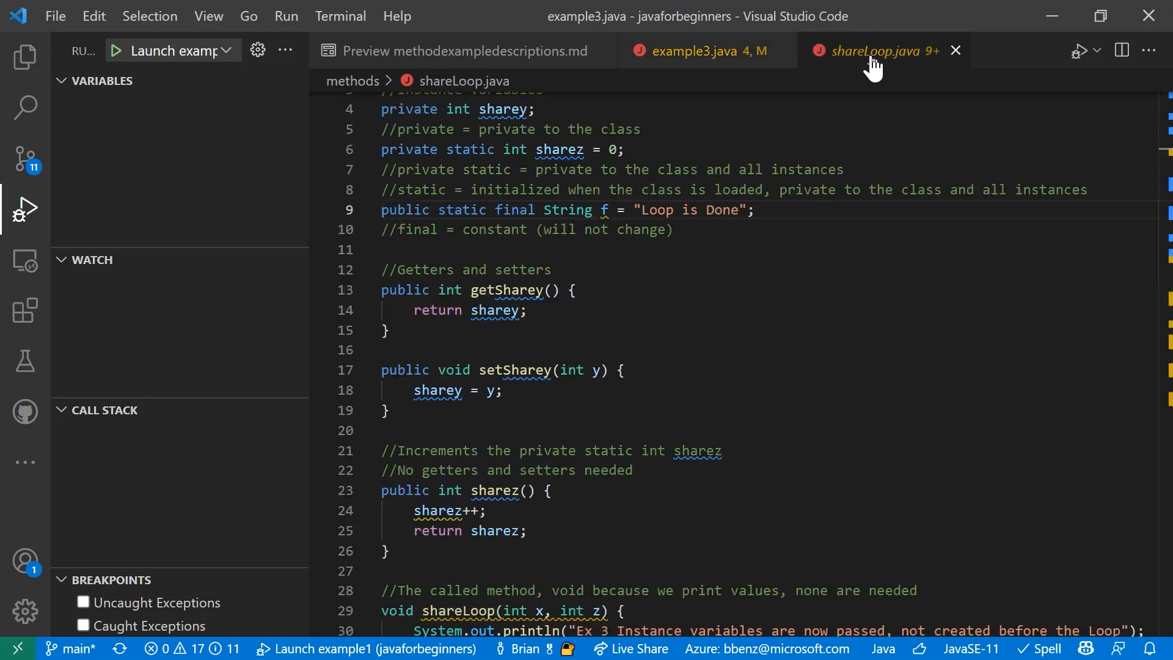
{"action": "left_click", "coordinate": [874, 50]}
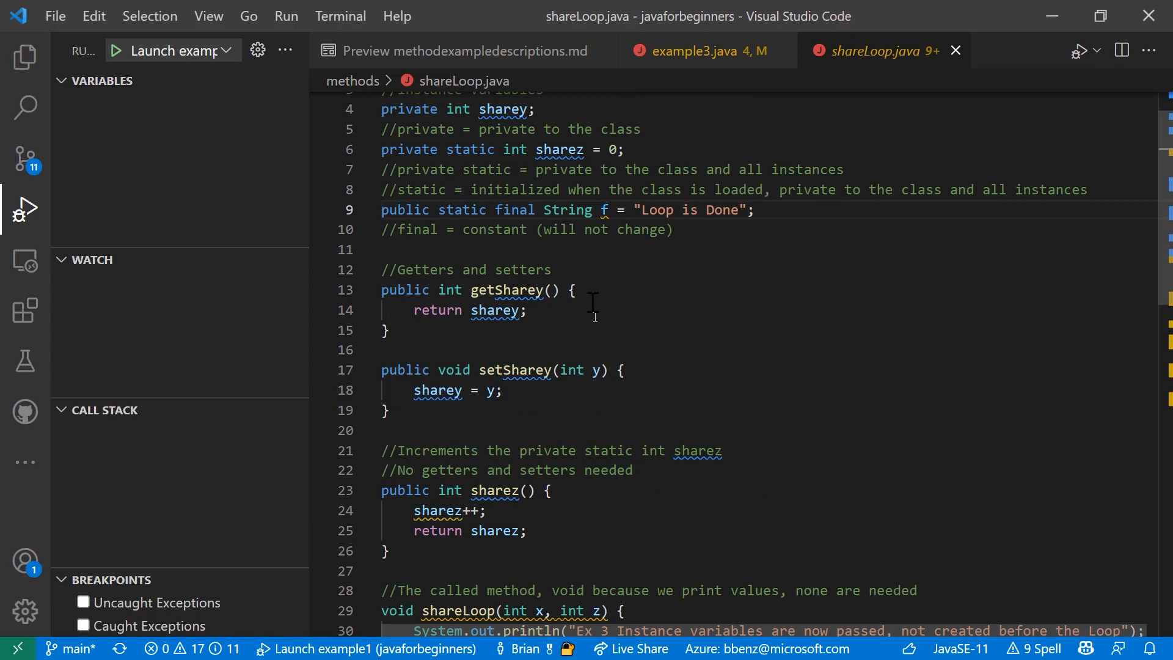
{"action": "mouse_move", "coordinate": [512, 369]}
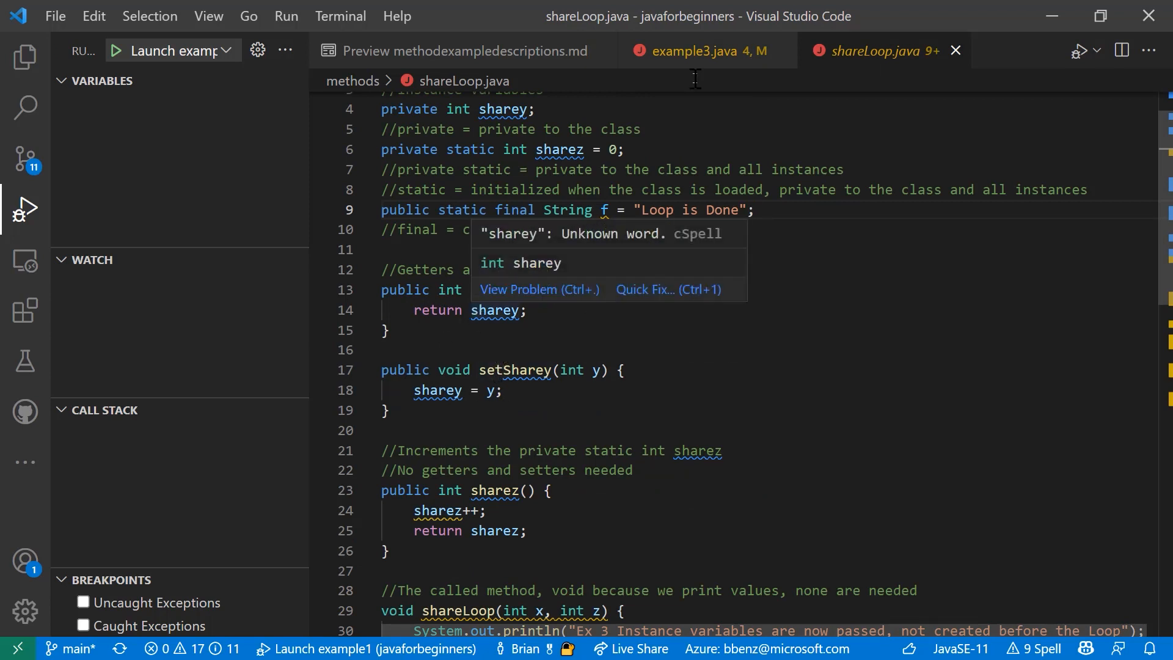
{"action": "left_click", "coordinate": [704, 50]}
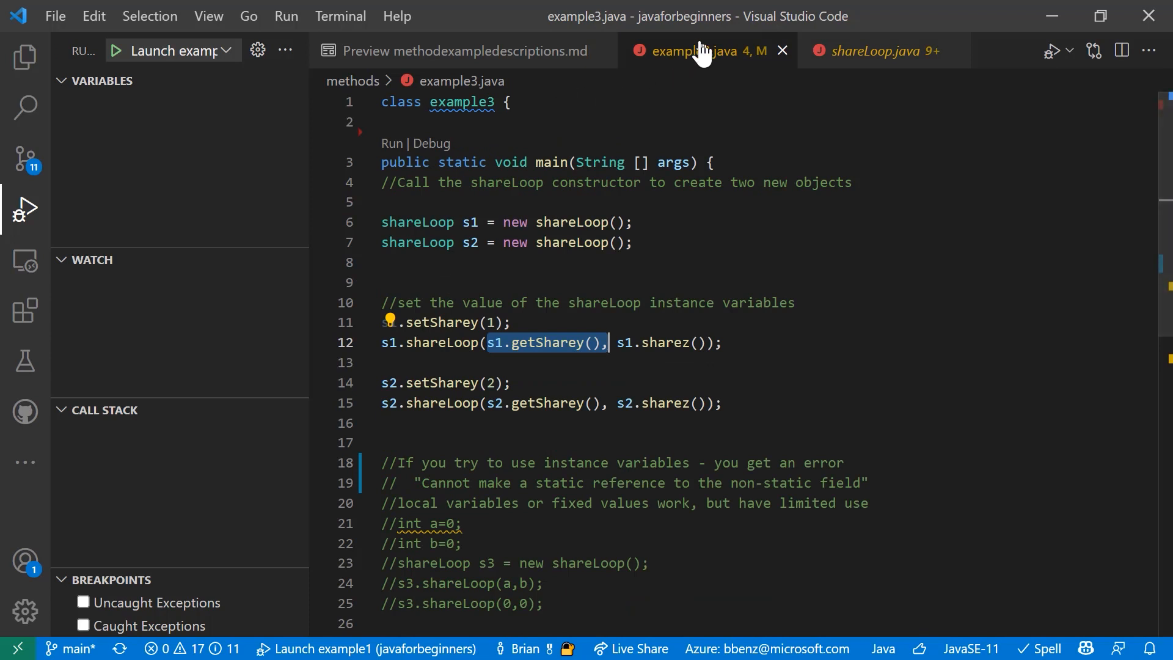
{"action": "mouse_move", "coordinate": [878, 50]}
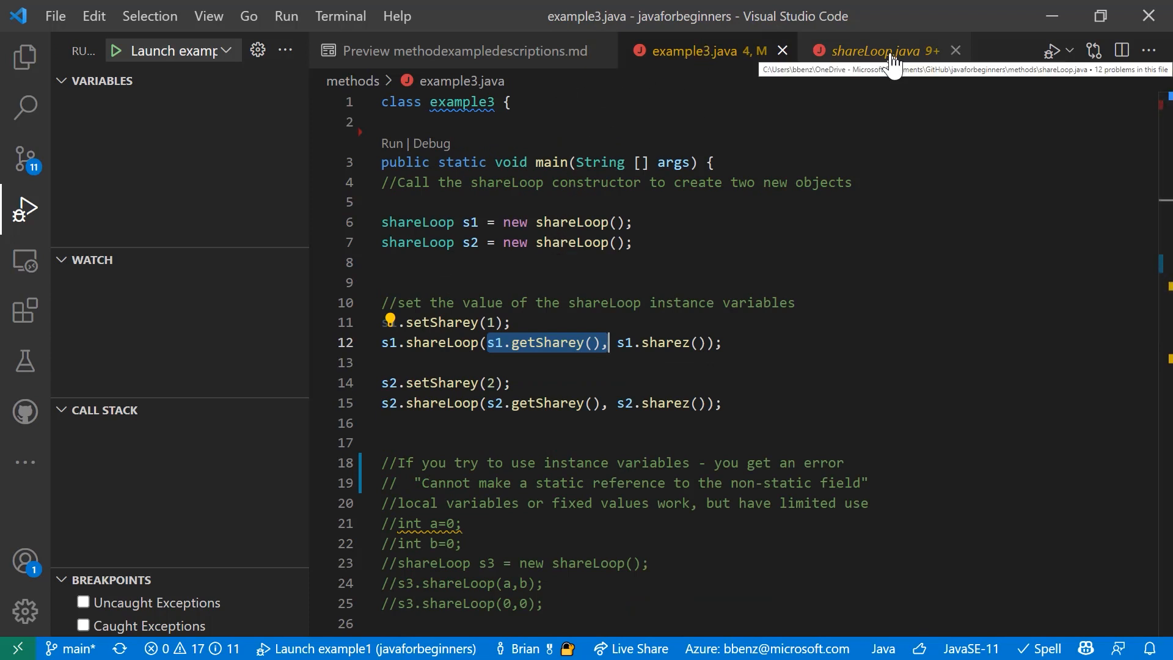
{"action": "left_click", "coordinate": [871, 50]}
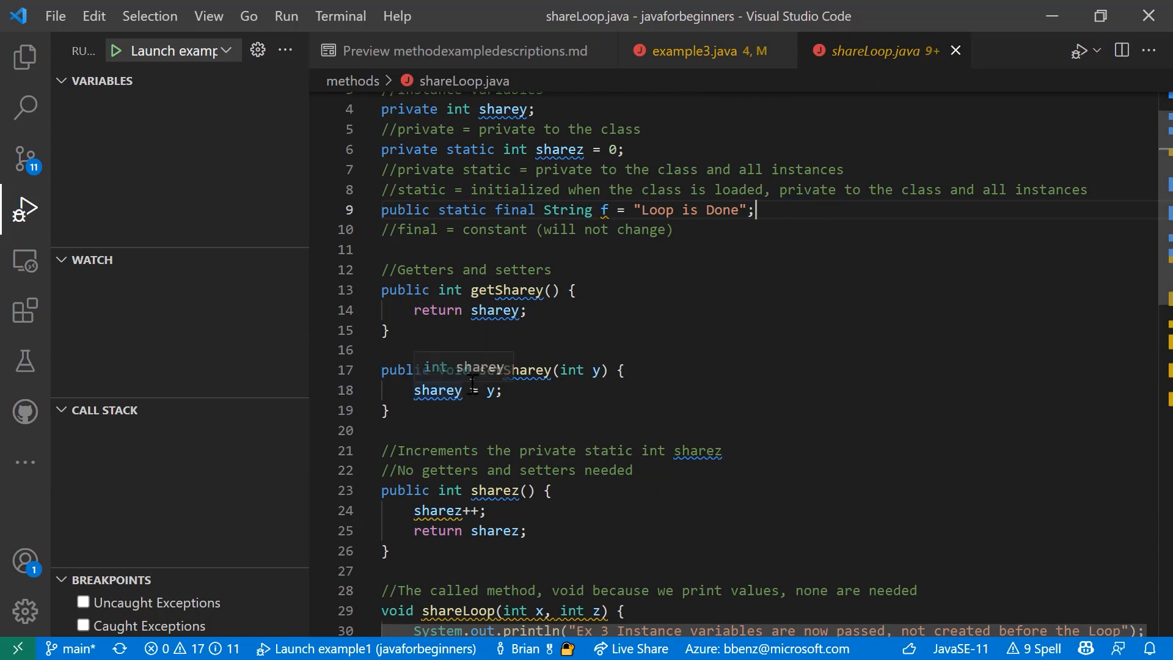
{"action": "scroll", "scroll_direction": "down", "scroll_amount": 3}
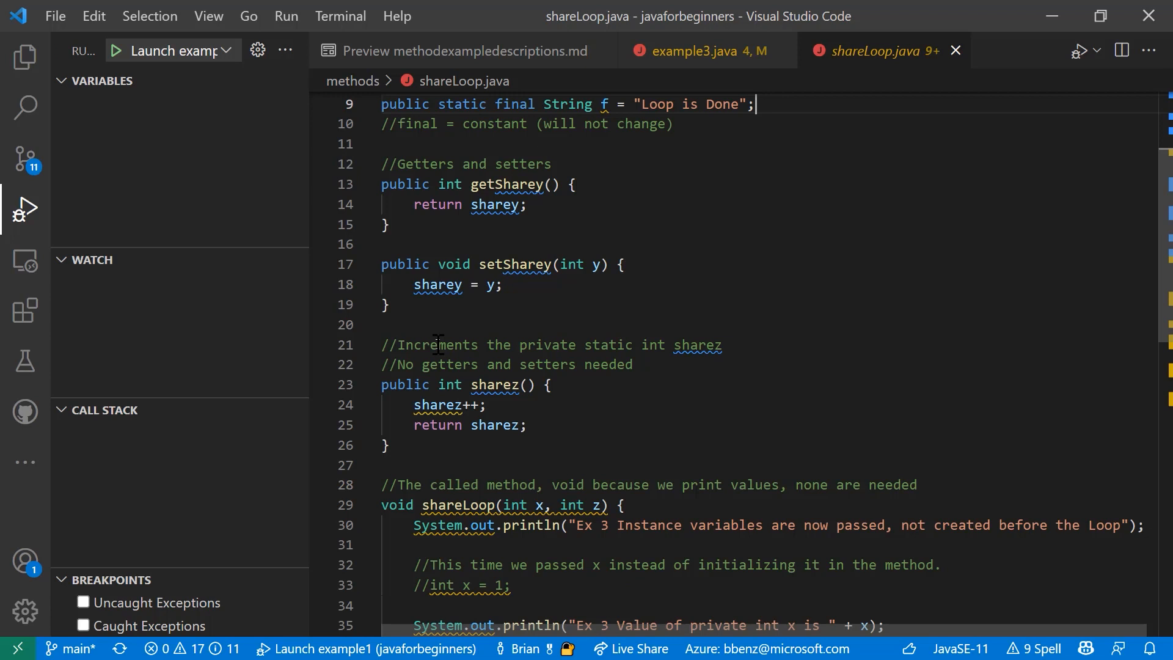
{"action": "mouse_move", "coordinate": [437, 345]}
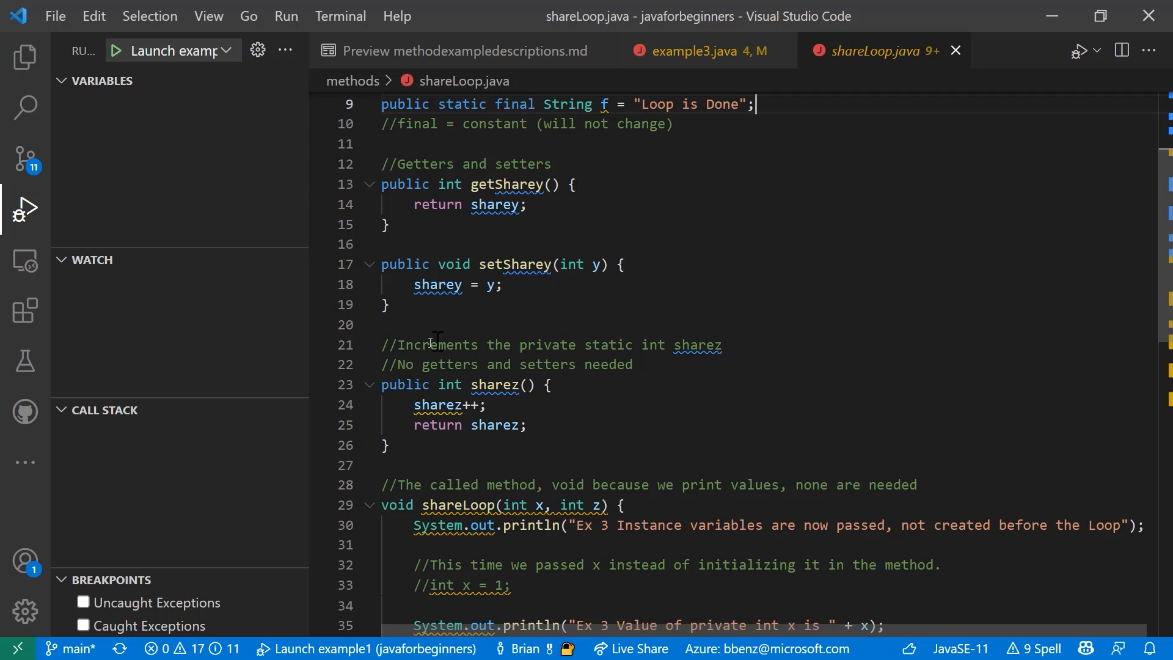
{"action": "mouse_move", "coordinate": [570, 342]}
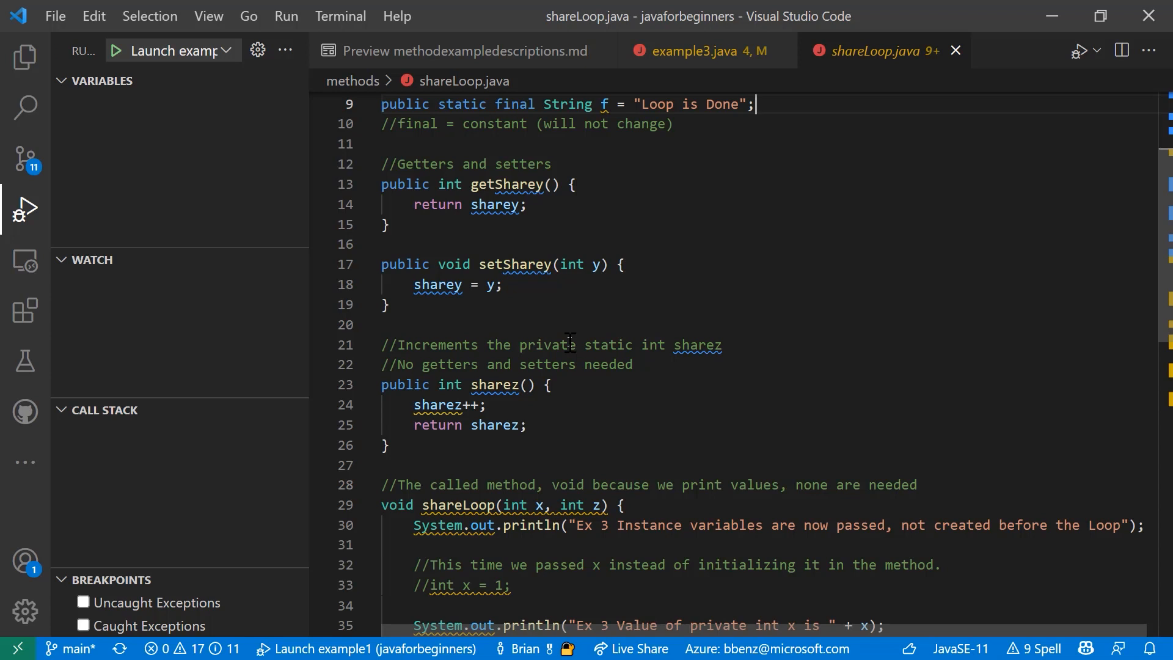
{"action": "mouse_move", "coordinate": [486, 348]}
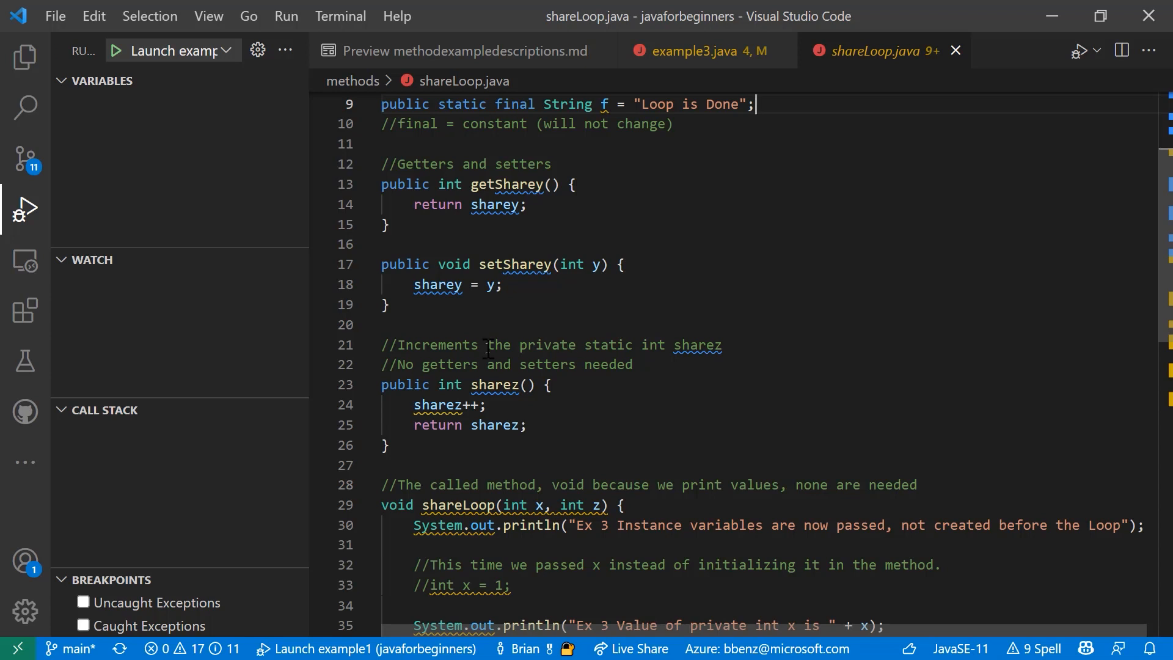
{"action": "scroll", "scroll_direction": "down", "scroll_amount": 3}
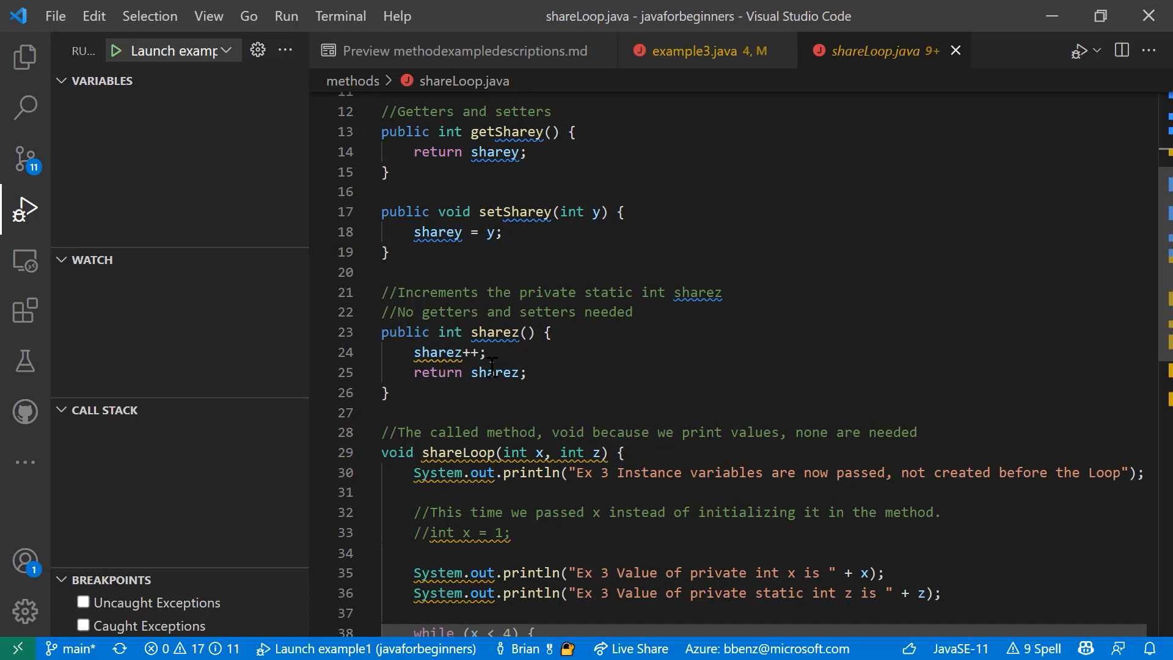
{"action": "scroll", "scroll_direction": "down", "scroll_amount": 3}
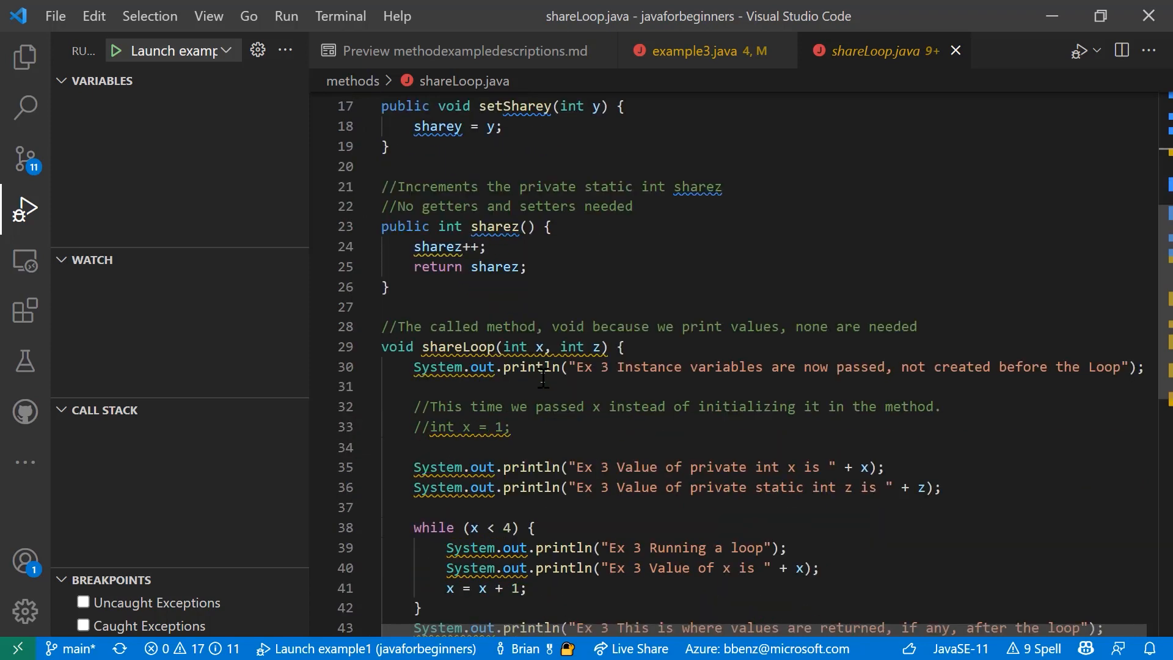
{"action": "scroll", "scroll_direction": "down", "scroll_amount": 3}
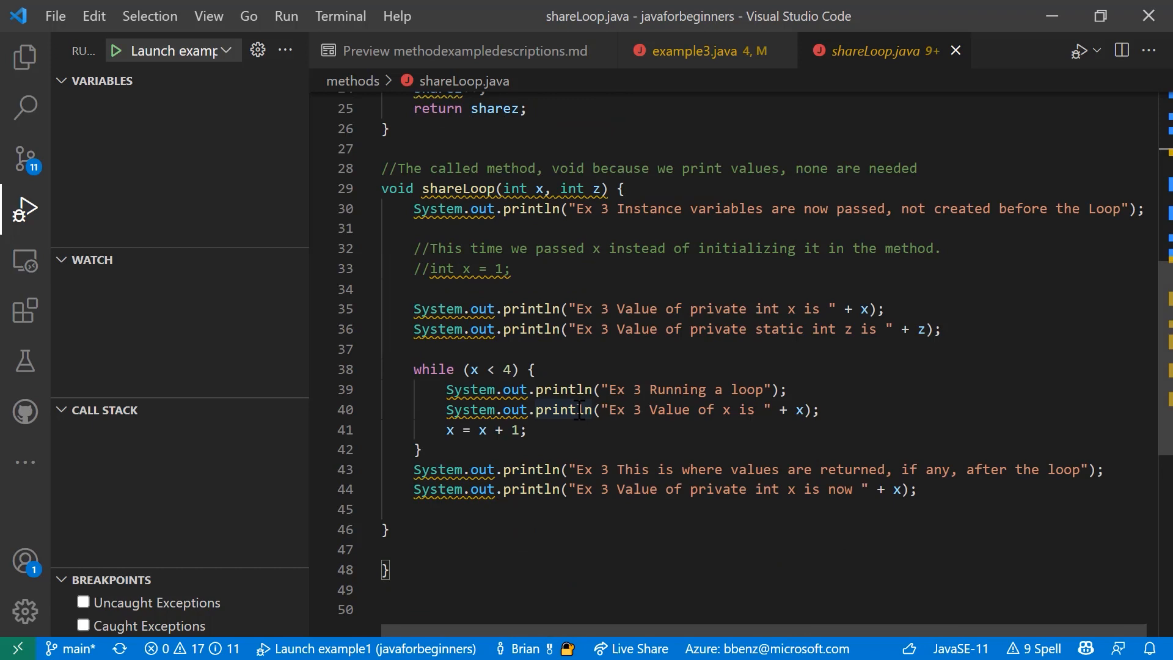
{"action": "scroll", "scroll_direction": "up", "scroll_amount": 3}
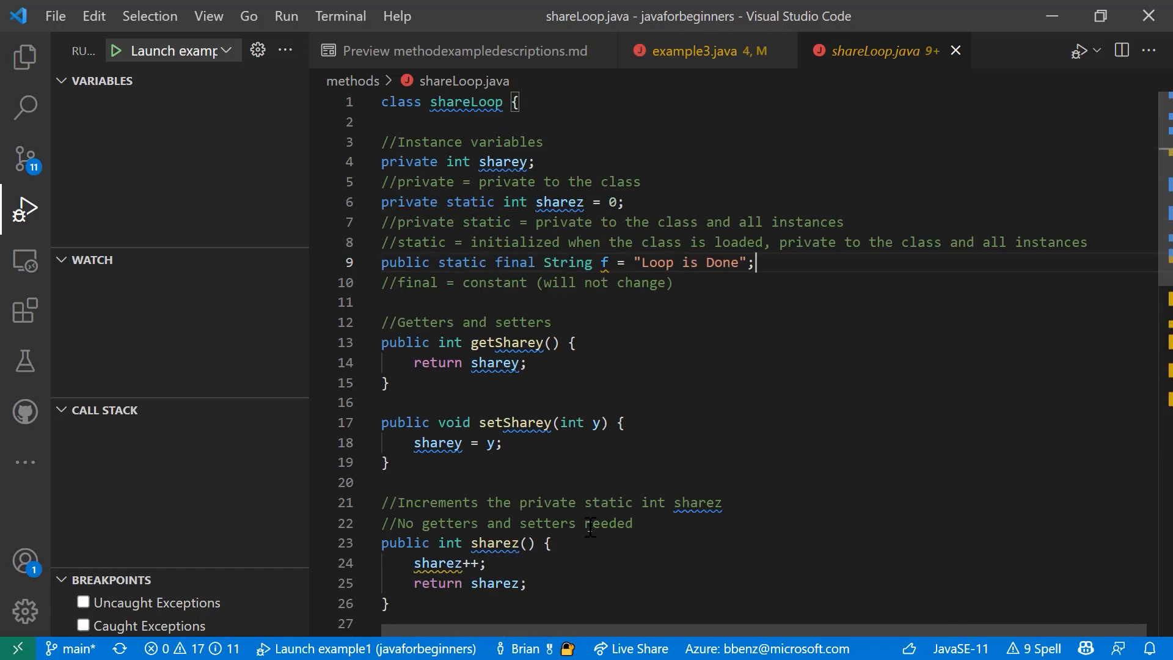
Return to example3.java and scroll to the getSharey, sharez and constant f statements
{"action": "left_click", "coordinate": [698, 50]}
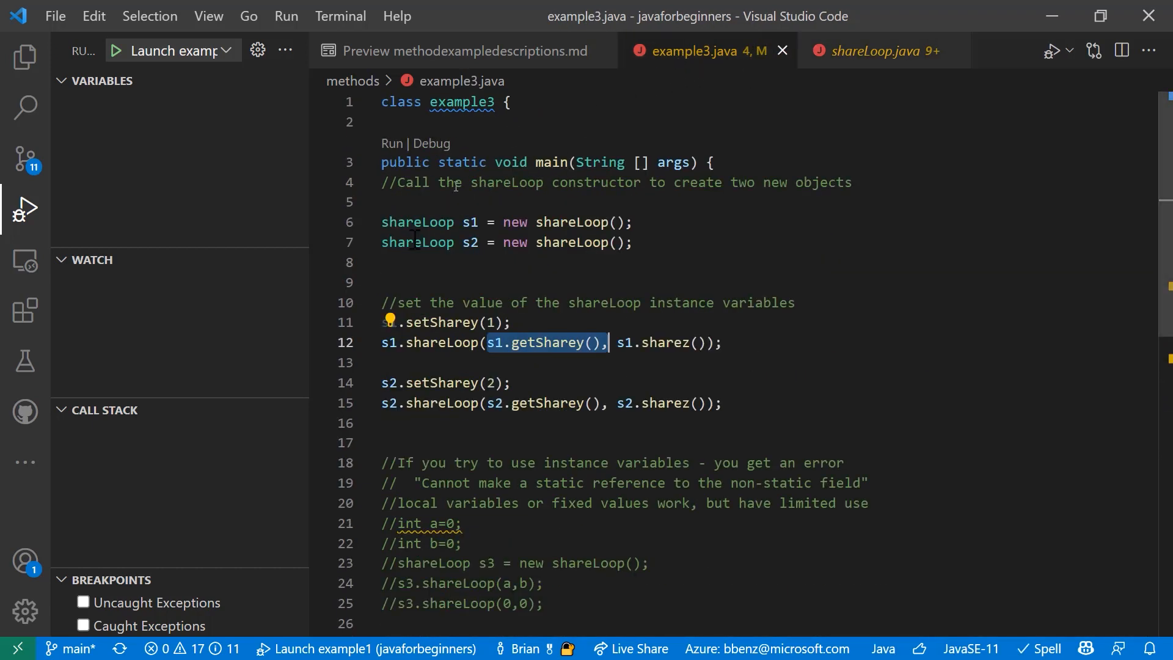
{"action": "scroll", "scroll_direction": "down", "scroll_amount": 3}
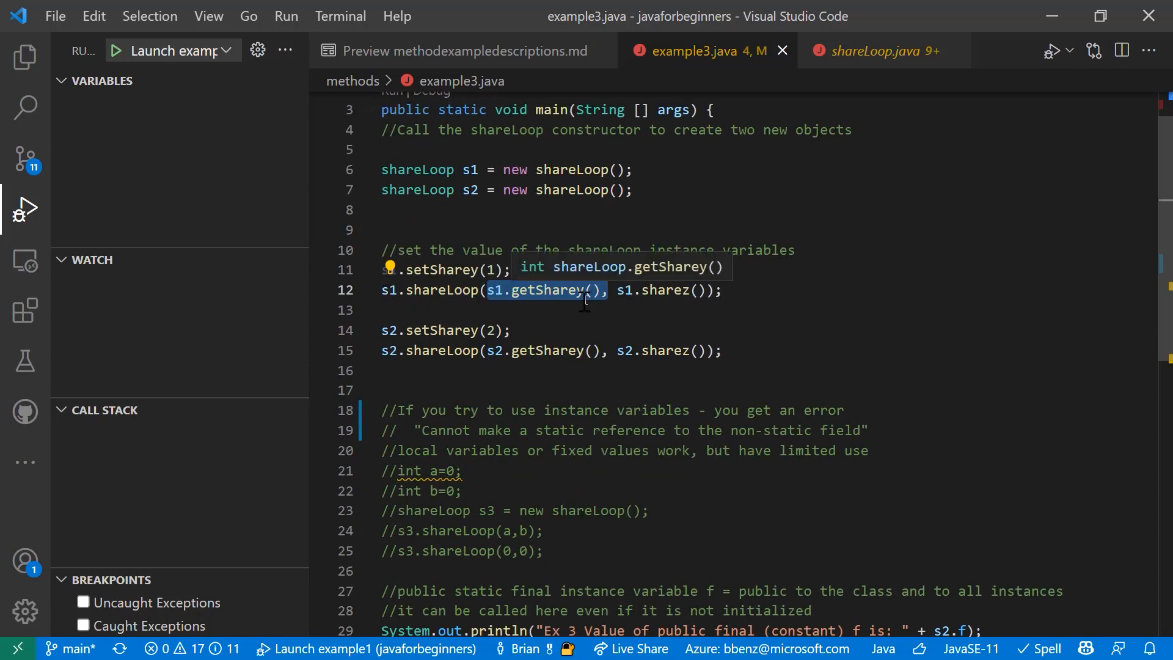
{"action": "scroll", "scroll_direction": "down", "scroll_amount": 3}
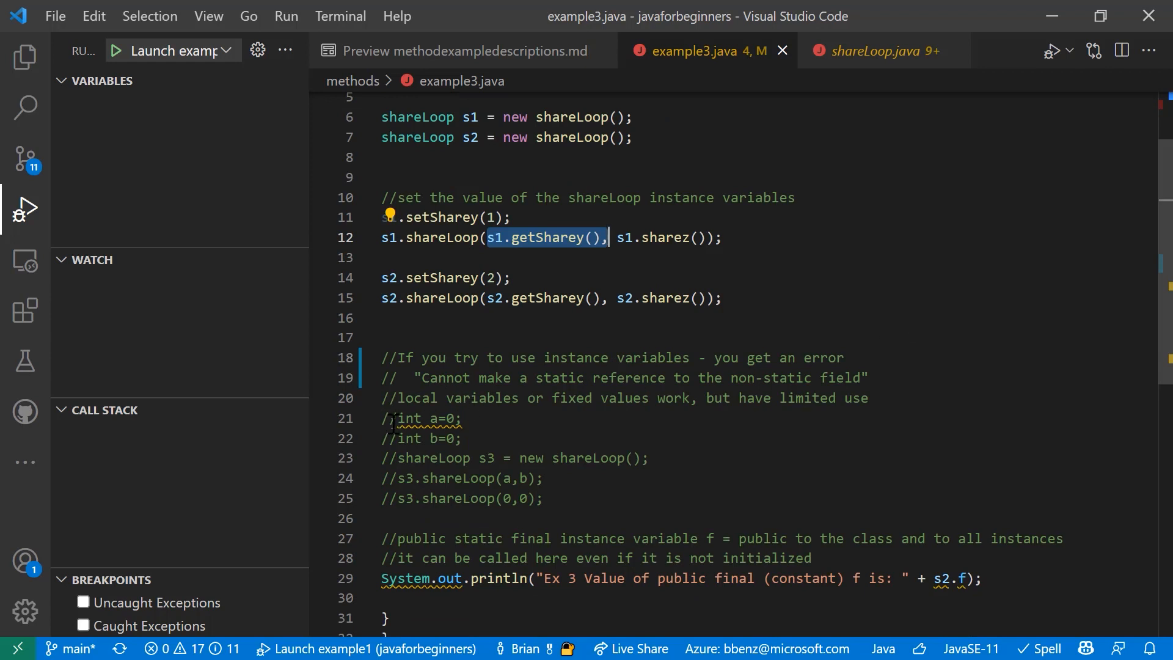
{"action": "mouse_move", "coordinate": [441, 417]}
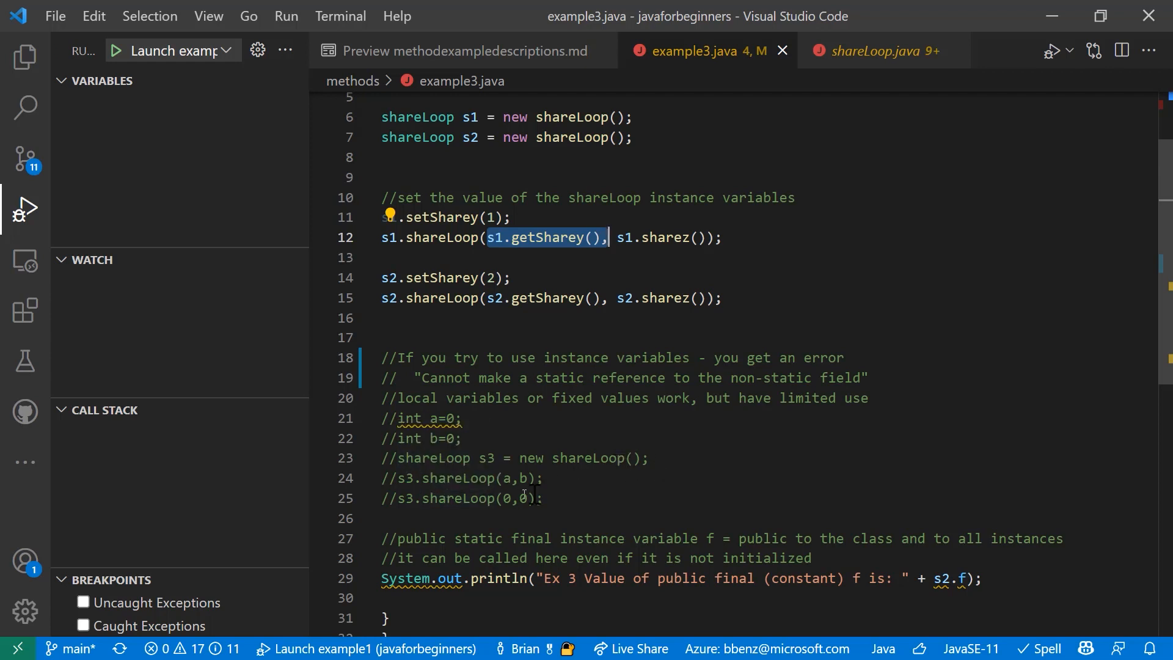
{"action": "mouse_move", "coordinate": [546, 237]}
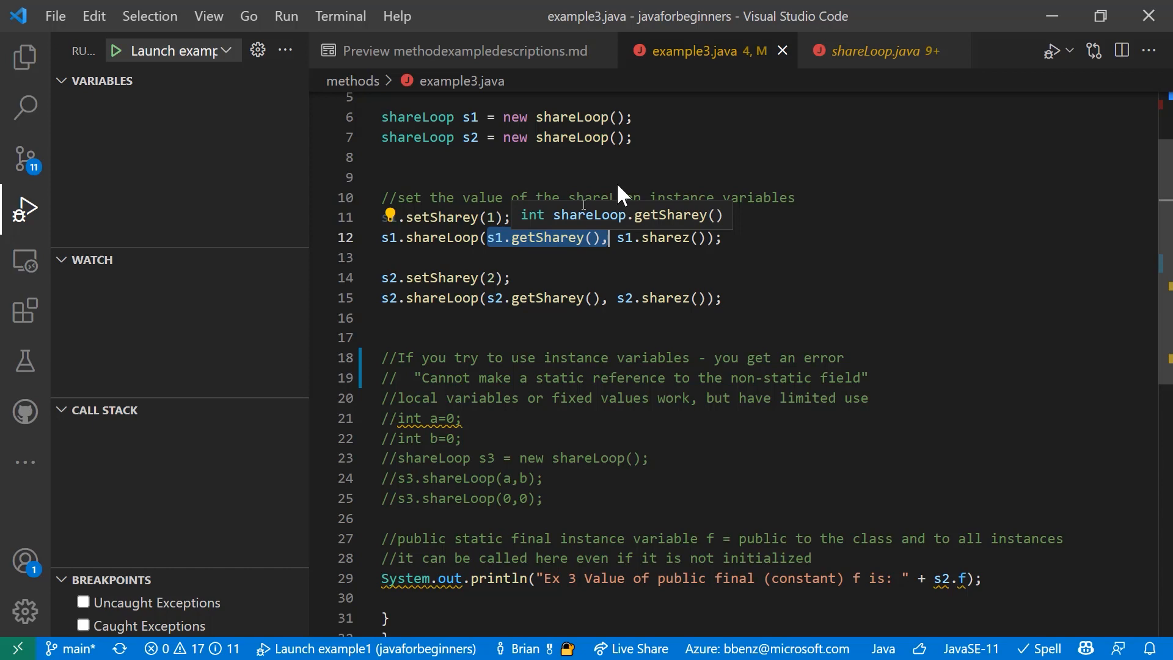
{"action": "scroll", "scroll_direction": "down", "scroll_amount": 3}
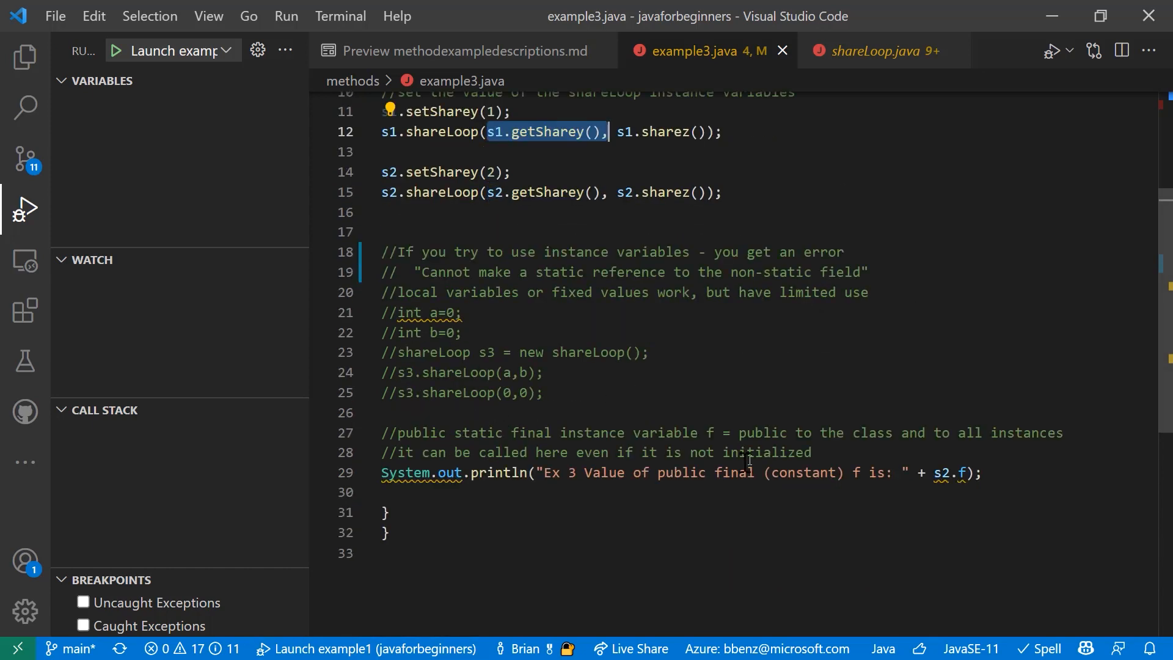
{"action": "mouse_move", "coordinate": [875, 475]}
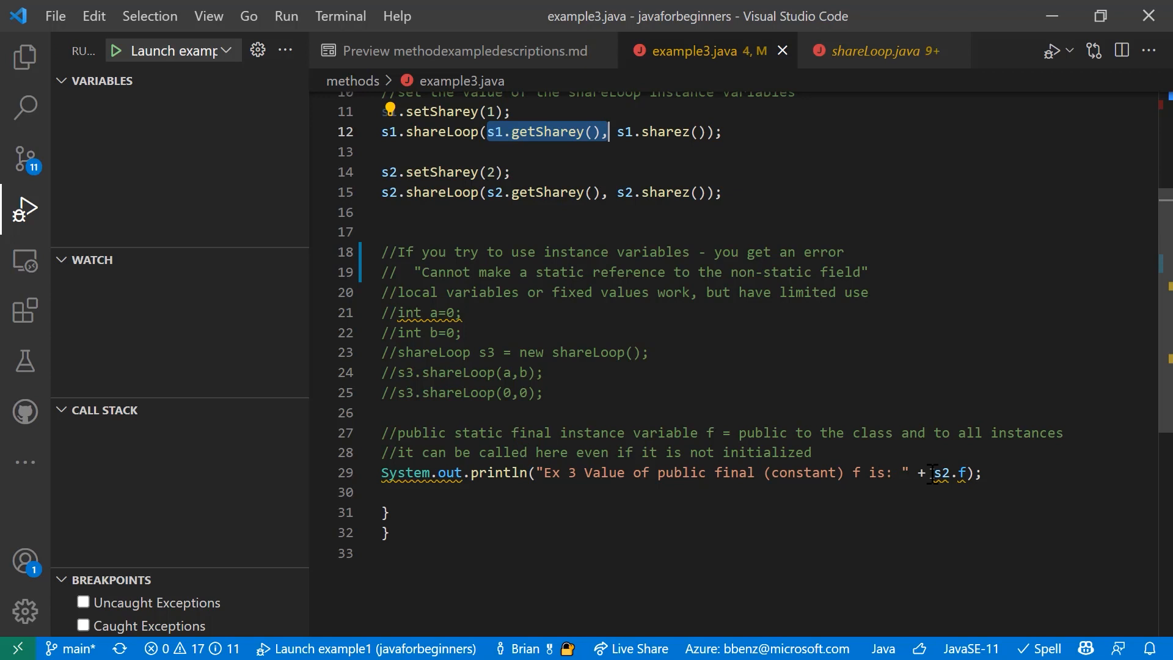
{"action": "left_click", "coordinate": [875, 50]}
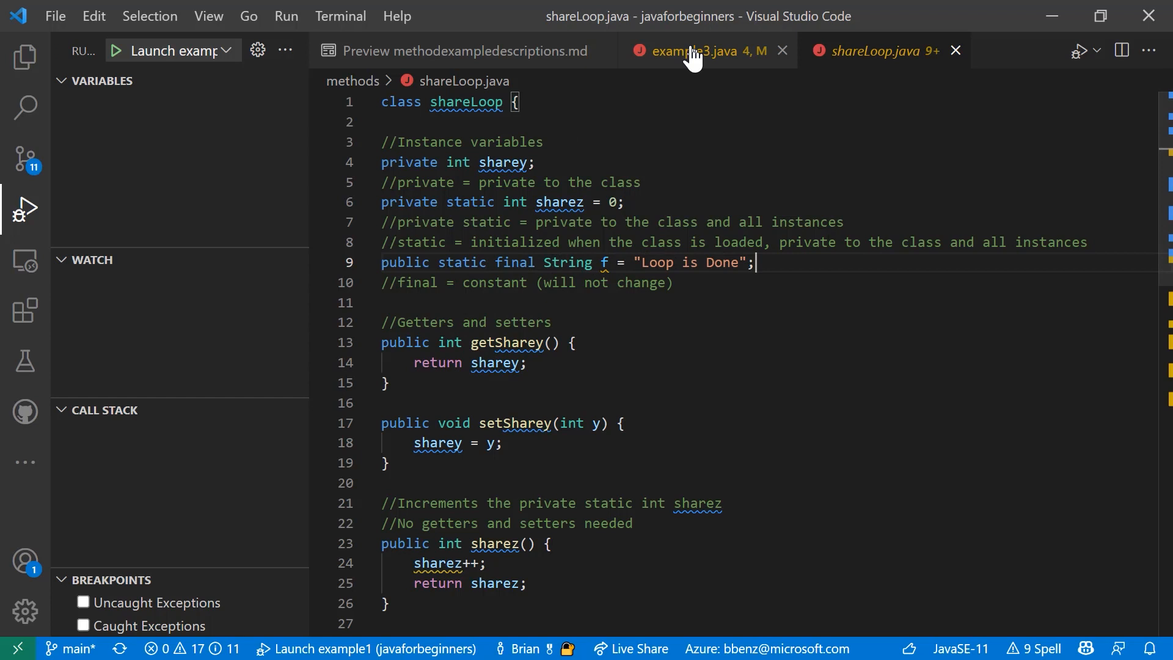
{"action": "left_click", "coordinate": [699, 50]}
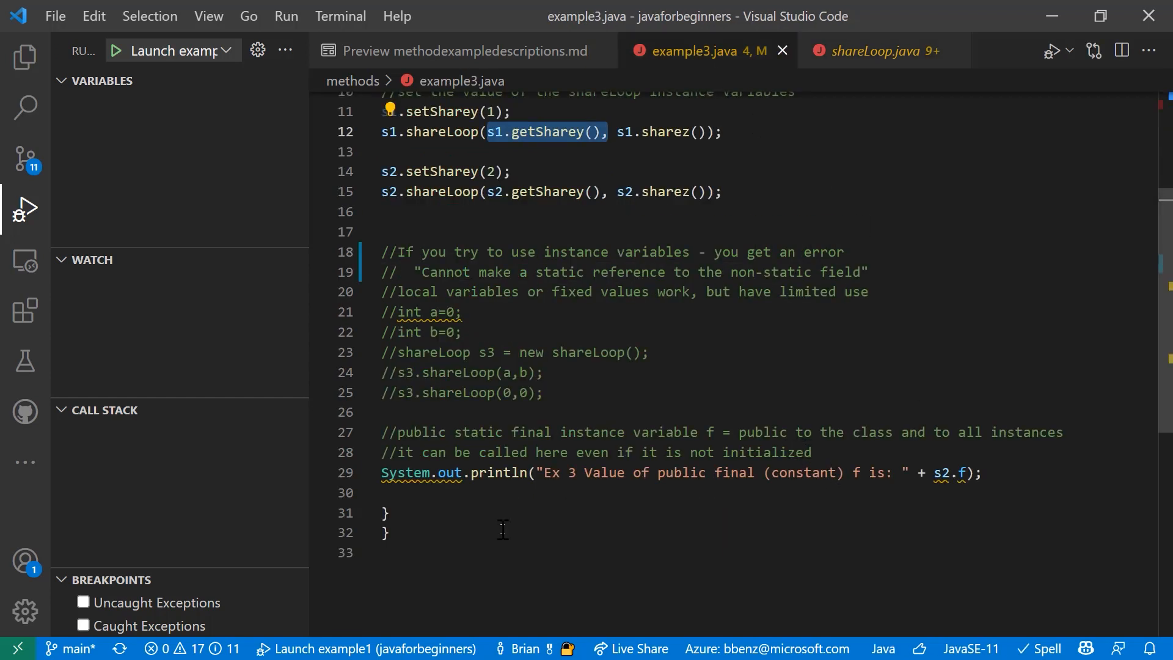
{"action": "mouse_move", "coordinate": [455, 238]}
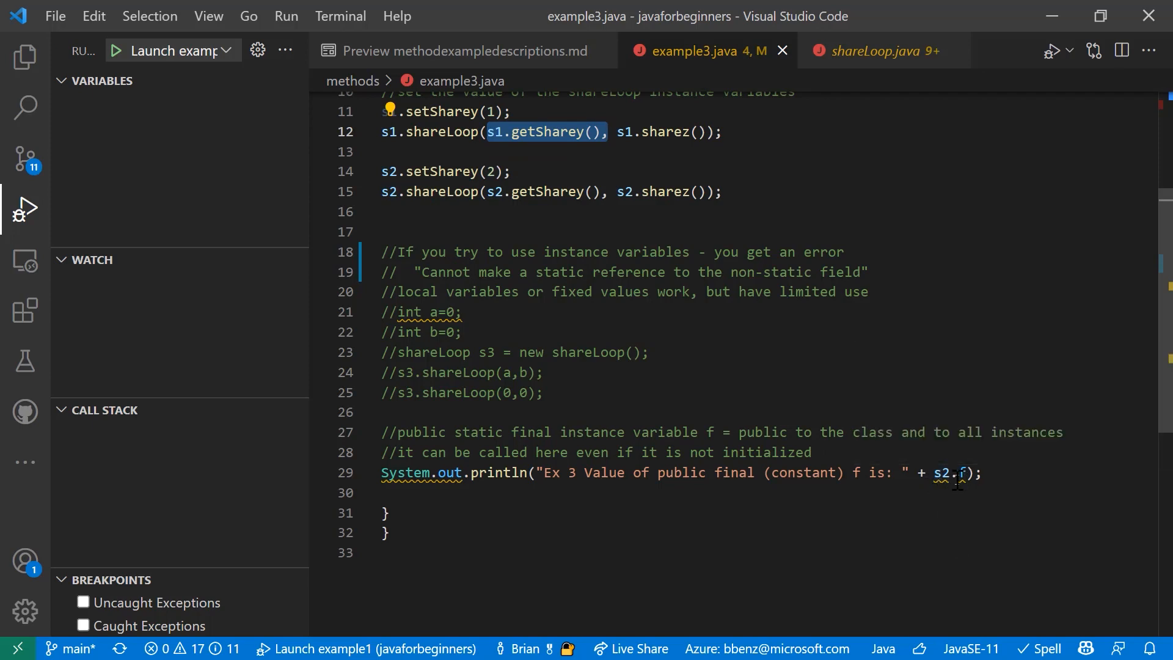
{"action": "scroll", "scroll_direction": "up", "scroll_amount": 3}
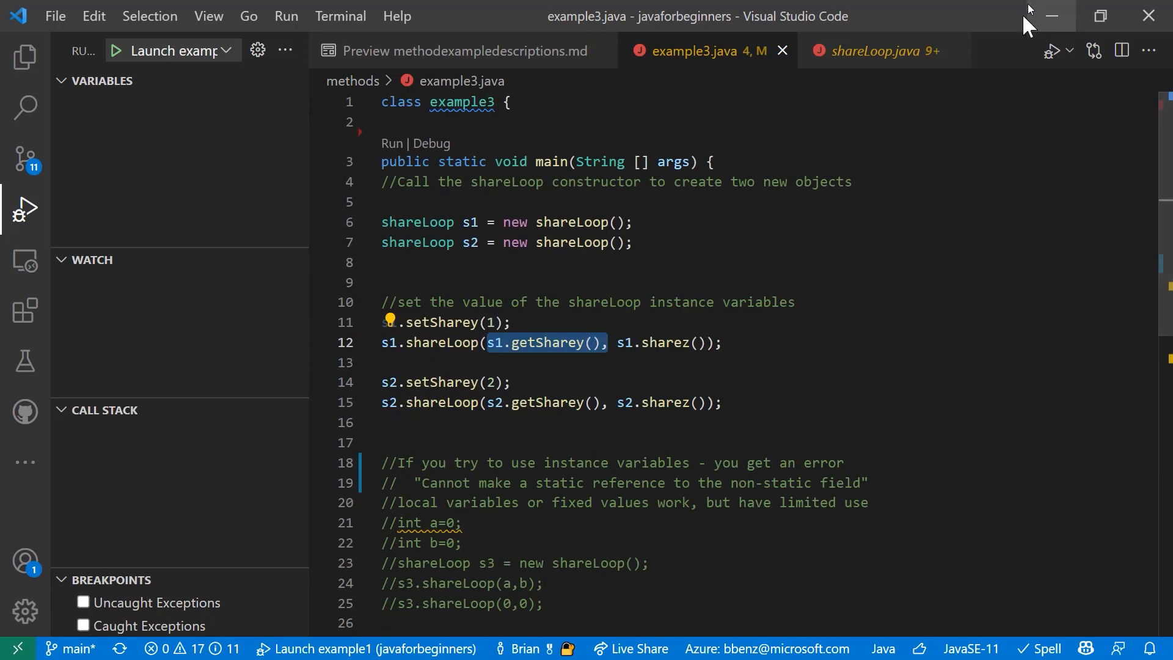
Run example3 so the terminal lists its Ex 3 instance values and loop iterations
{"action": "left_click", "coordinate": [117, 50]}
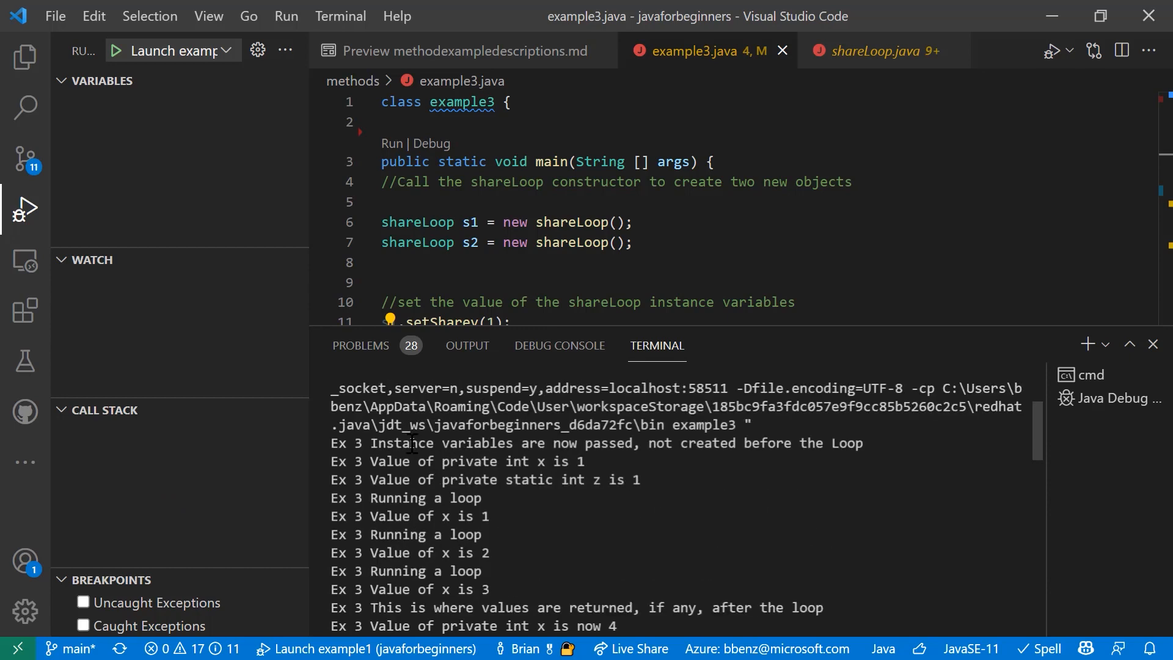
{"action": "mouse_move", "coordinate": [522, 532]}
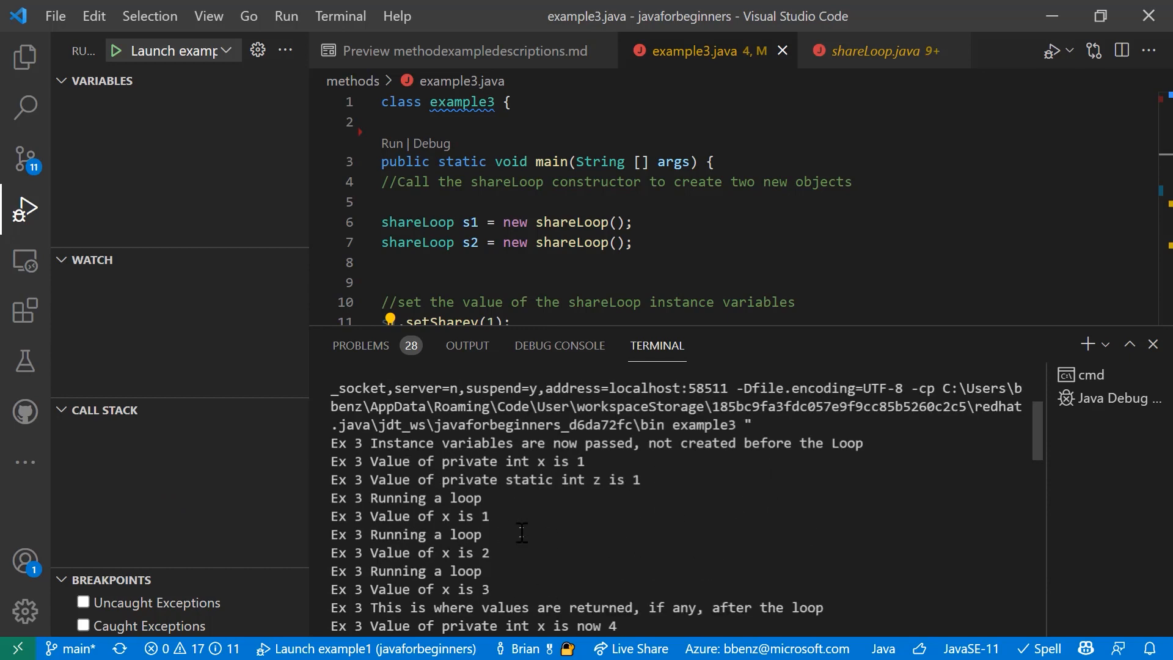